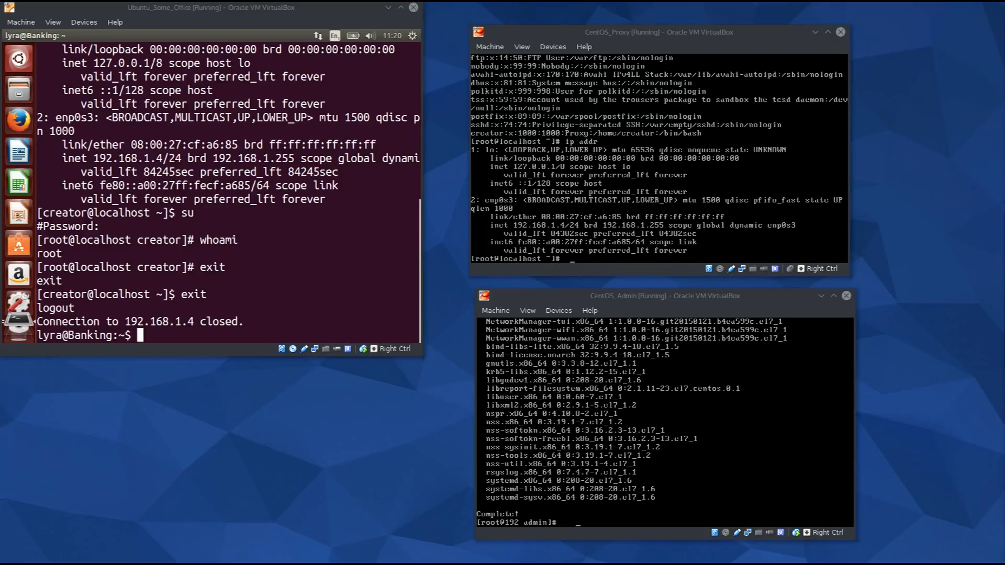
Step: Reboot the CentOS_Admin VM so it returns to its text login prompt
type("r")
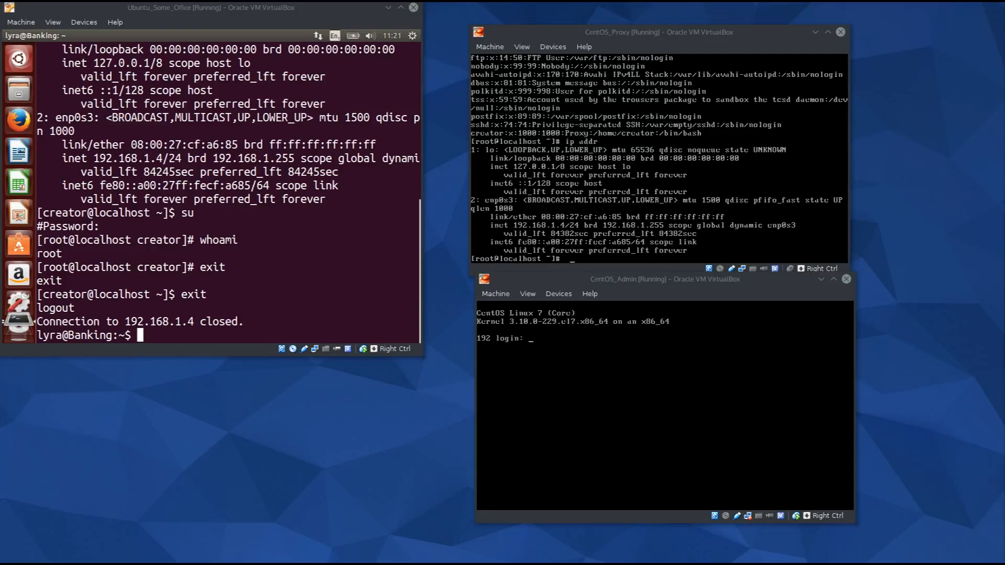
mouse_move(769, 544)
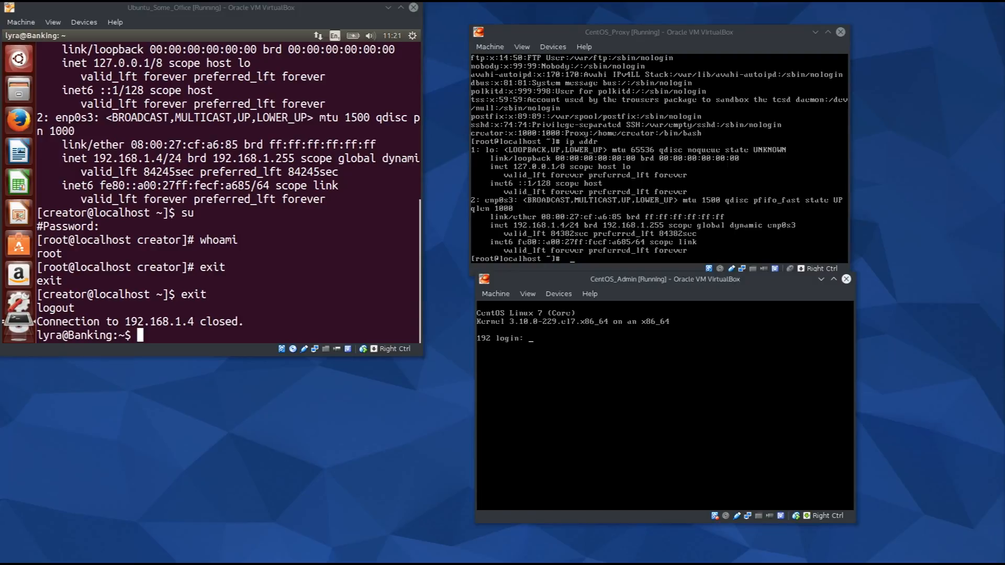
Step: Log in to the CentOS_Admin console as the admin user
type("admin")
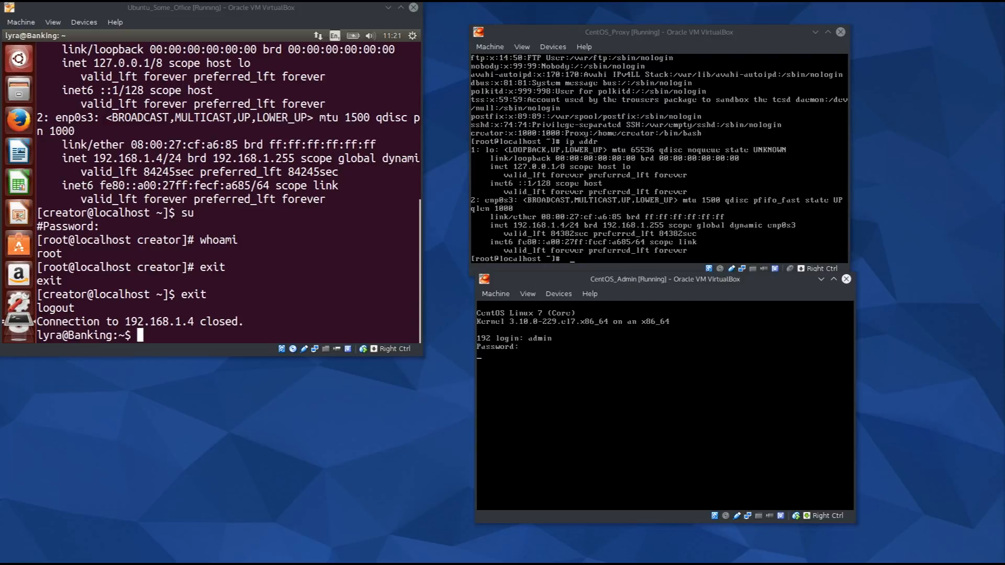
key("Return")
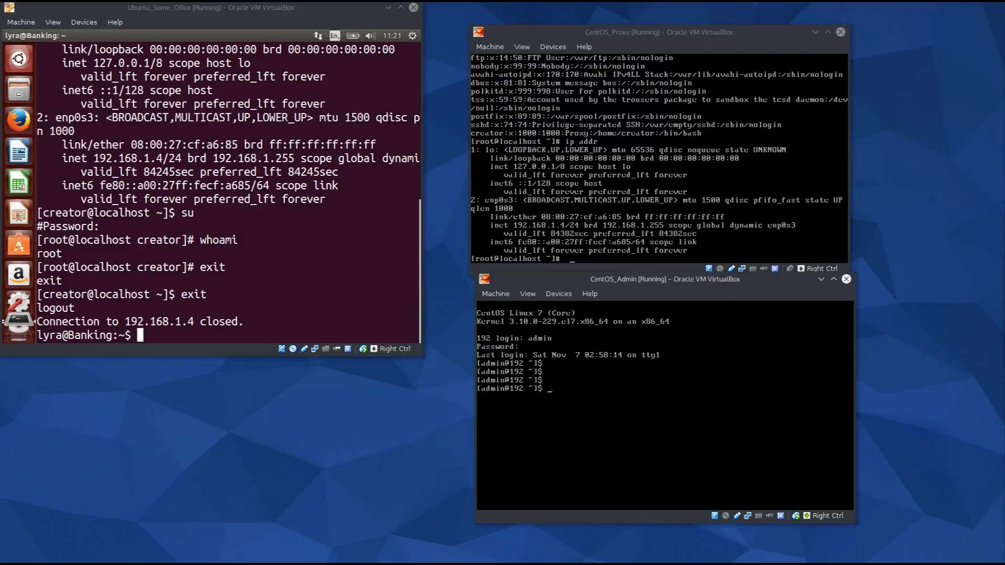
Step: Run ln -sf /lib/systemd/runlevel5.target /etc/systemd/system/default.target as admin; it fails with permission denied
type("l")
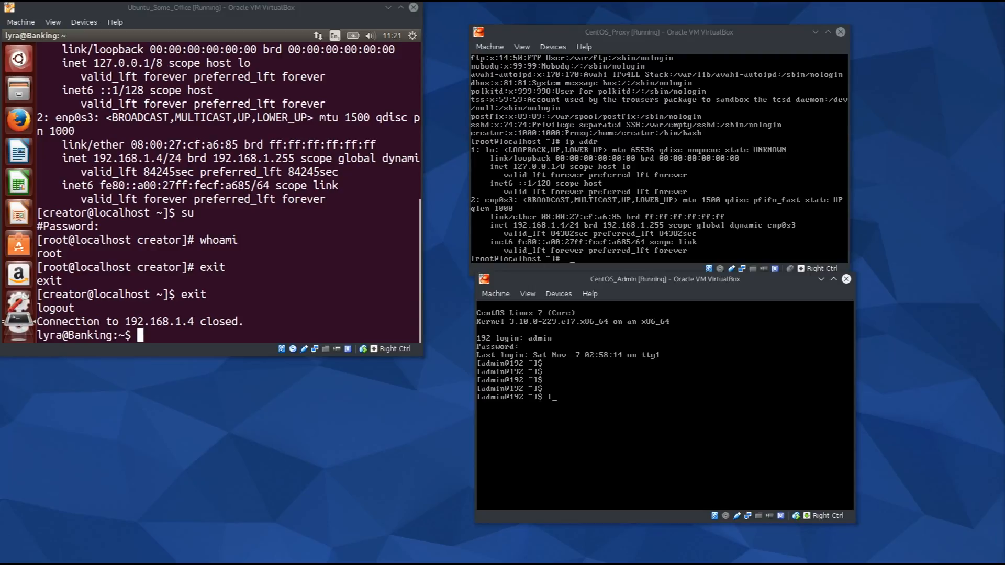
type("n -")
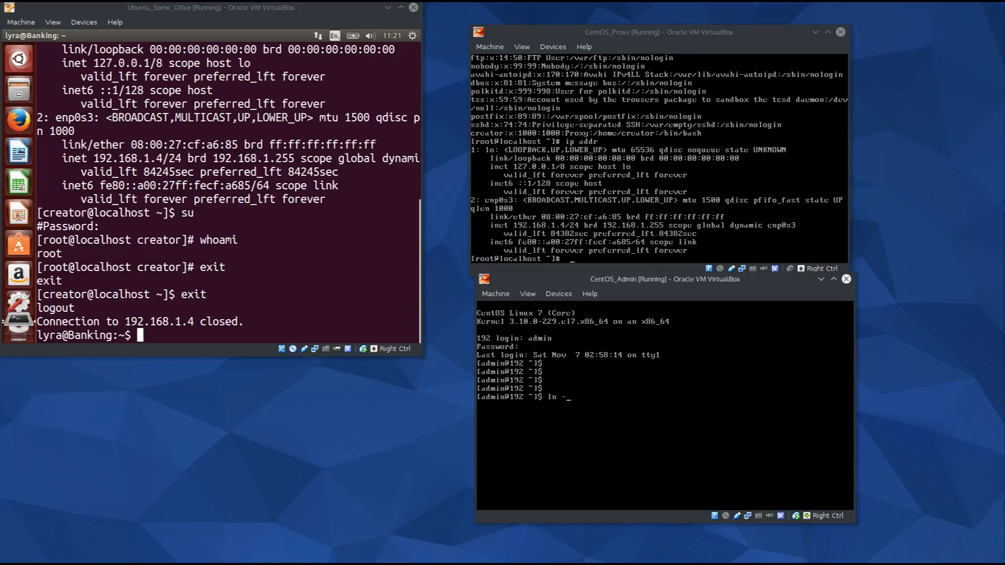
type("sf")
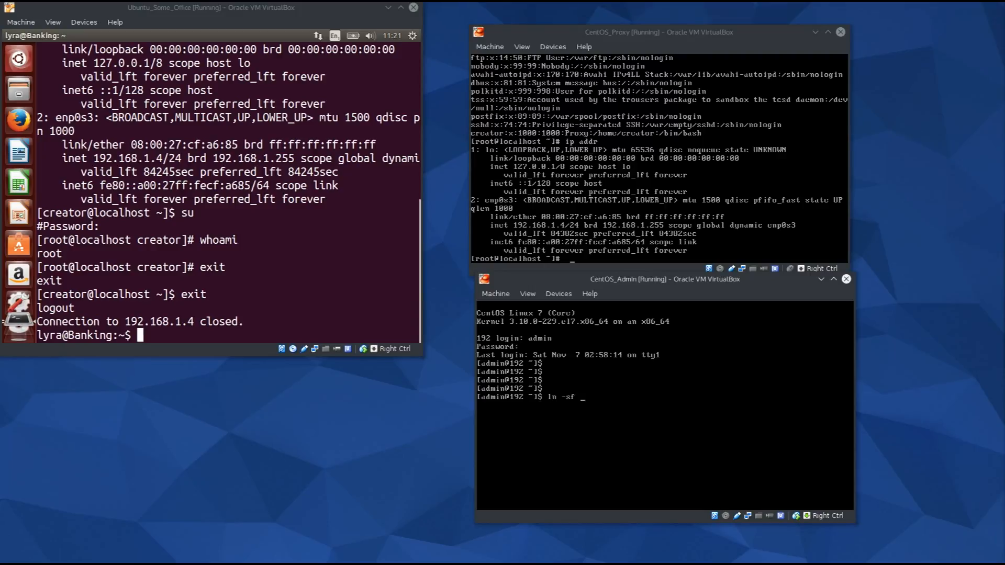
type("/")
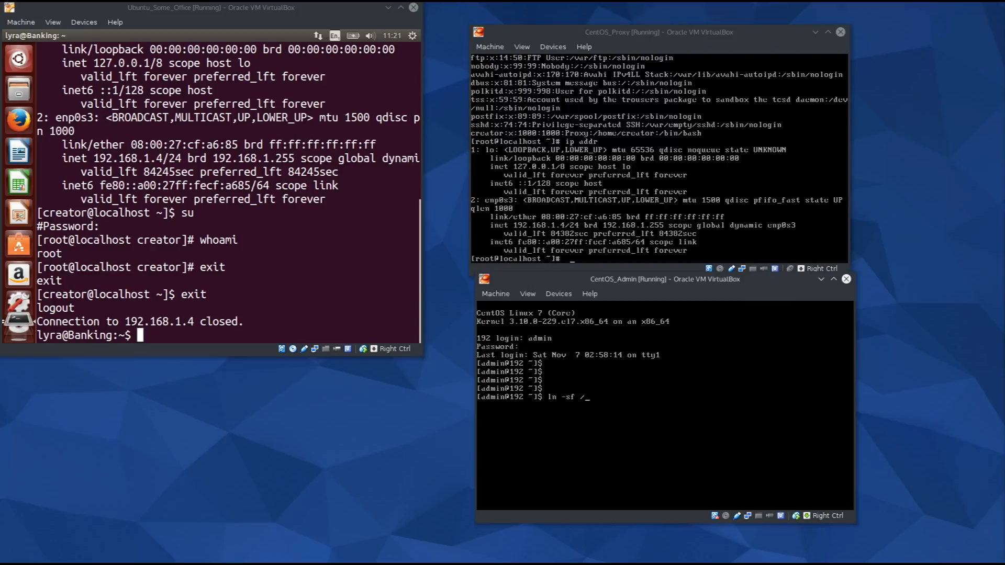
type("lib/")
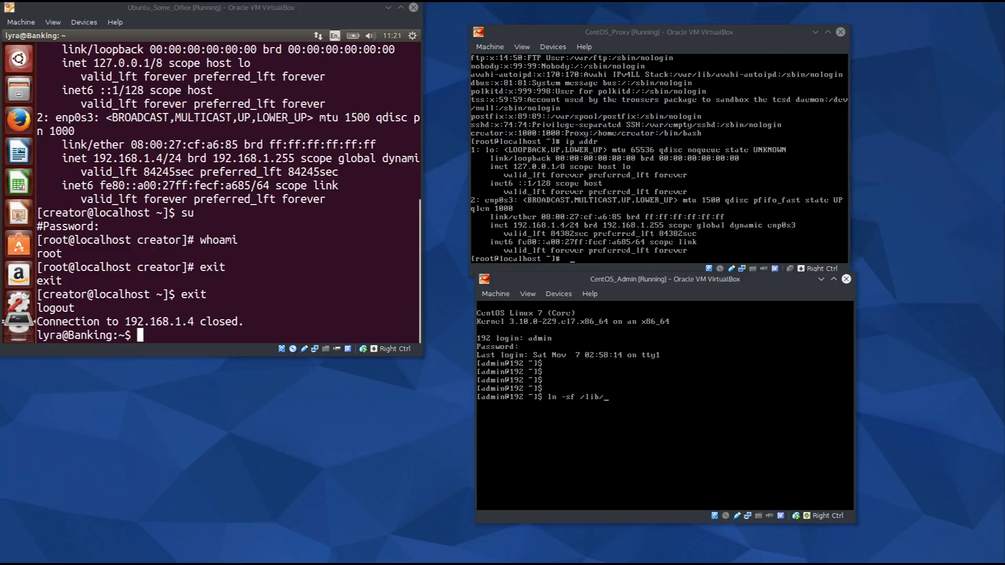
type("sys")
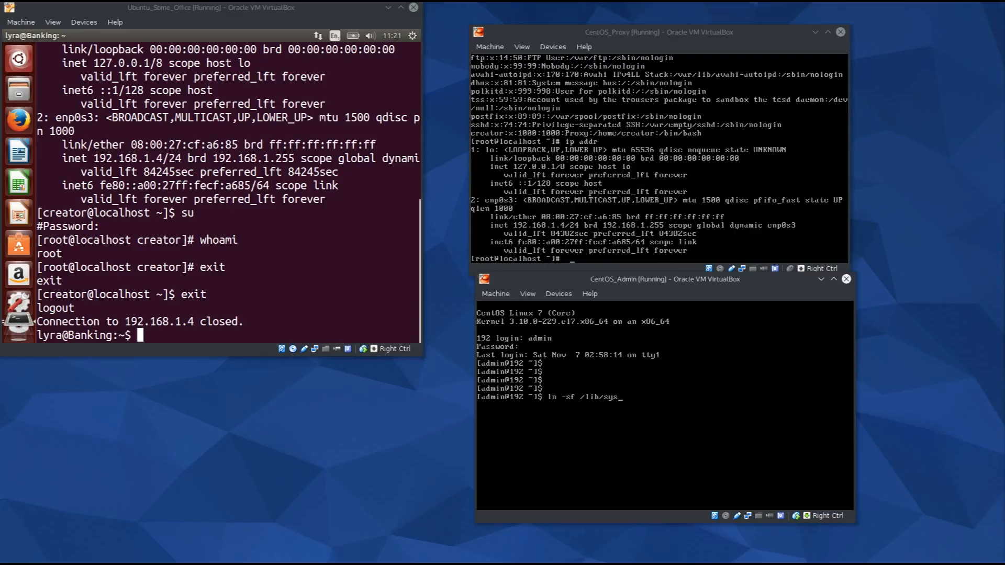
type("tem")
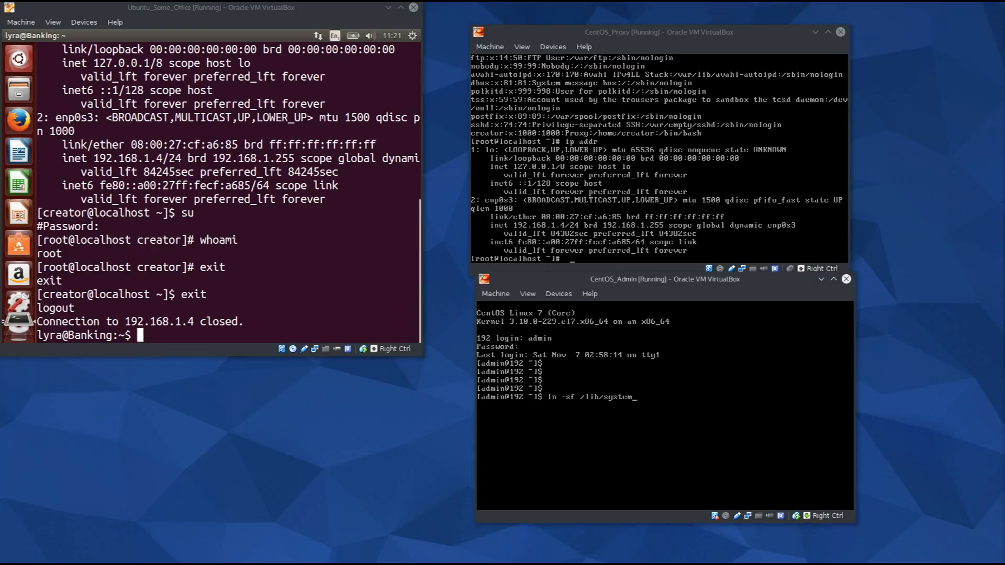
type("d/")
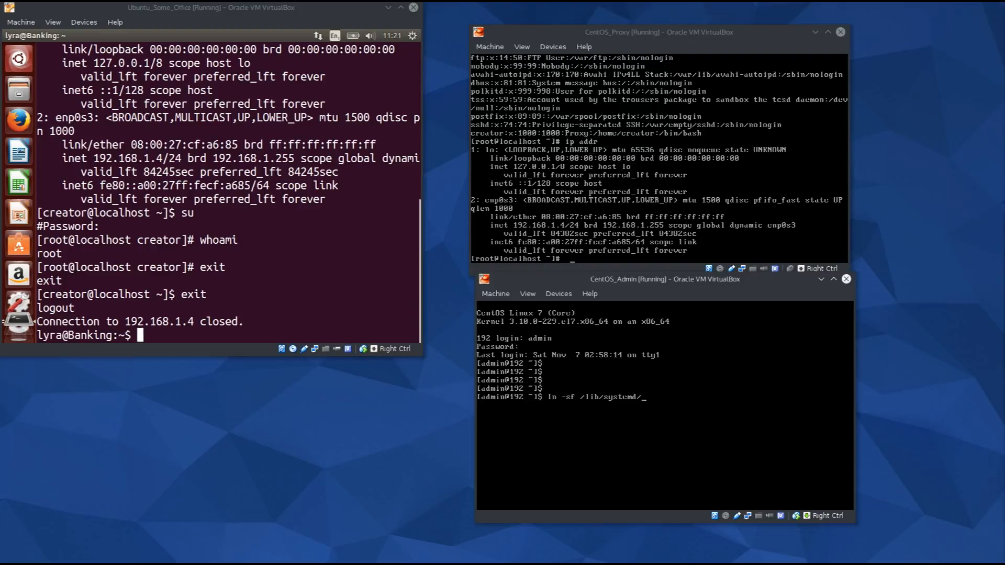
type("runlevel5")
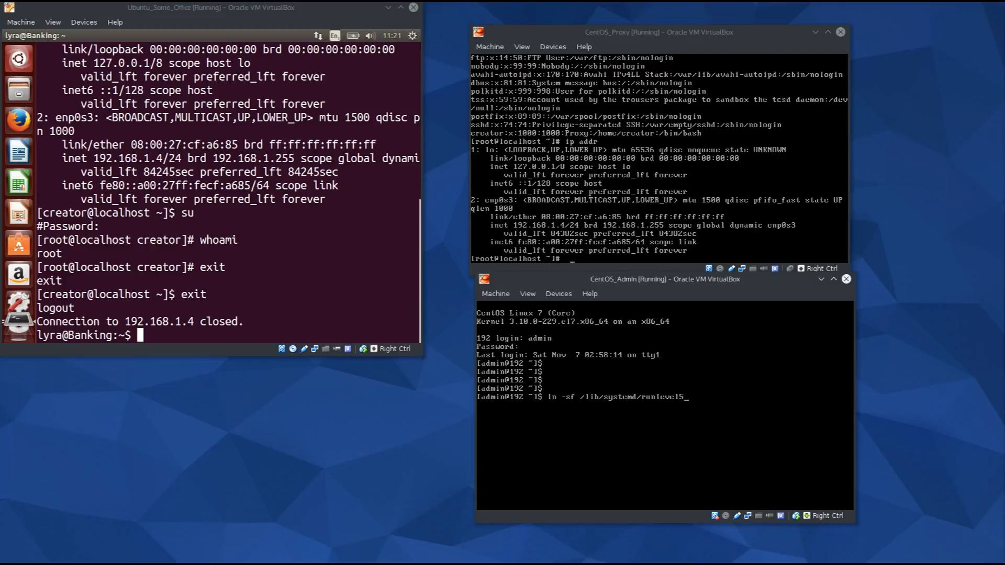
type(".tar")
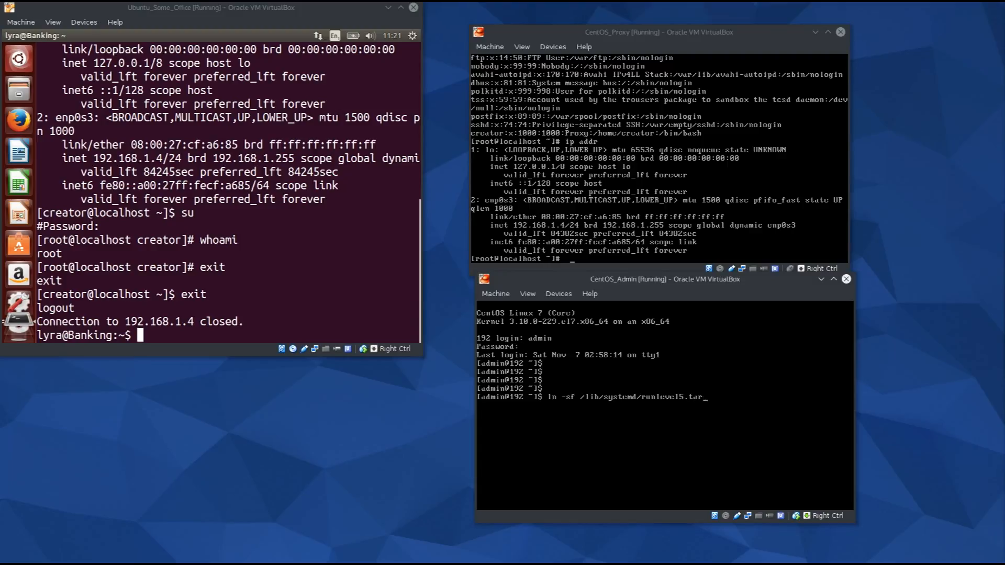
type("get /")
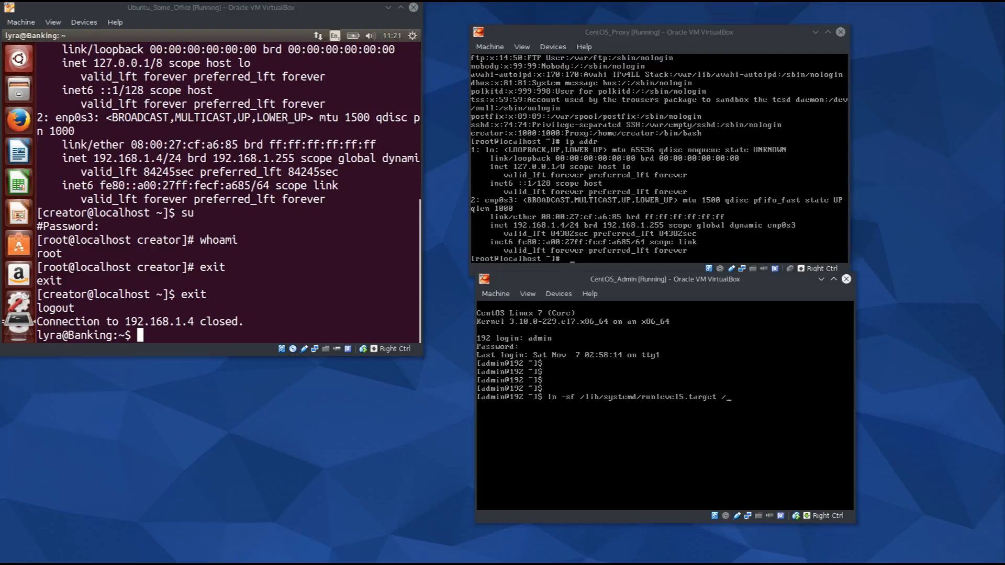
type("tc/systemd/system/")
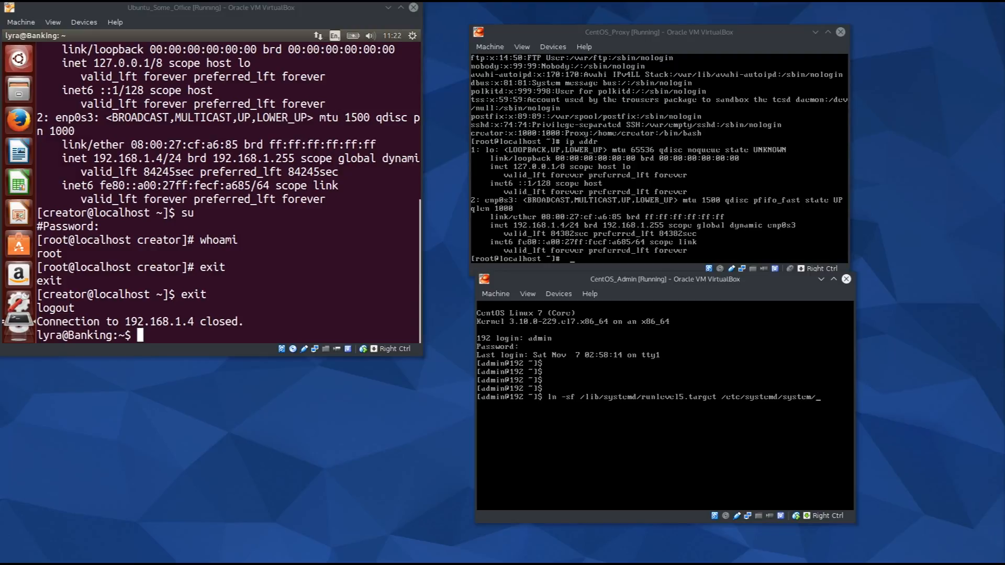
type("default.")
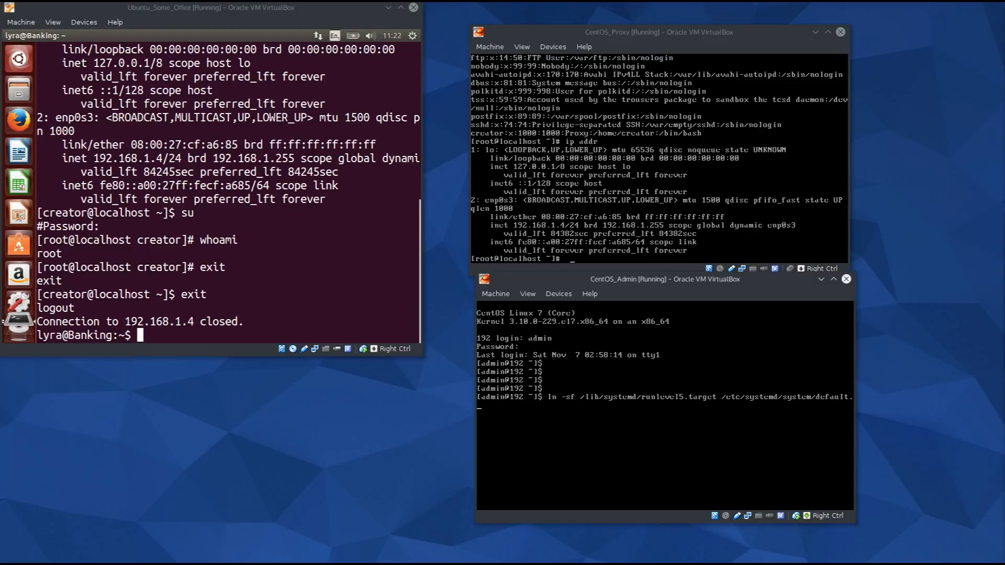
type("target")
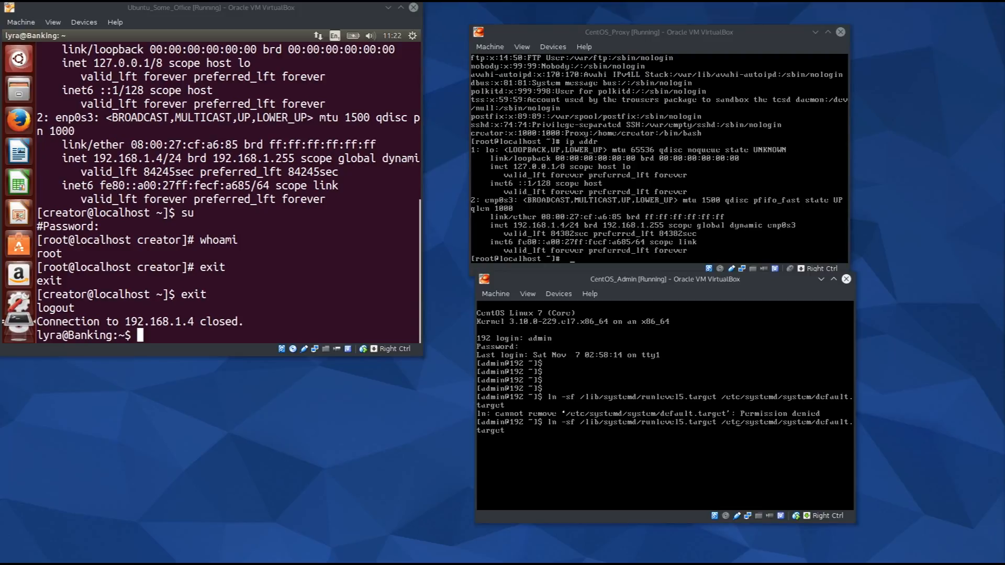
Step: Become root with su on the CentOS_Admin console
type("su")
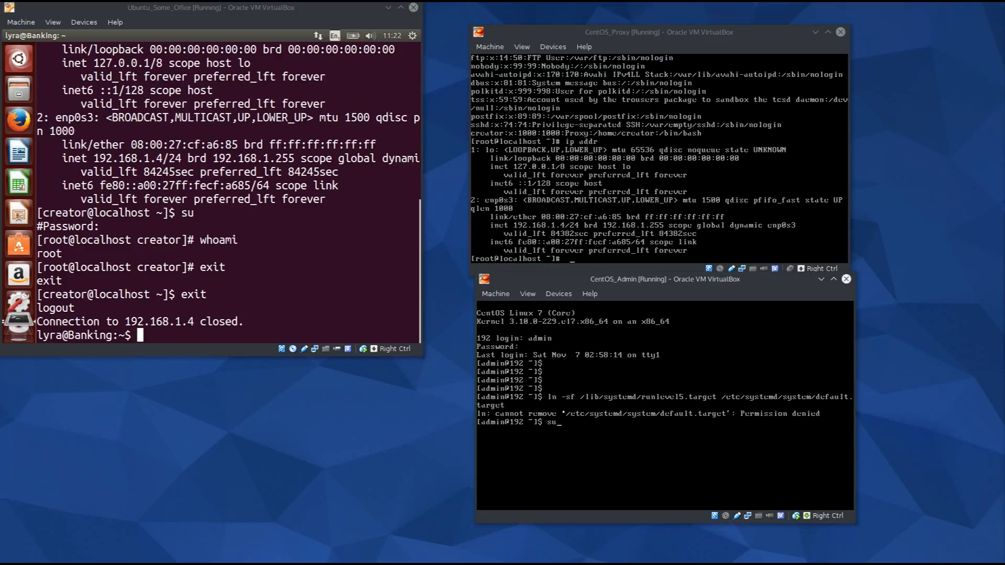
key("Return")
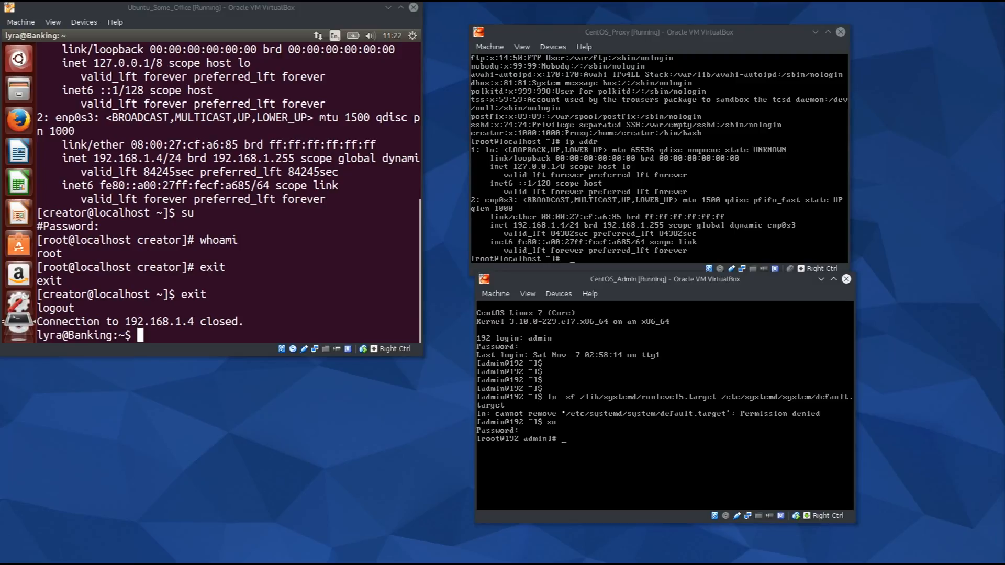
Step: Link /etc/systemd/system/default.target to /lib/systemd/runlevel5.target as root, succeeding without error
type("ln -")
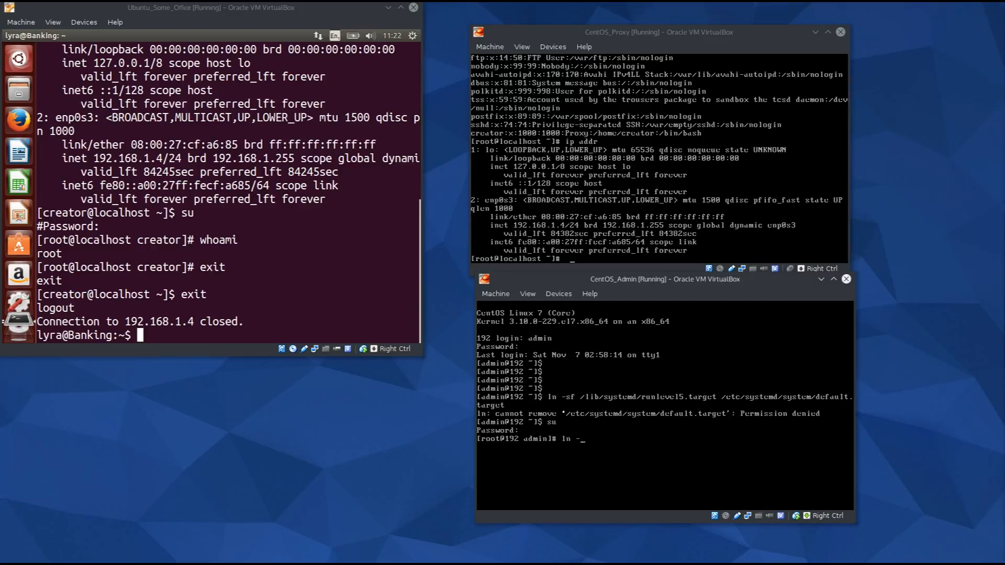
type("sf")
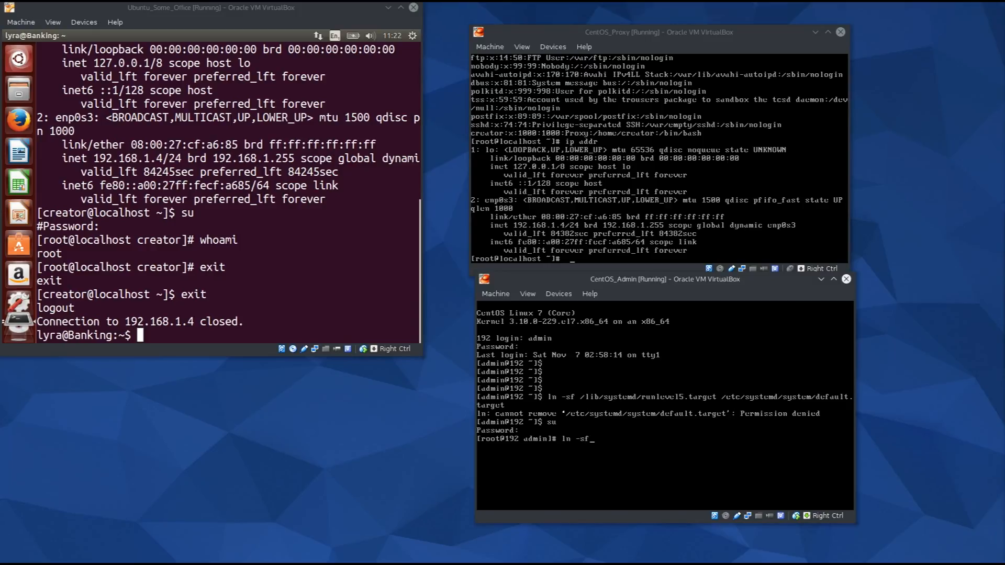
type("/lib/")
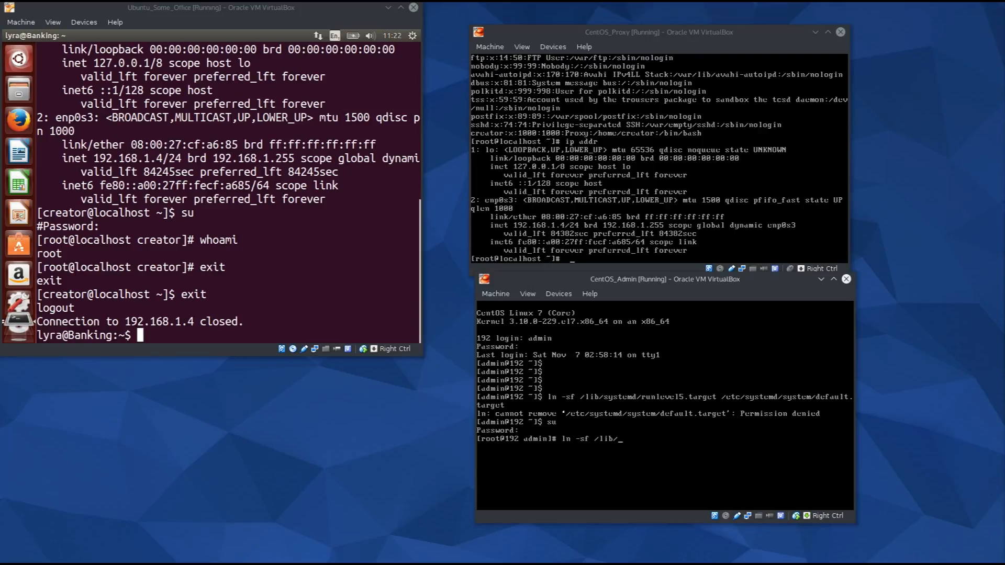
type("x")
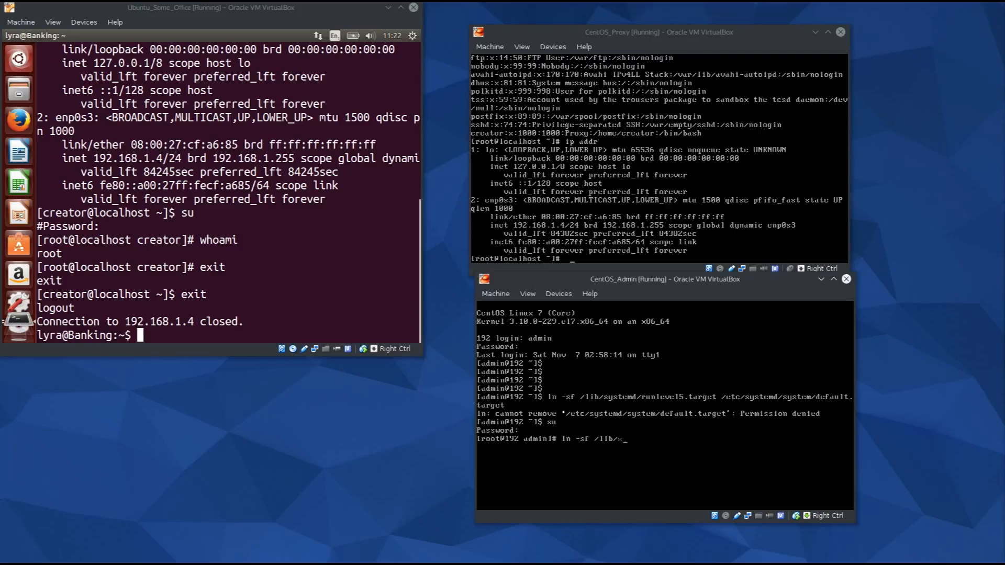
type("ystemd/")
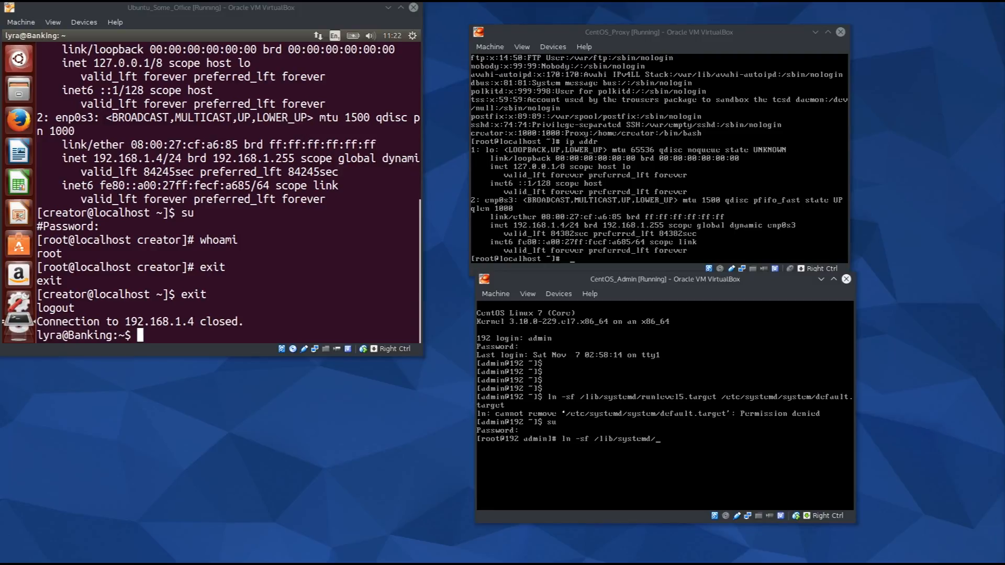
type("run")
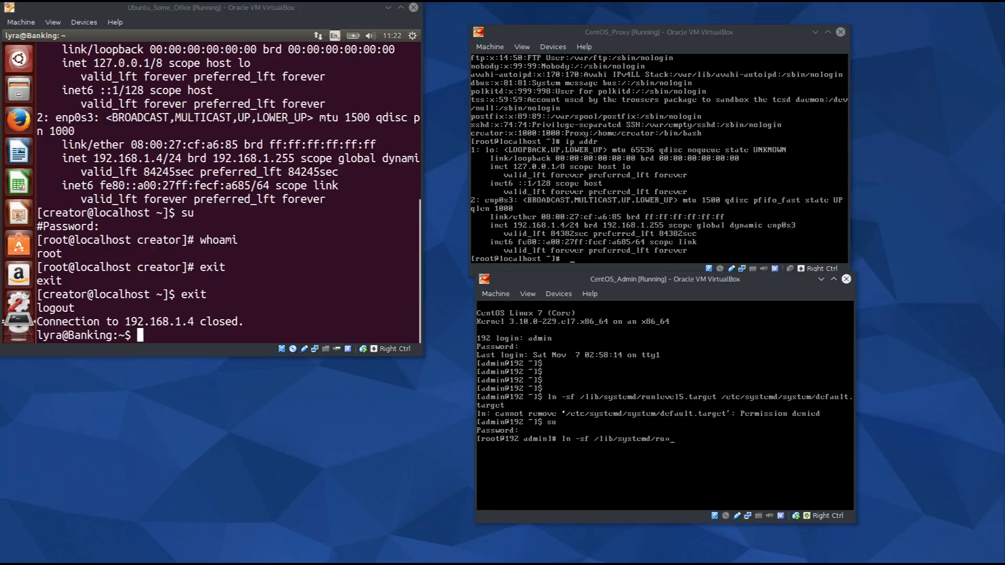
type("l")
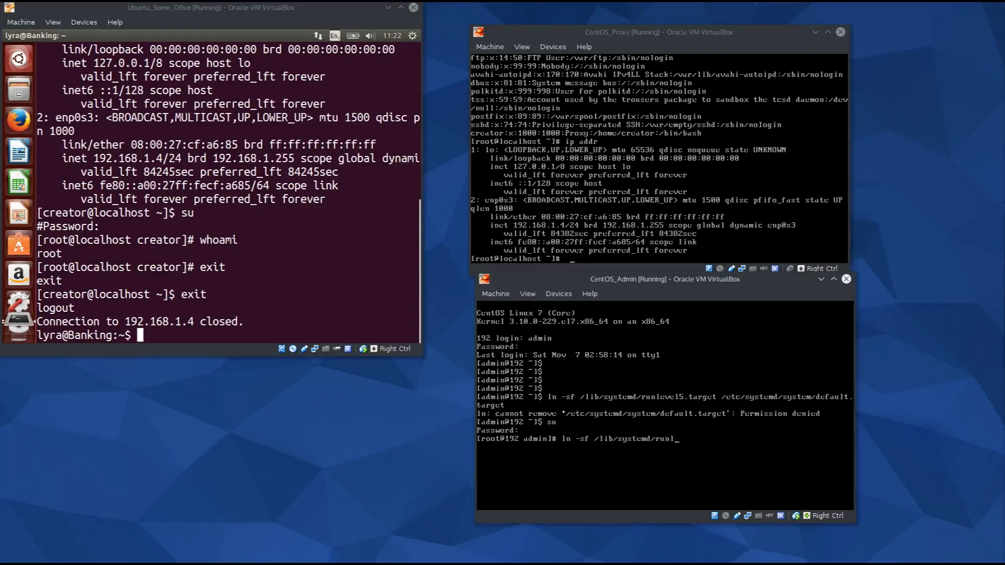
type("evel")
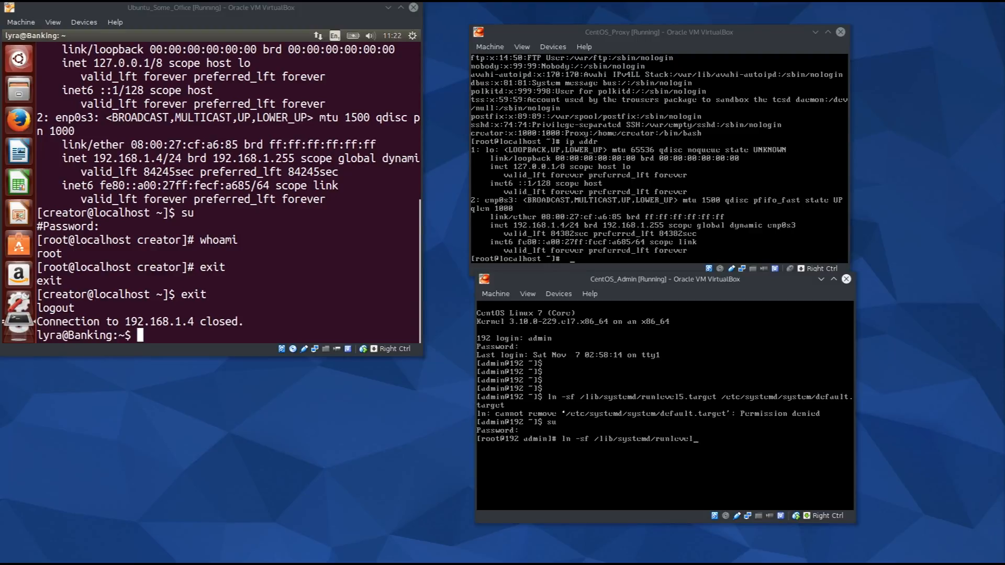
type("5.")
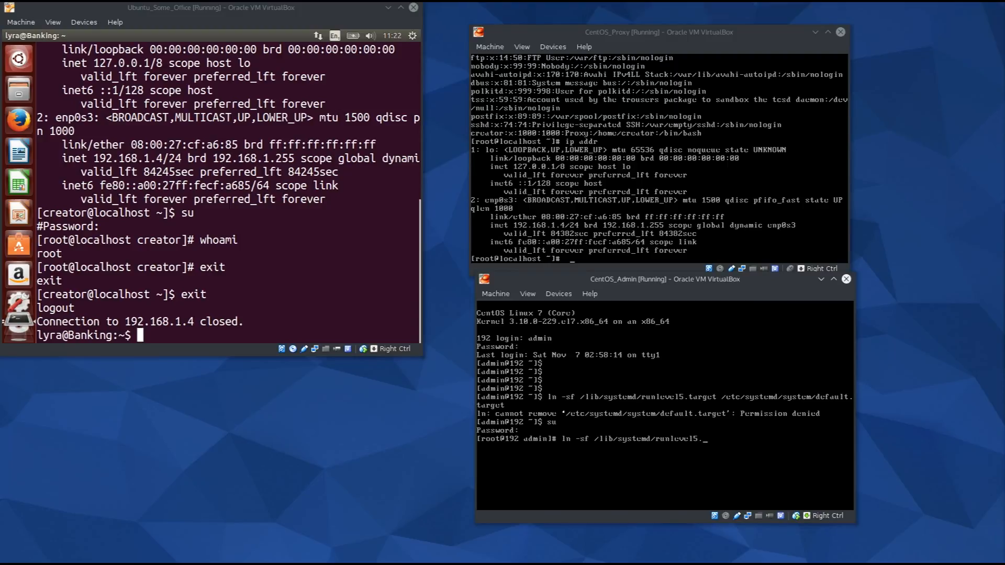
type("target")
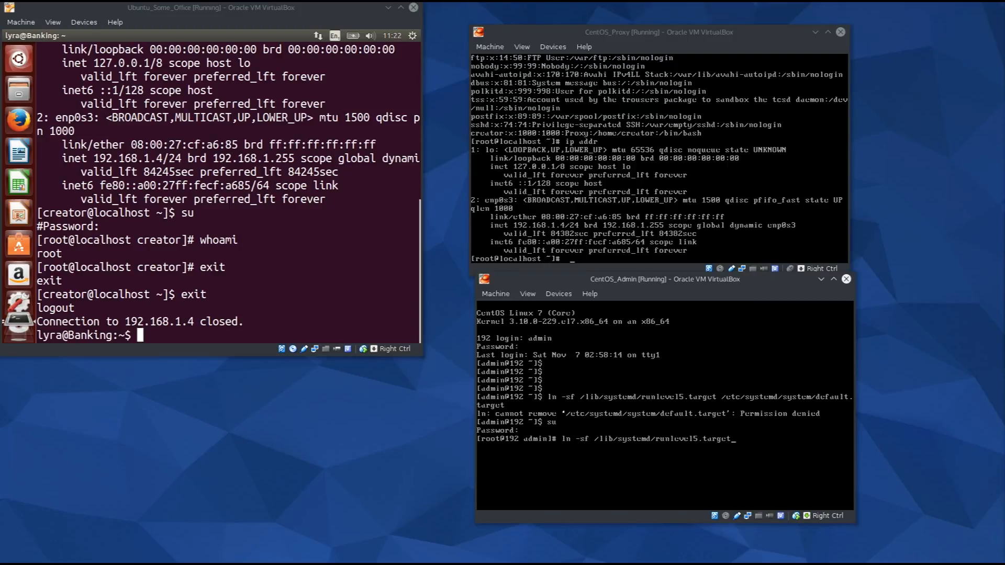
type("/")
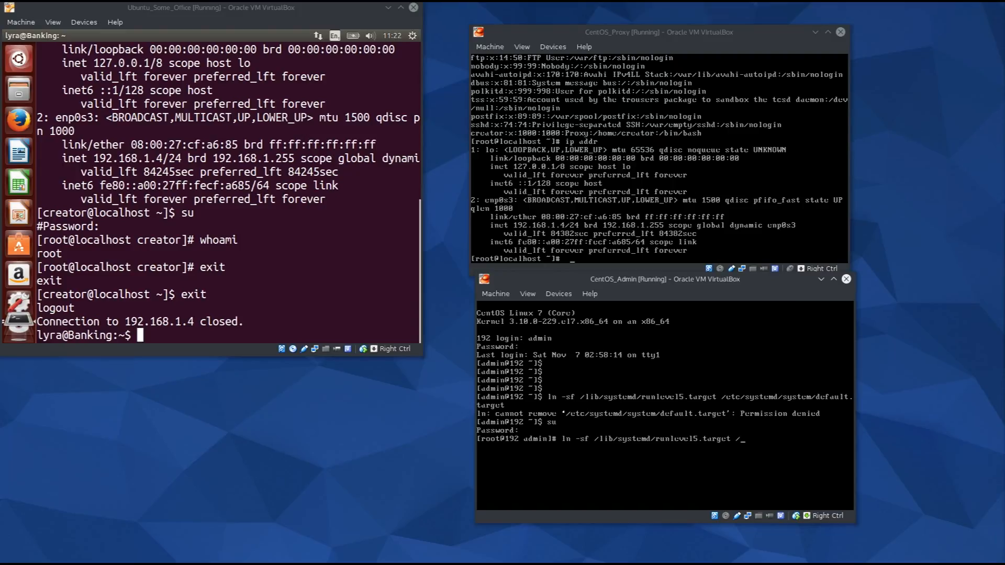
type("etc/systemd/system/default.target")
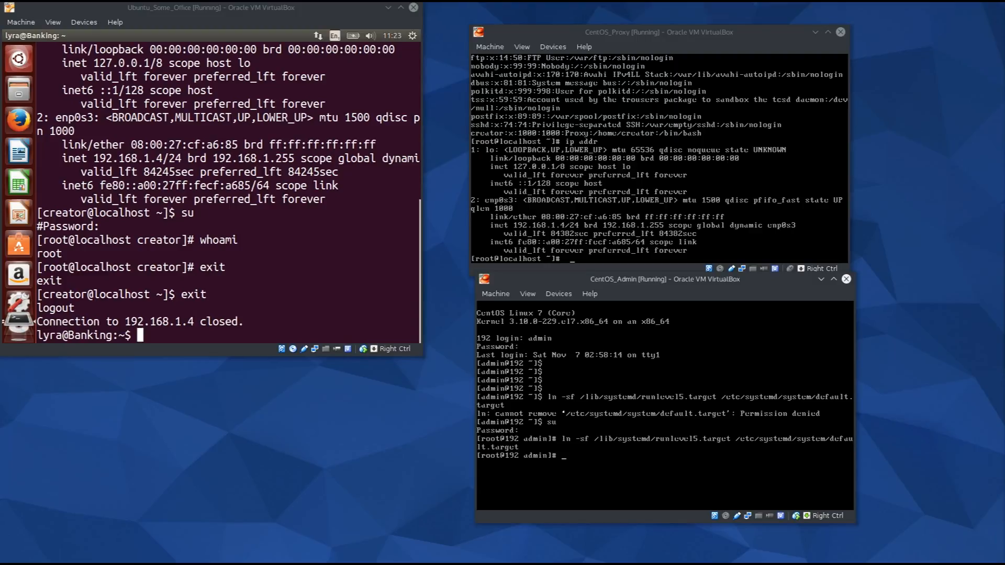
type("reb")
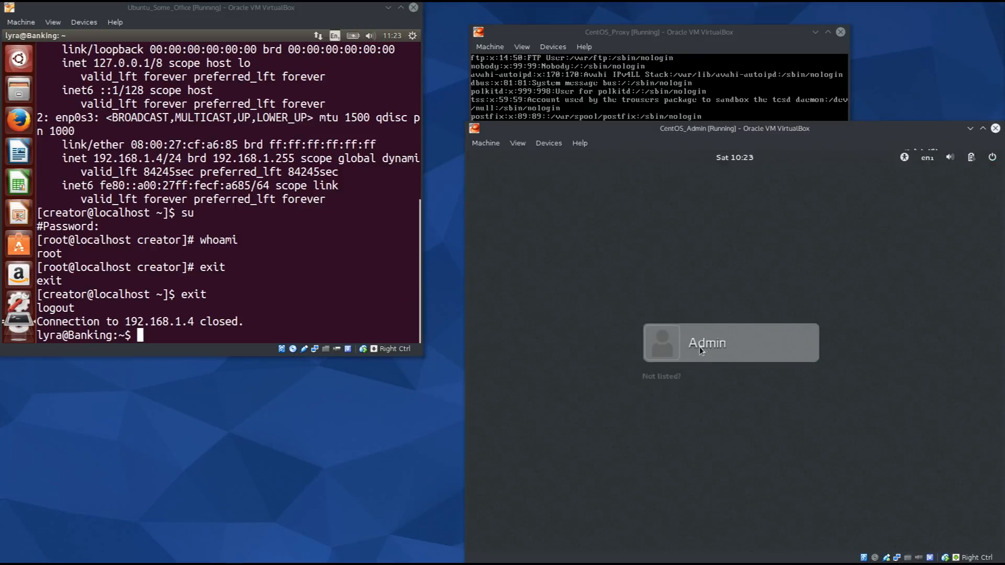
Step: Sign in as the Admin user on the graphical login screen to reach the desktop
left_click(730, 341)
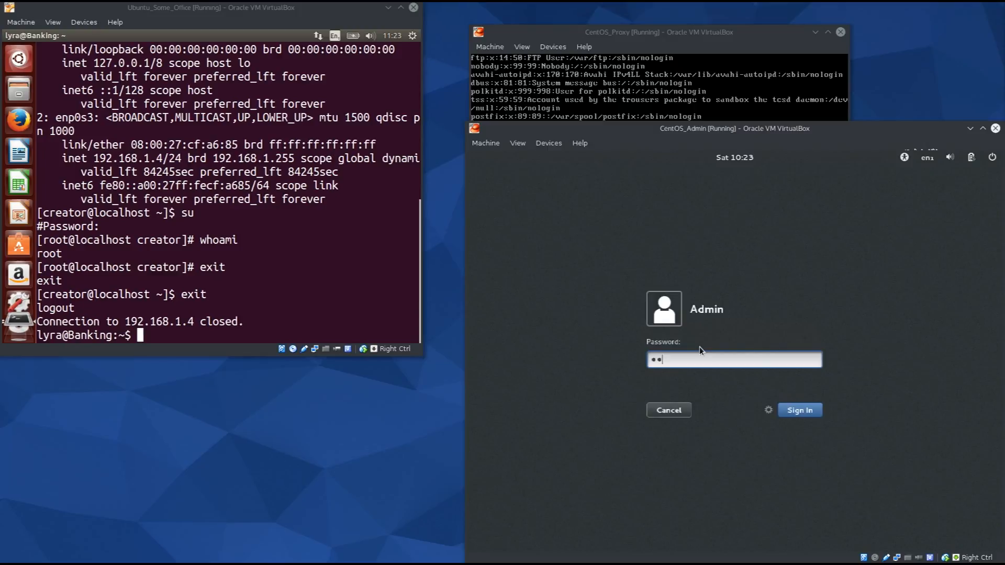
left_click(798, 411)
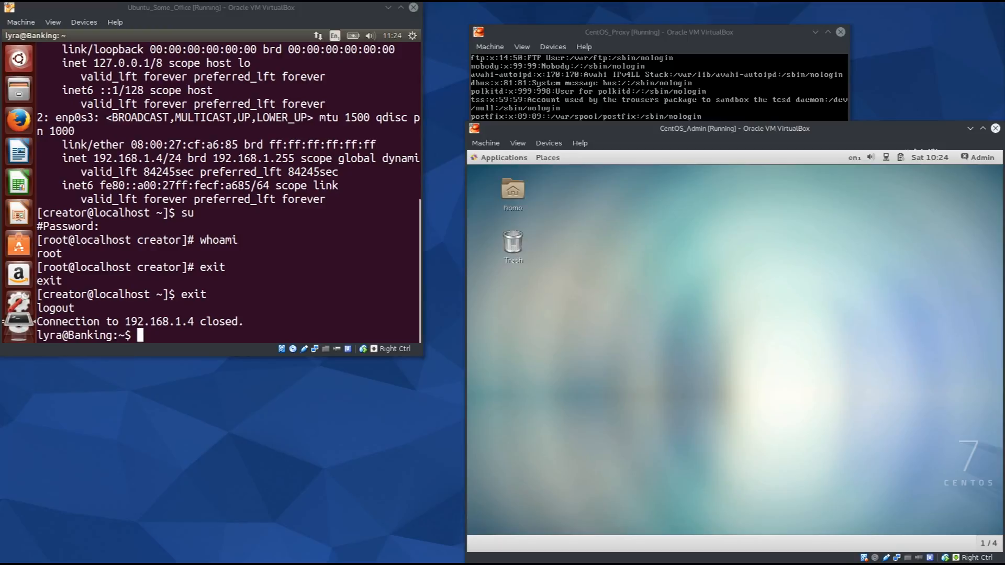
mouse_move(578, 155)
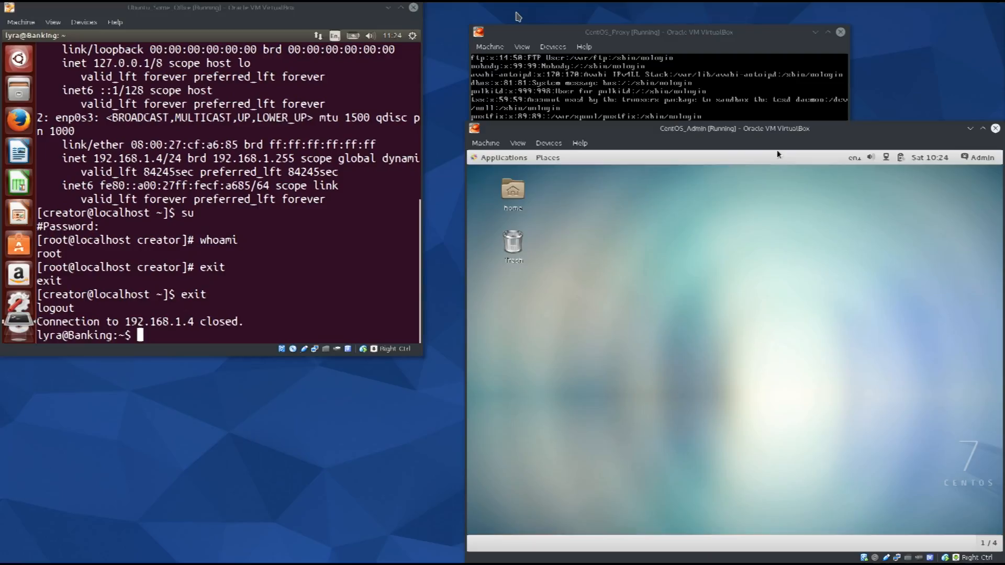
Step: Advance the Gnome first-login wizard past Welcome, English (UK) input source and Online Accounts
left_click(547, 143)
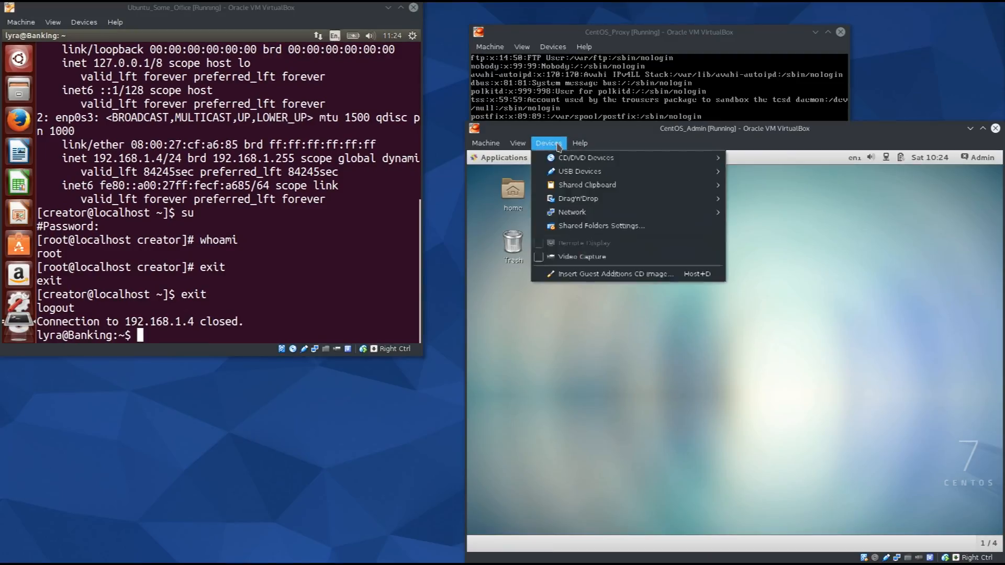
mouse_move(570, 212)
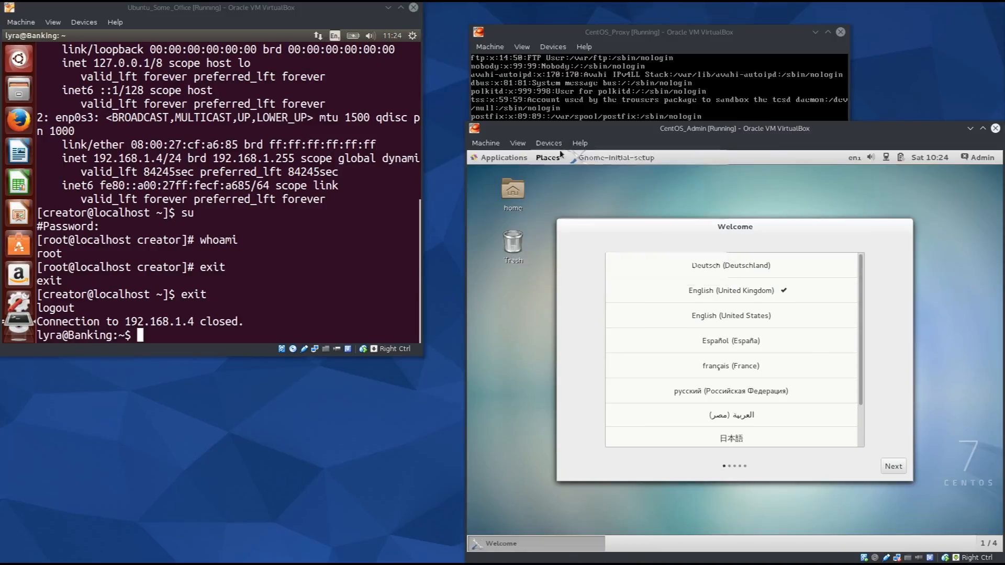
left_click(891, 466)
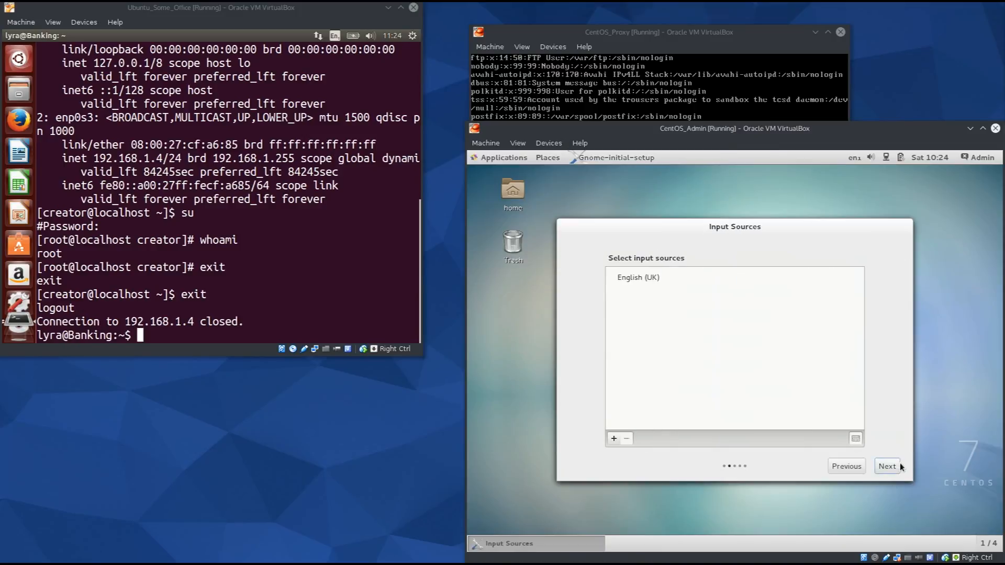
left_click(887, 466)
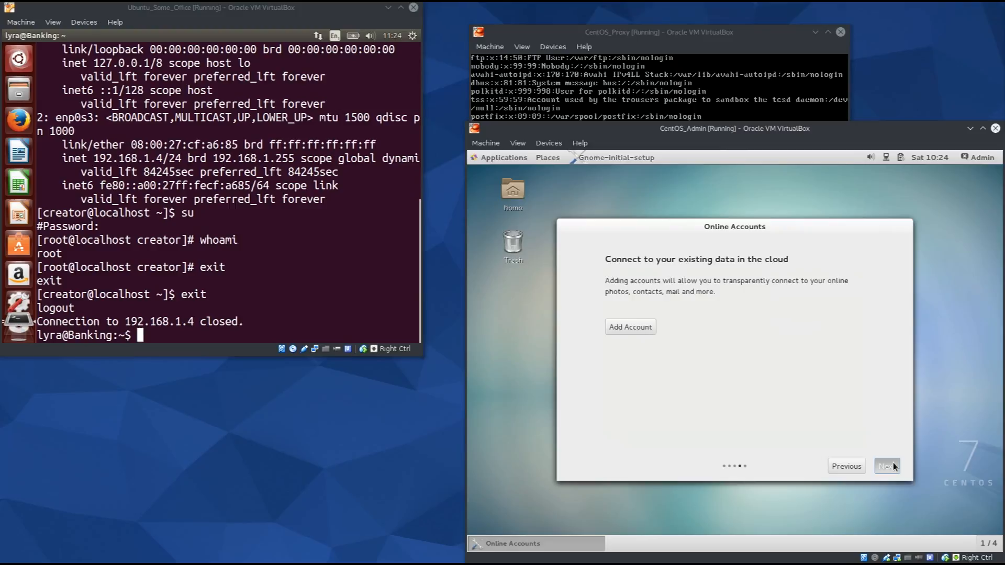
left_click(887, 465)
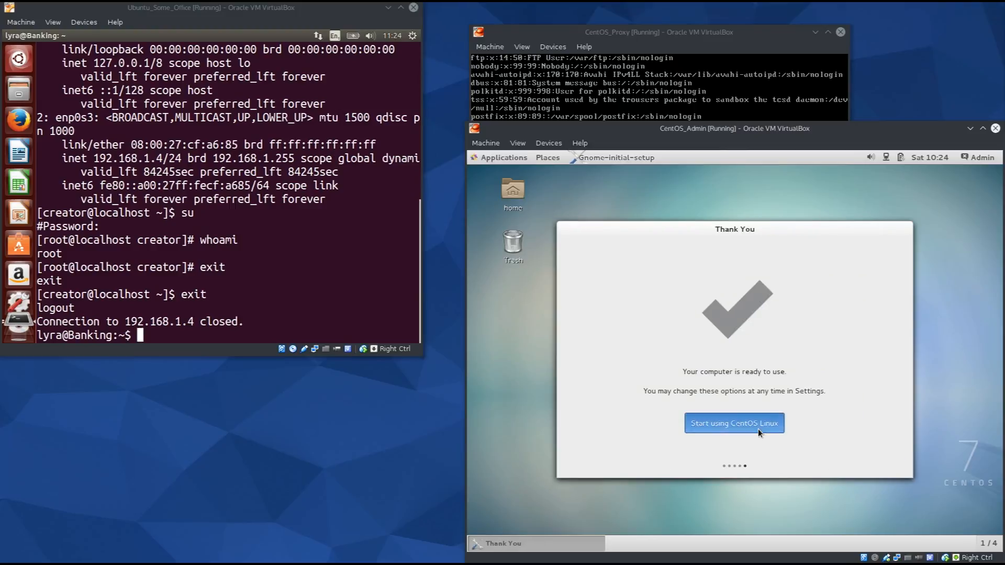
Step: Finish setup with Start using CentOS Linux and launch Terminal from Applications
left_click(733, 423)
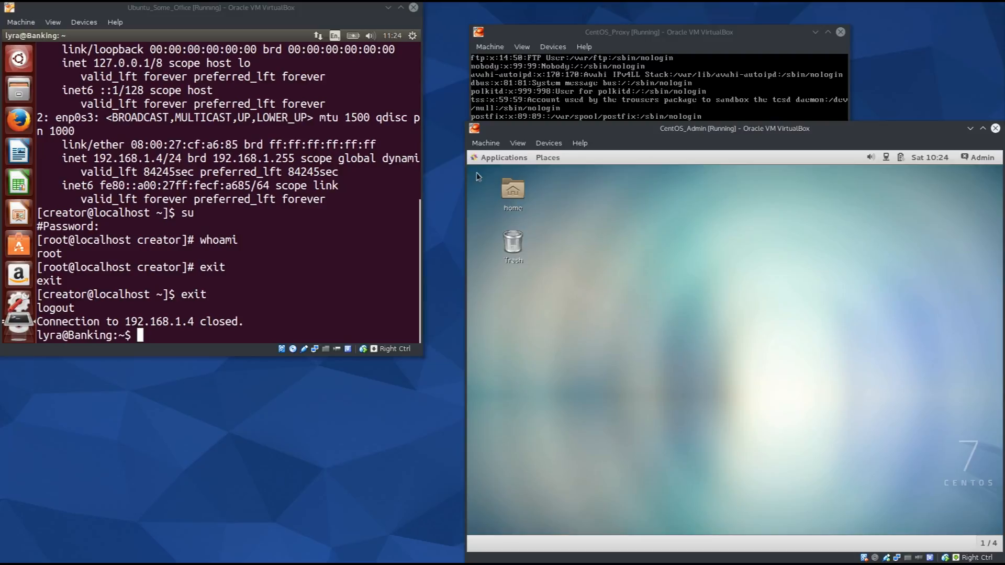
left_click(584, 157)
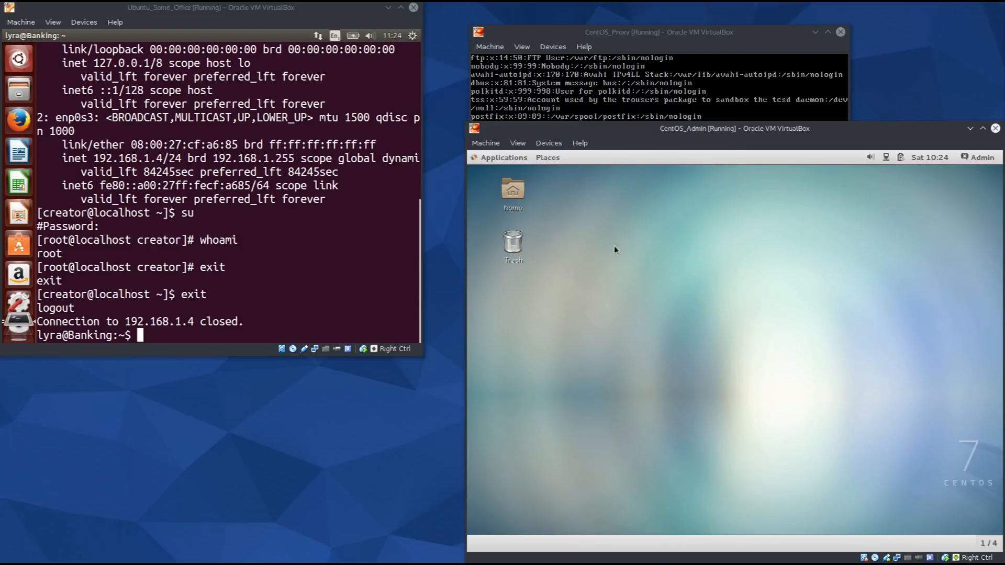
left_click(504, 157)
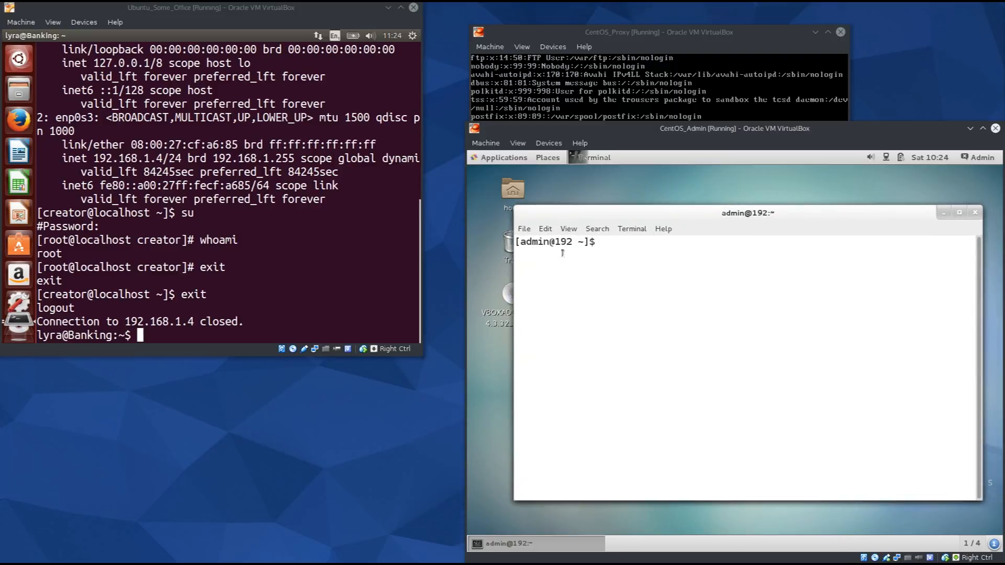
Step: Set the Unnamed terminal profile's colours to the Green on black scheme instead of the system theme
left_click(544, 229)
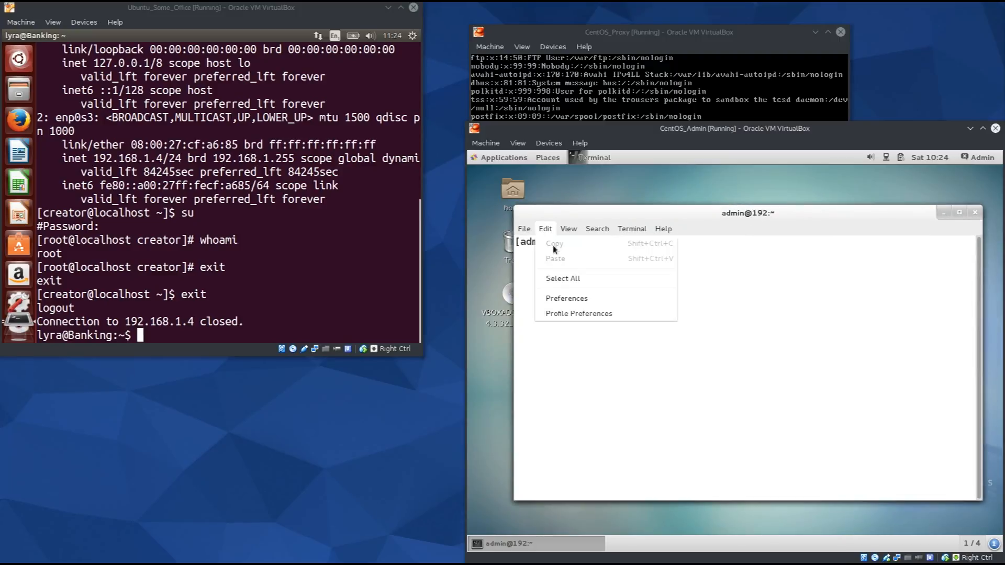
left_click(567, 299)
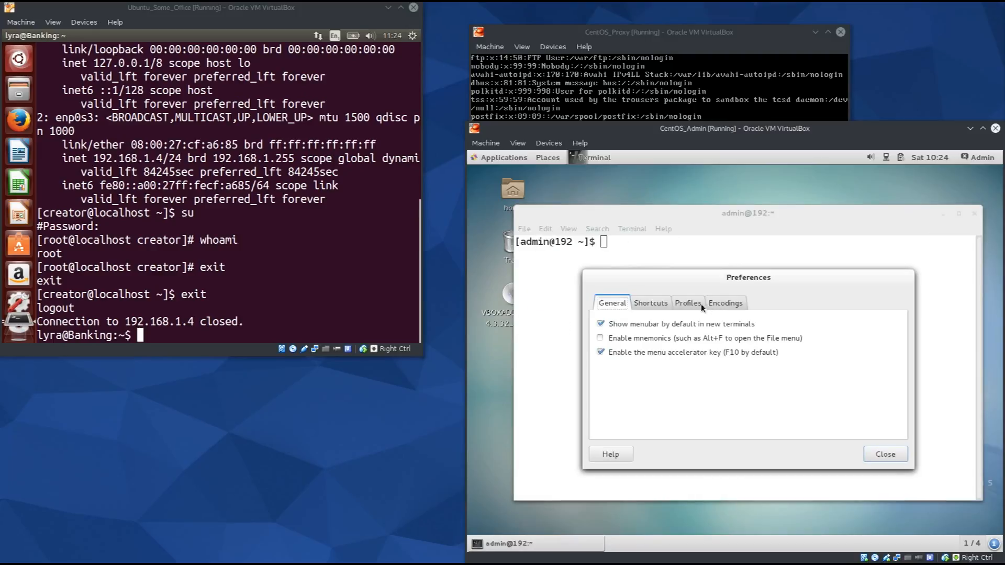
left_click(687, 303)
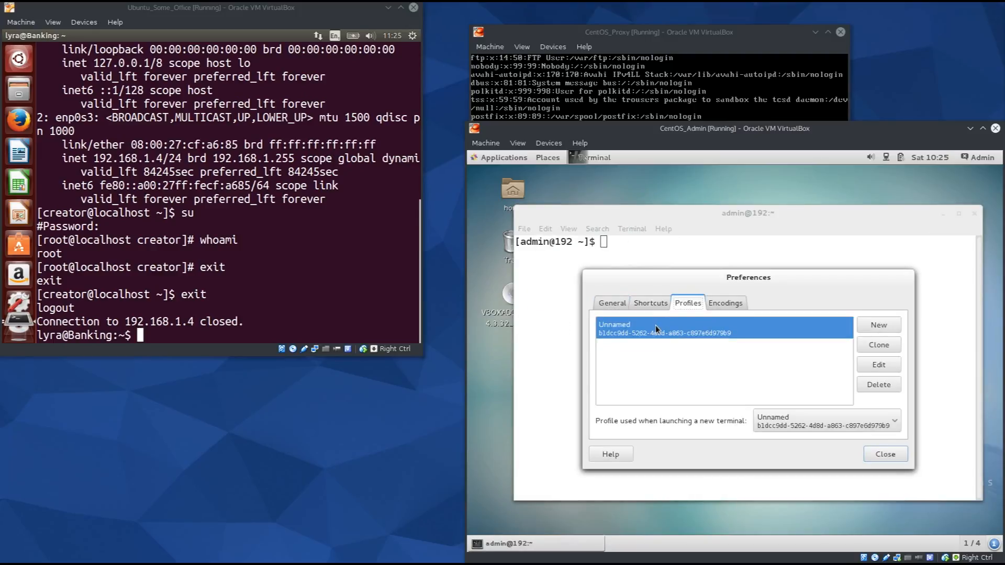
left_click(877, 364)
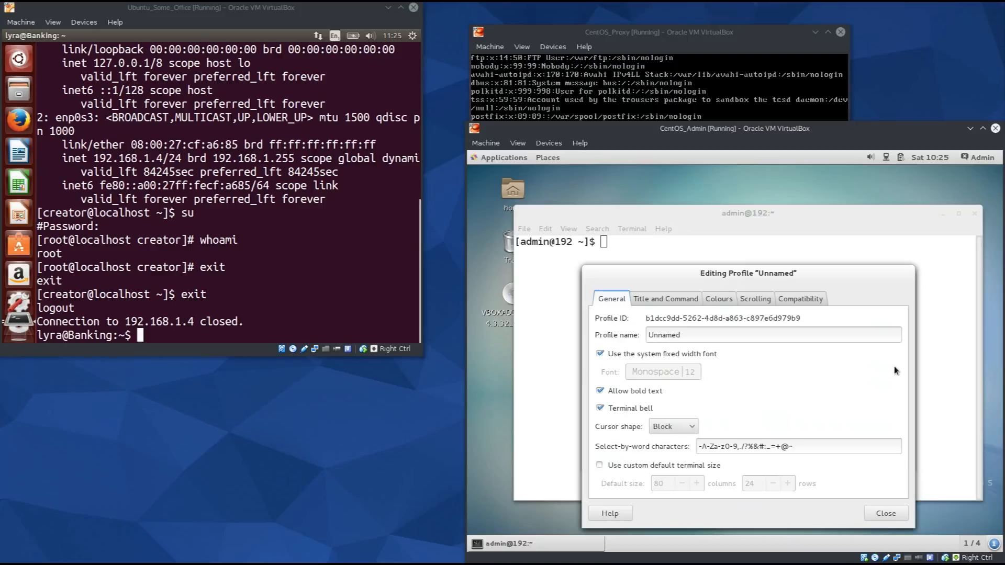
mouse_move(839, 364)
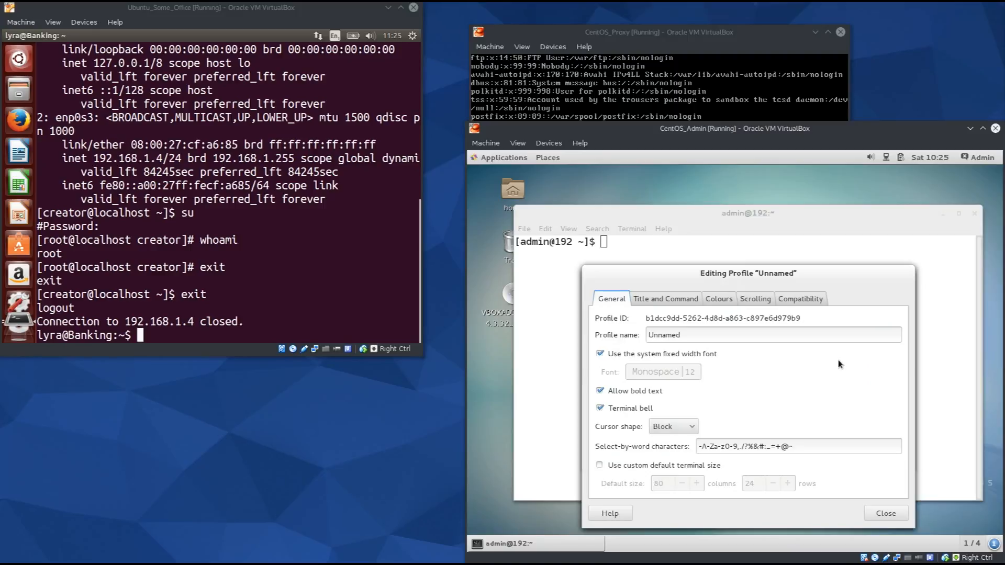
mouse_move(787, 358)
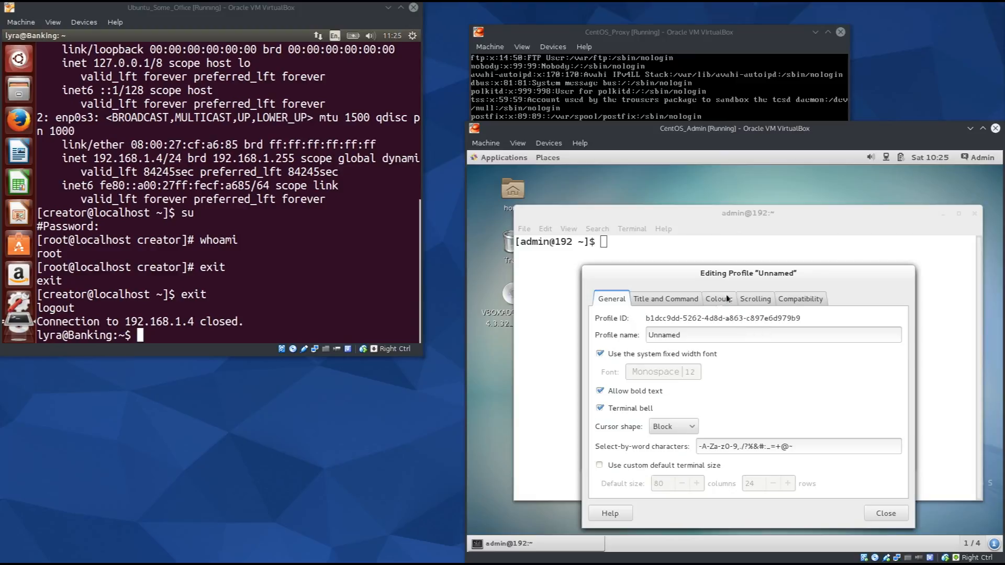
left_click(718, 299)
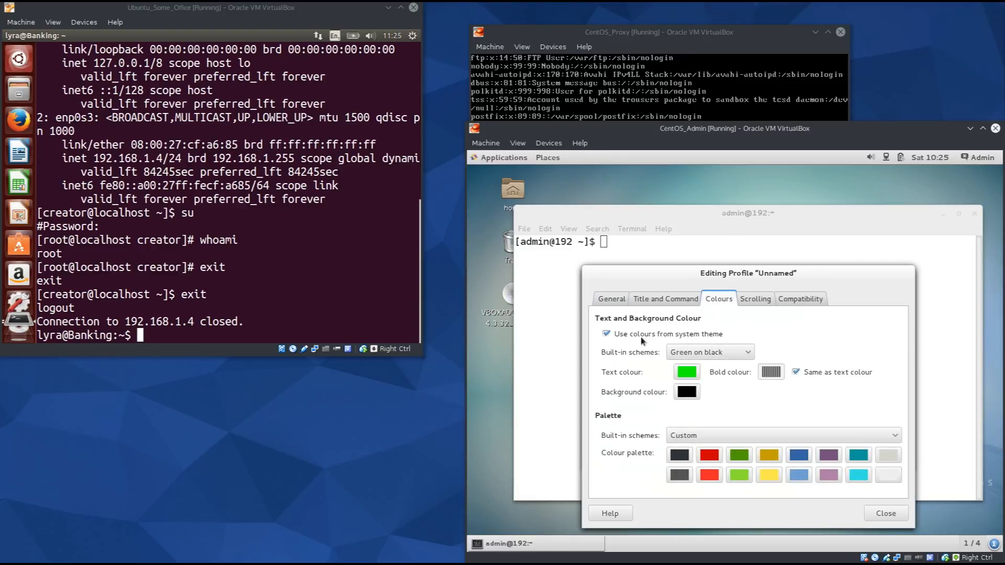
mouse_move(625, 347)
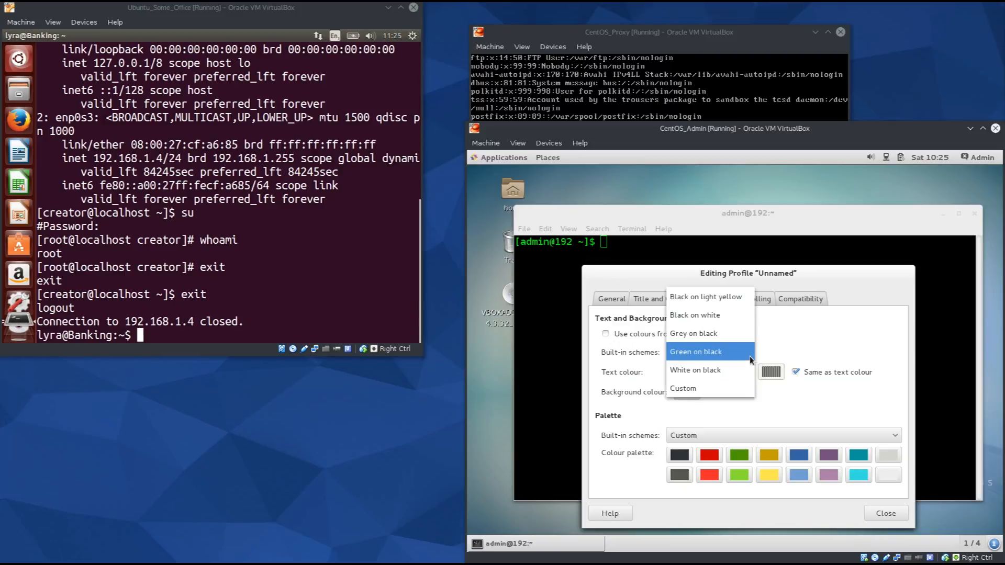
left_click(695, 352)
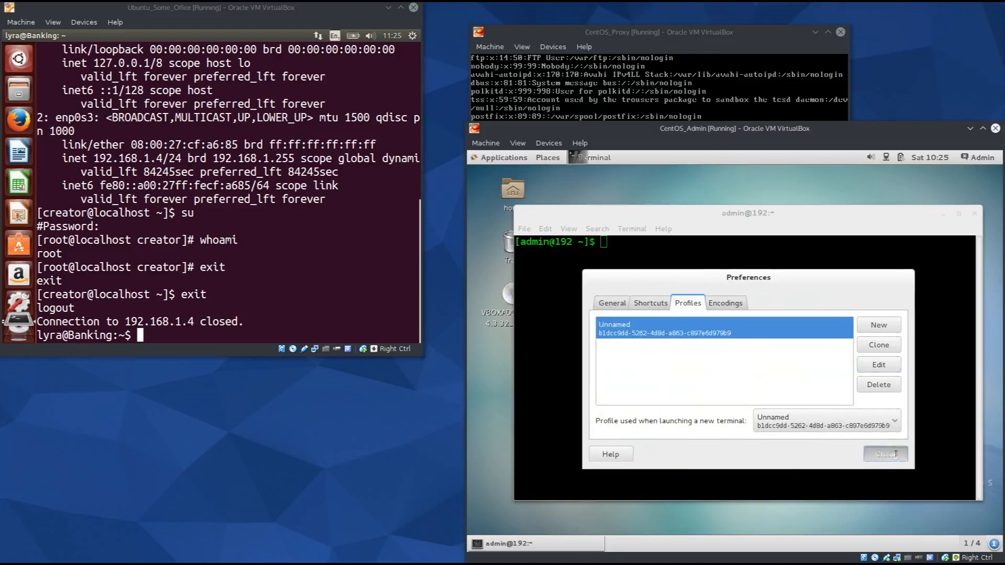
left_click(885, 453)
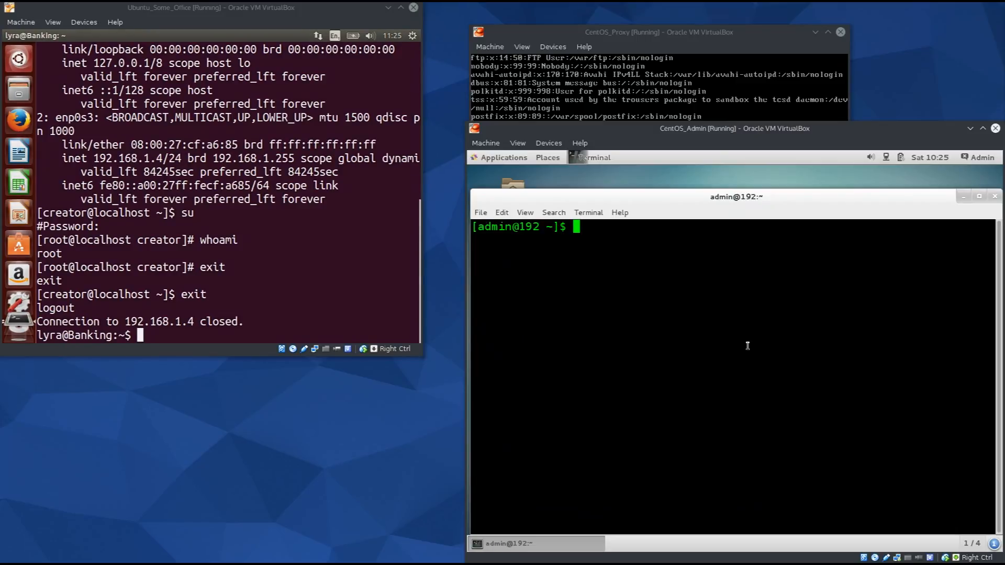
Step: Try yum install dkms, become root with su, and interrupt the lock-blocked retry with Ctrl+C
type("yum install d")
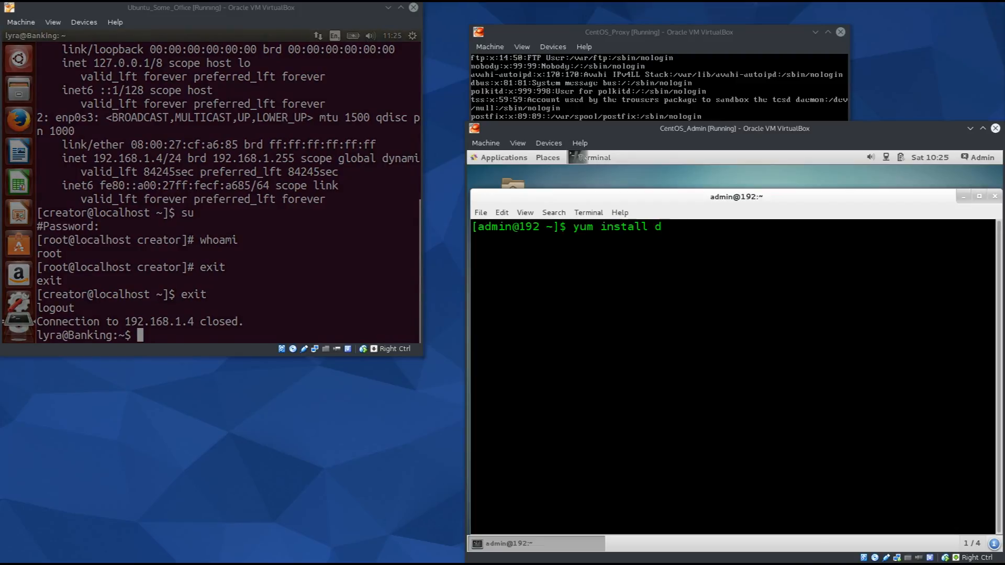
type("kms")
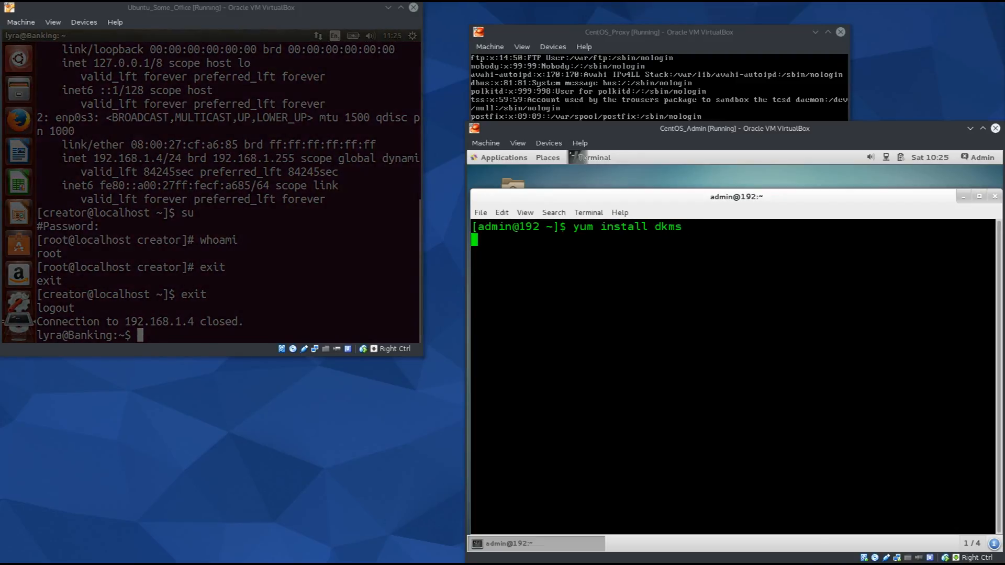
key("Return")
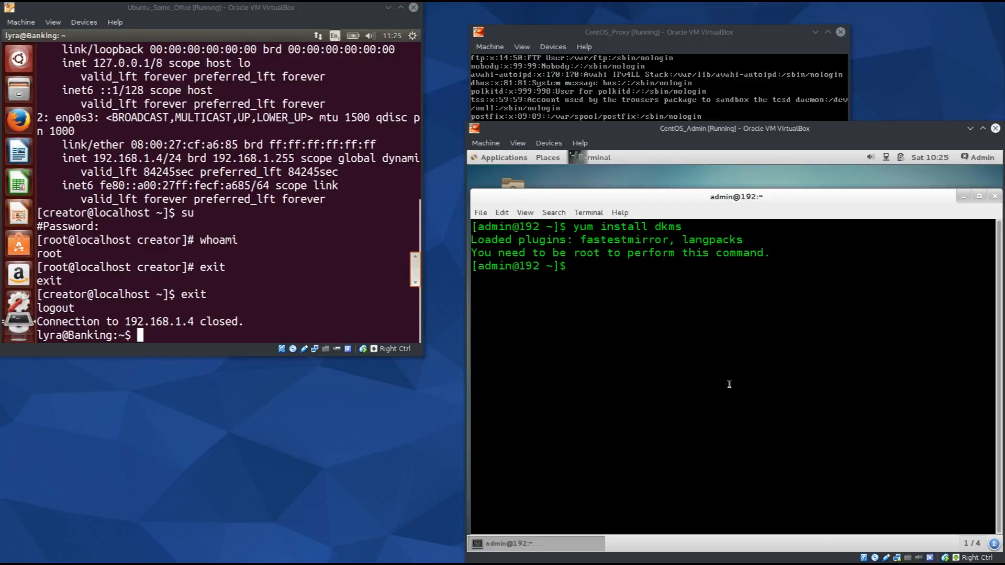
type("su")
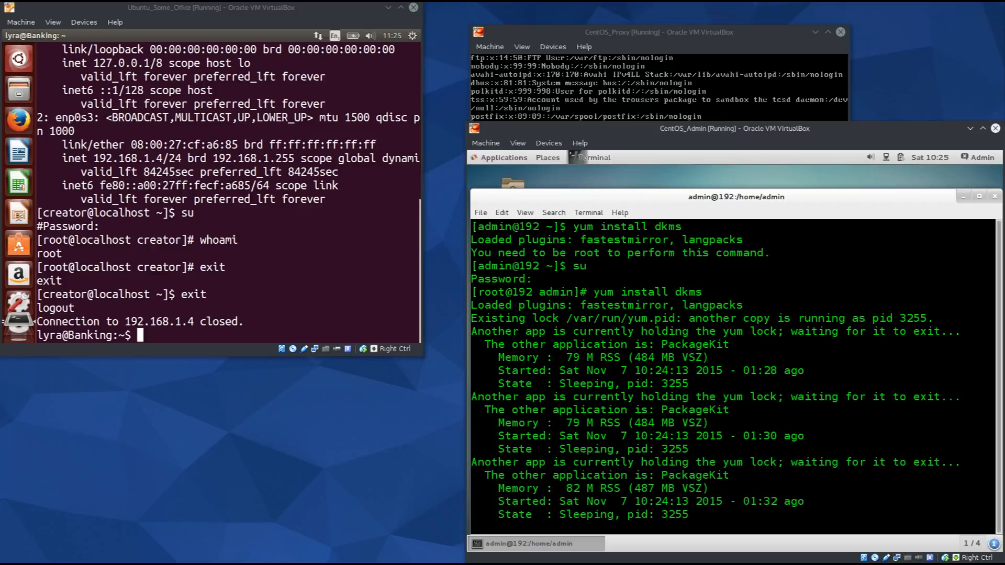
key("ctrl+c")
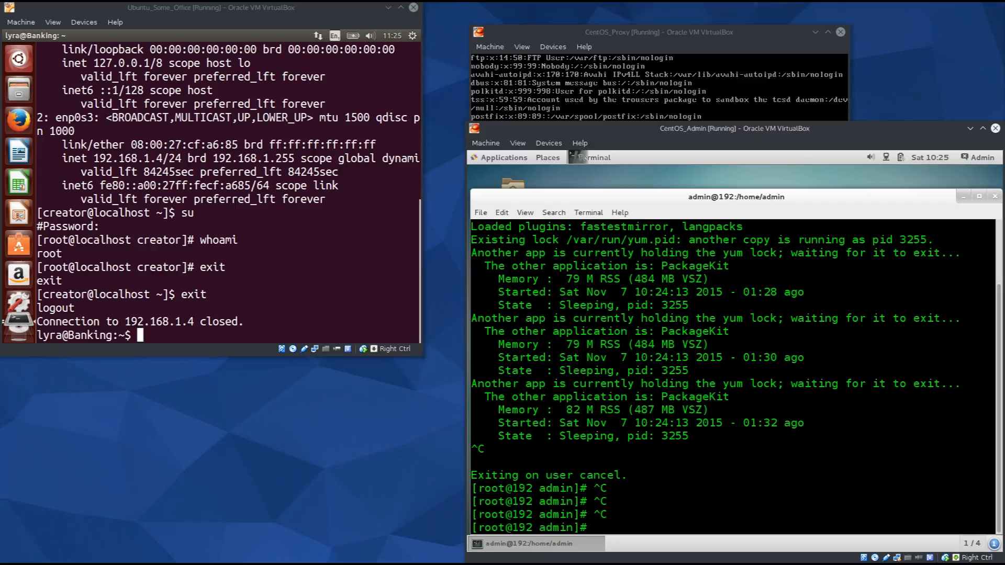
Step: Kill PackageKit process 3255 holding the yum lock and rerun yum install dkms
type("kill")
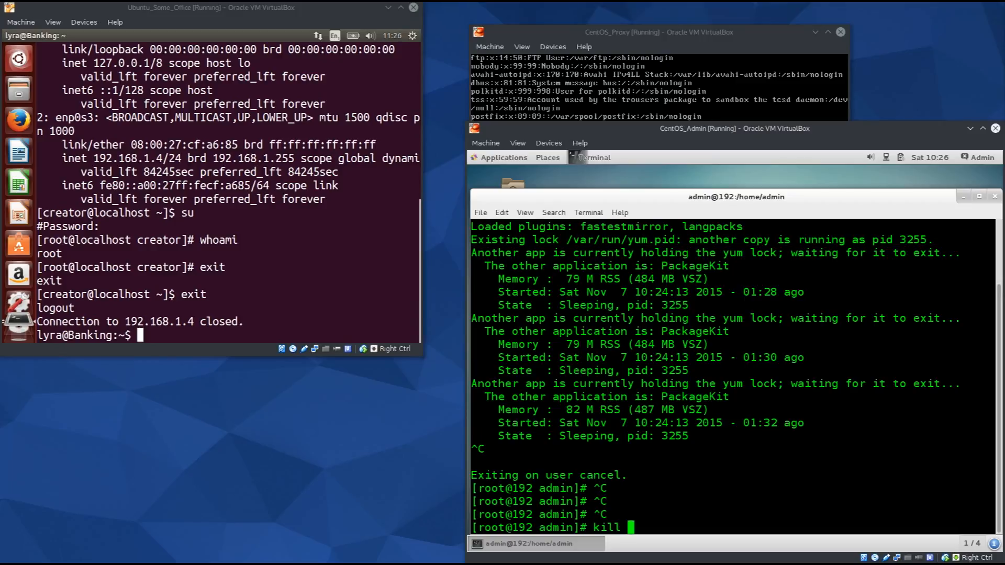
type("3255")
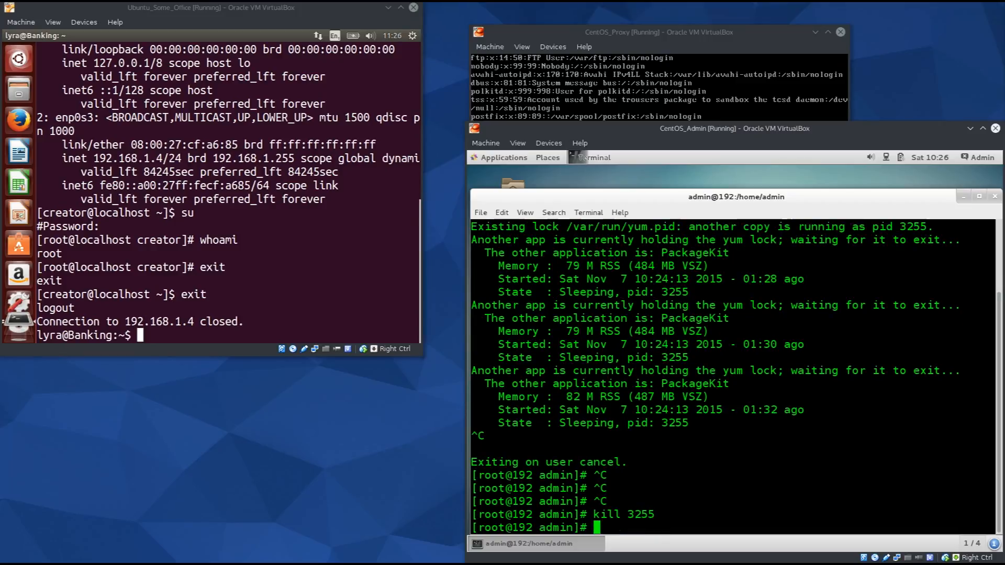
type("yum install dkms")
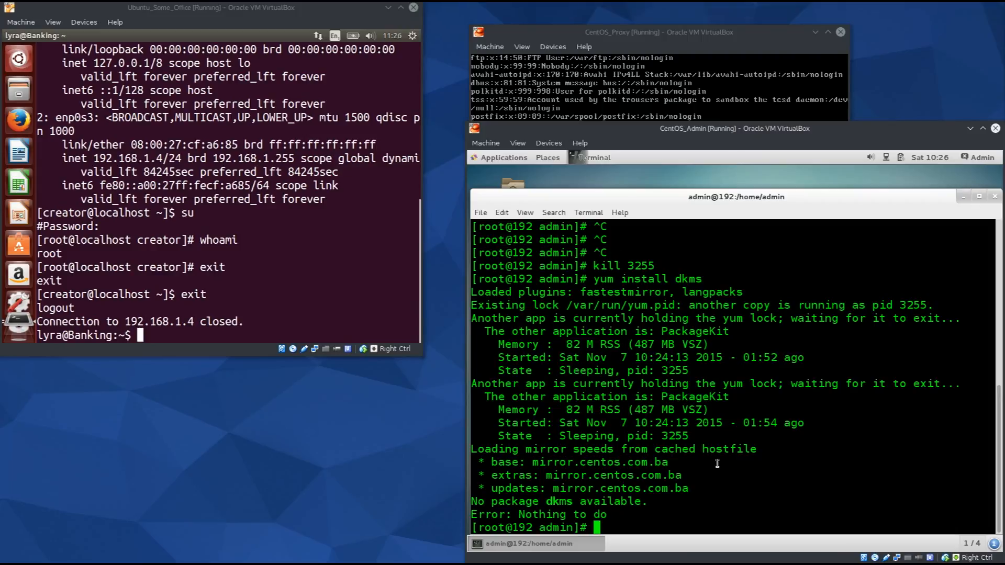
Step: Abandon cd /media, then list files and check mounts with ls and df -h
type("cd /me")
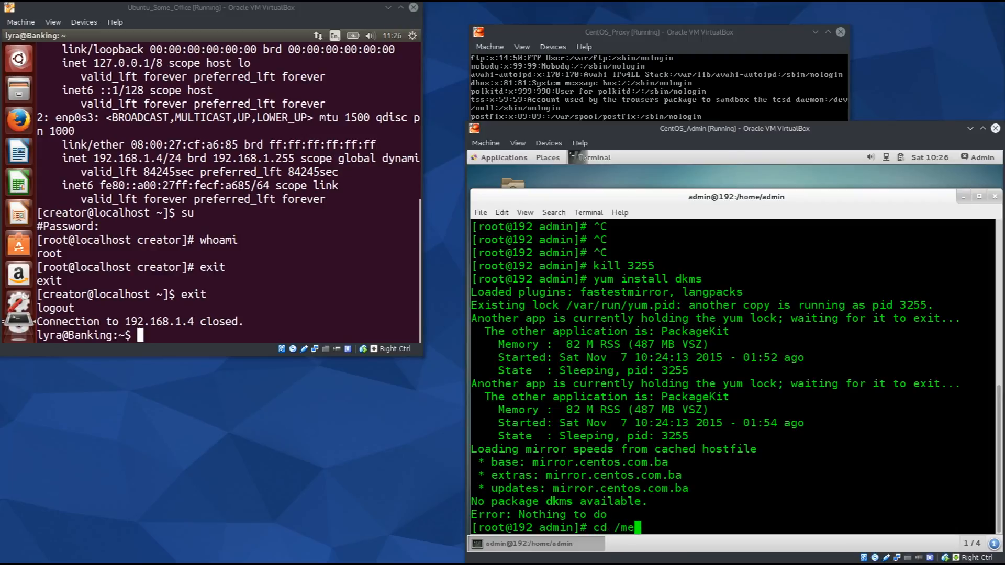
type("dia/")
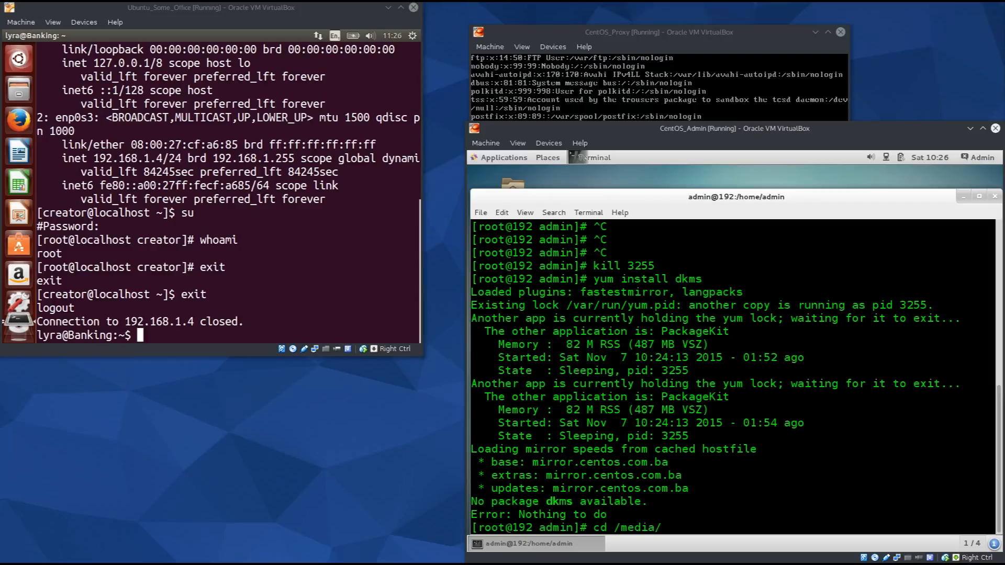
key("BackSpace")
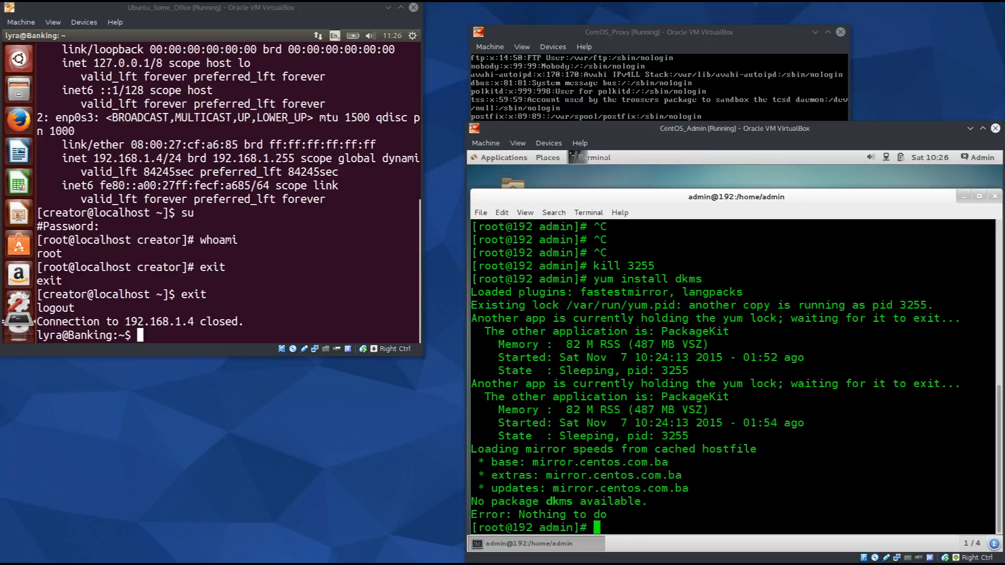
type("ls")
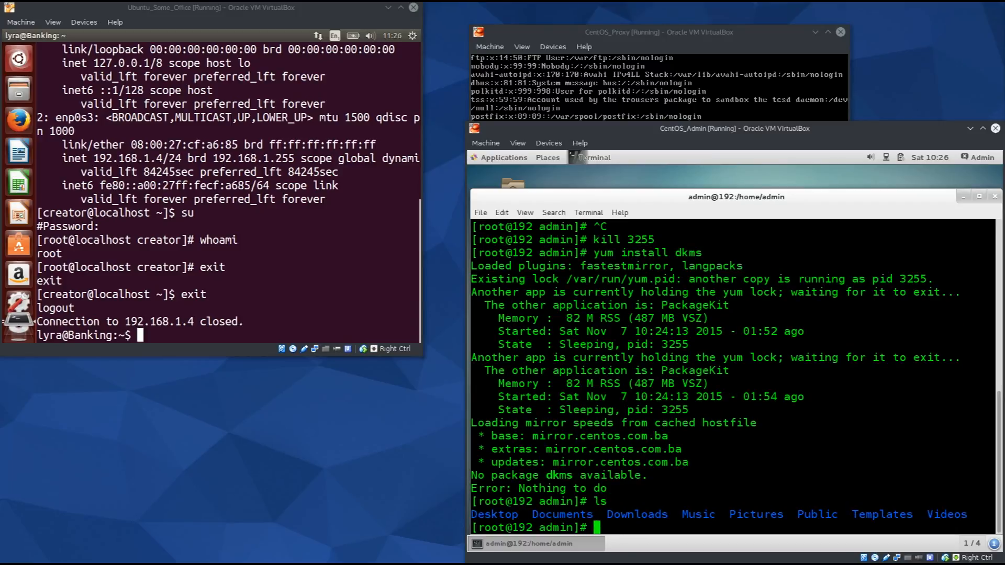
type("df -h")
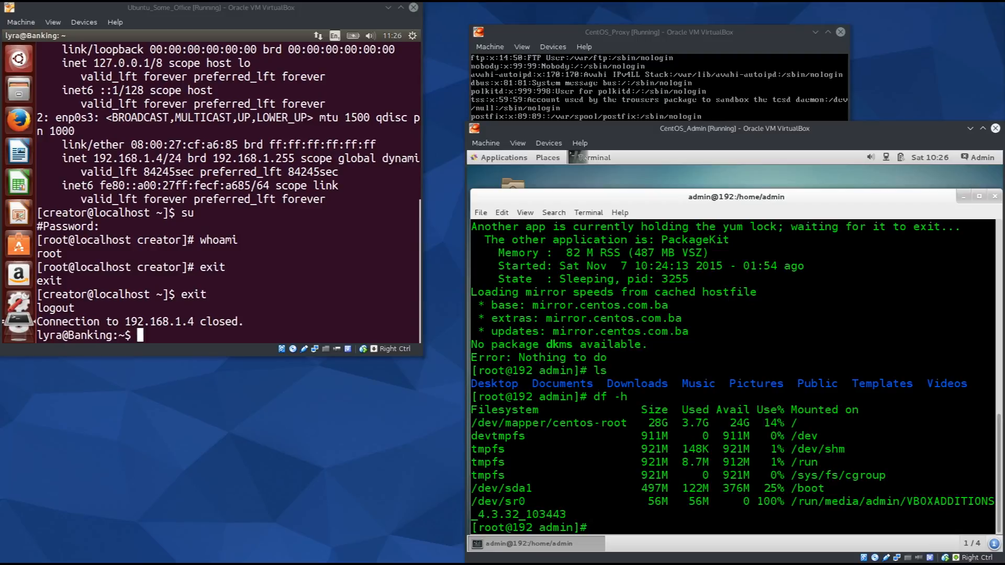
Step: Change into /run/media/admin/VBOXADDITIONS_4.3.32_103443/ and list its installer files
type("cd /")
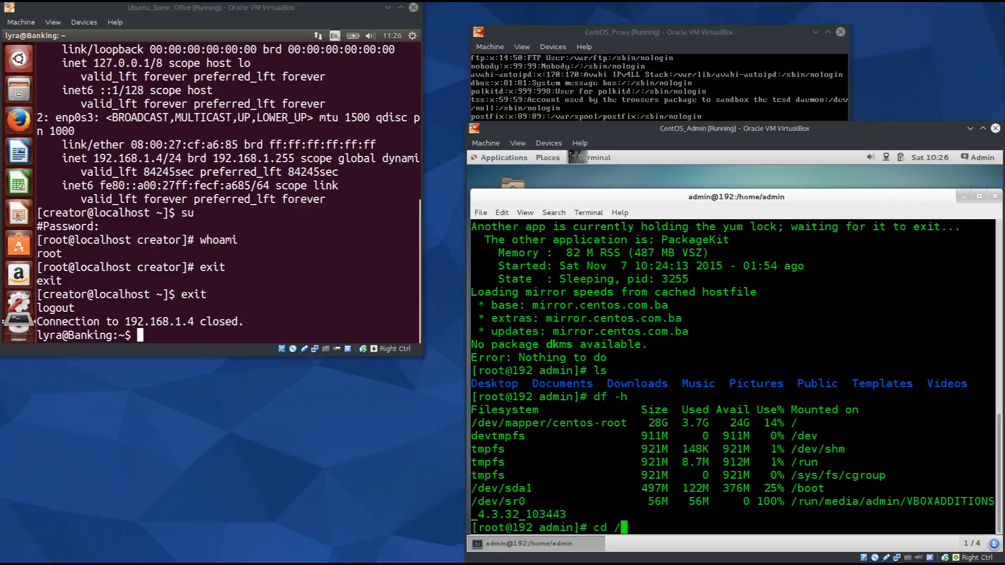
type("run/me")
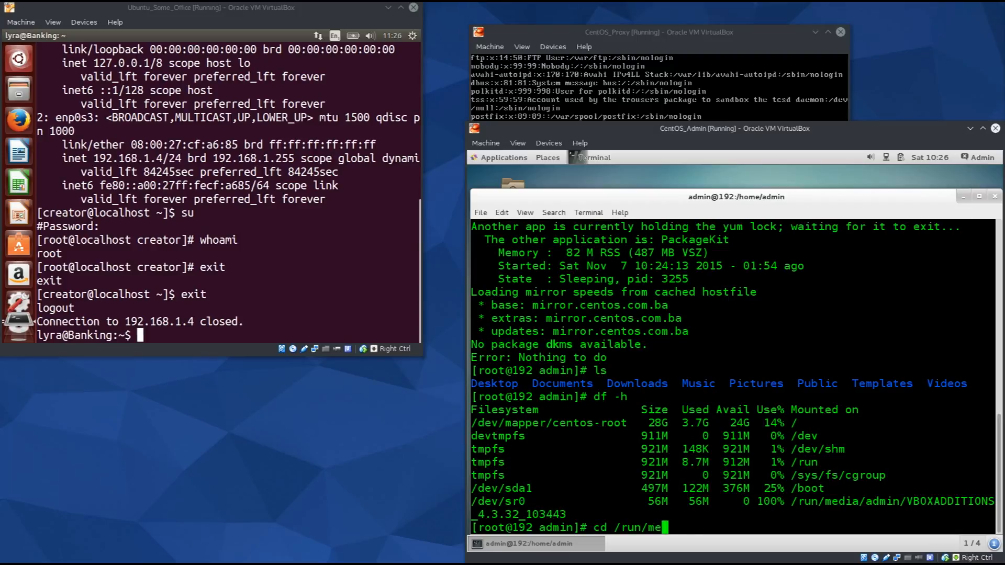
type("dia/")
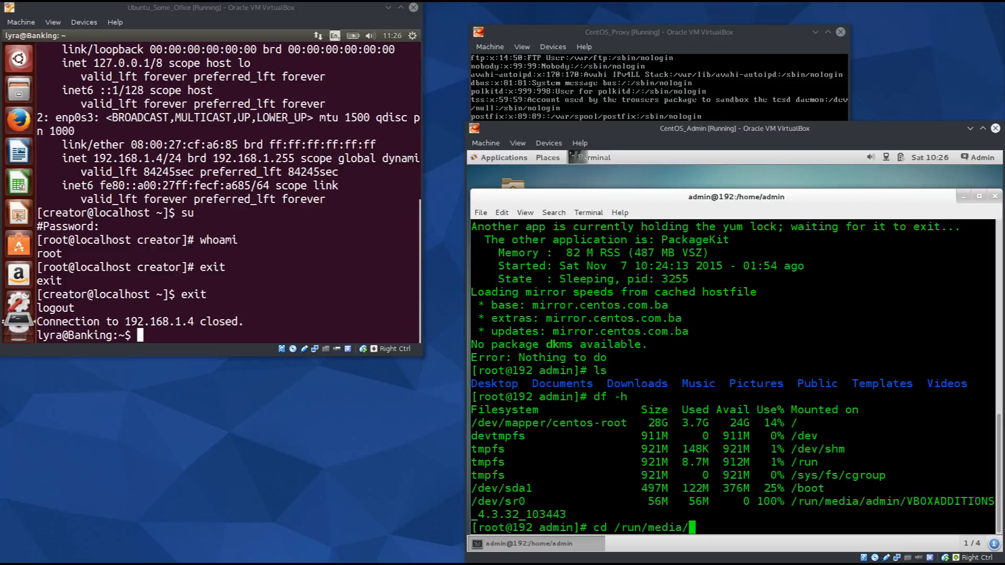
type("ad")
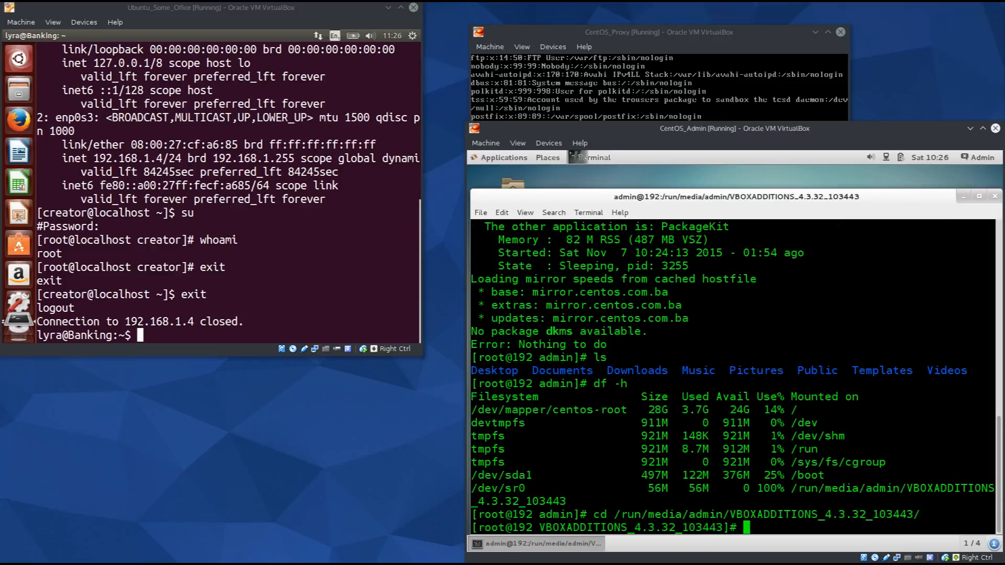
type("ls")
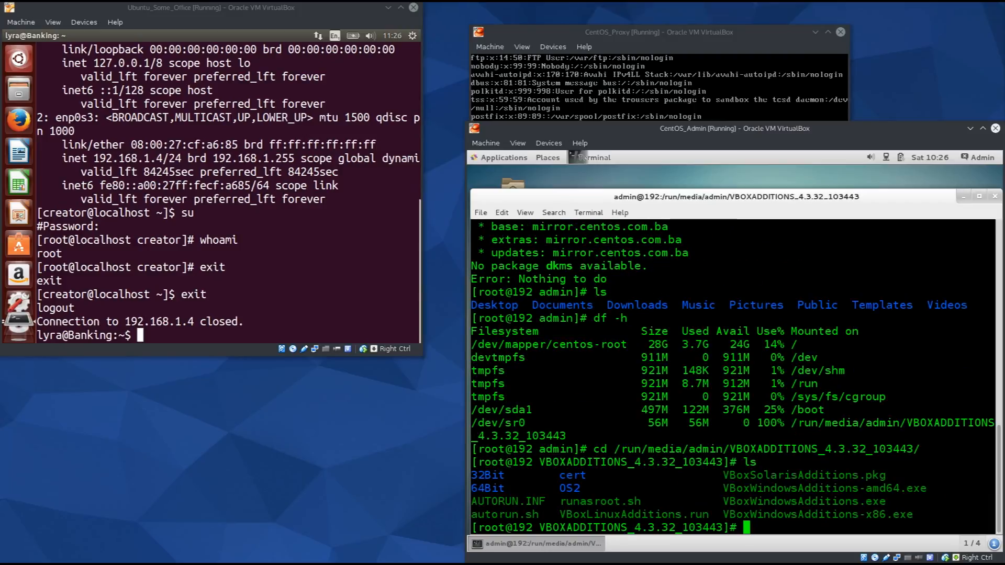
Step: Run ./VBoxLinuxAdditions.run to install the Guest Additions, then reboot the guest
type("./")
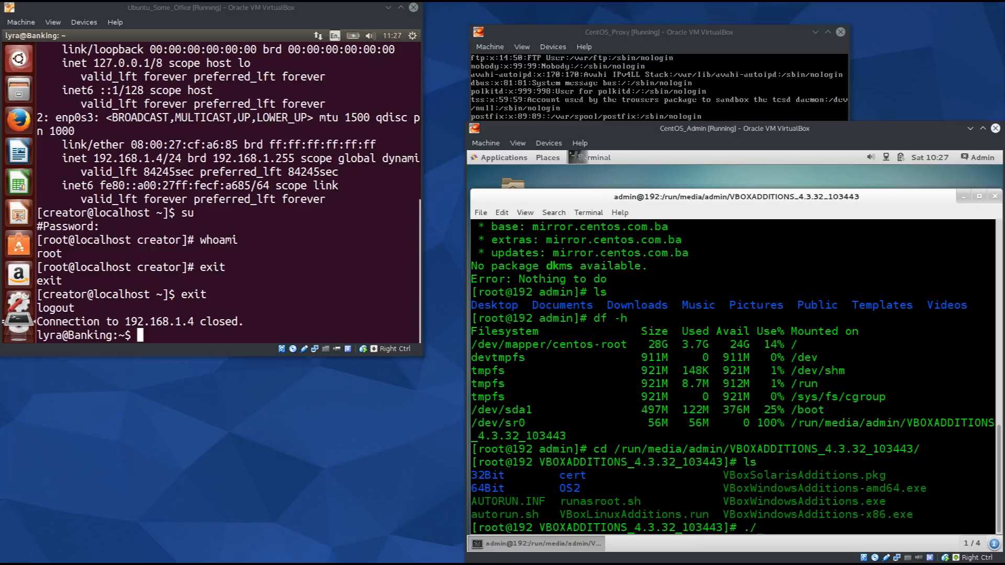
type("VBox")
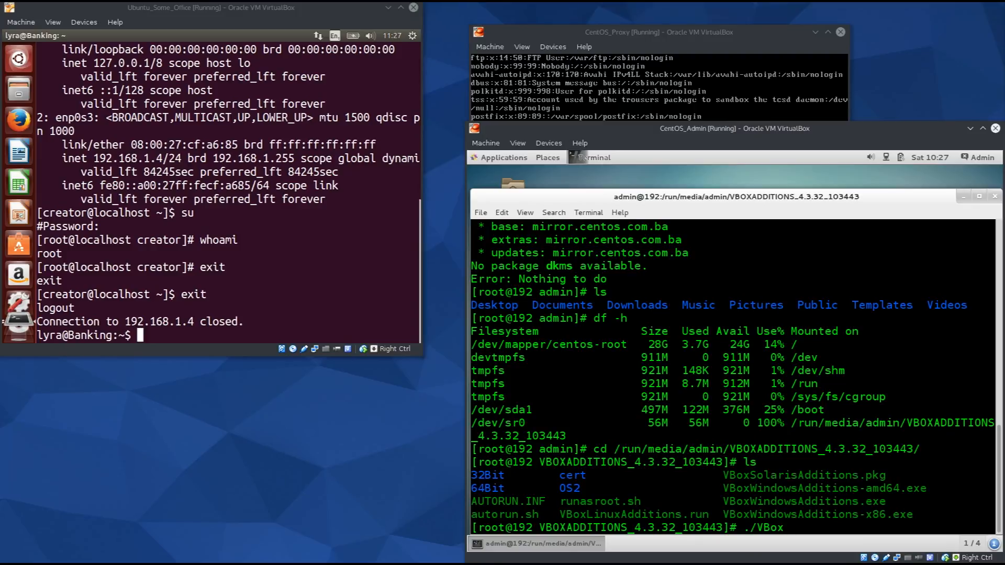
type("LinuxAdditions.run")
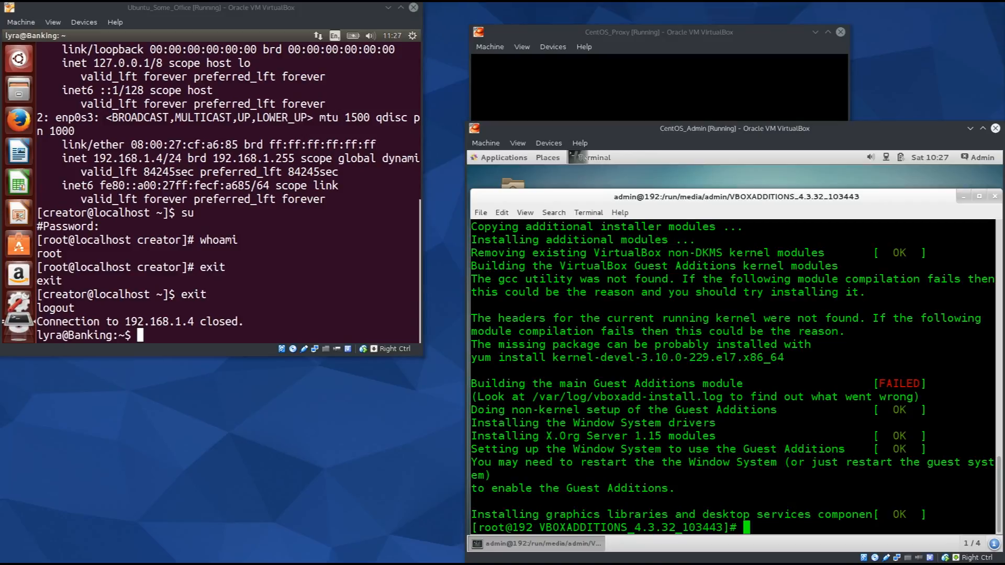
type("r")
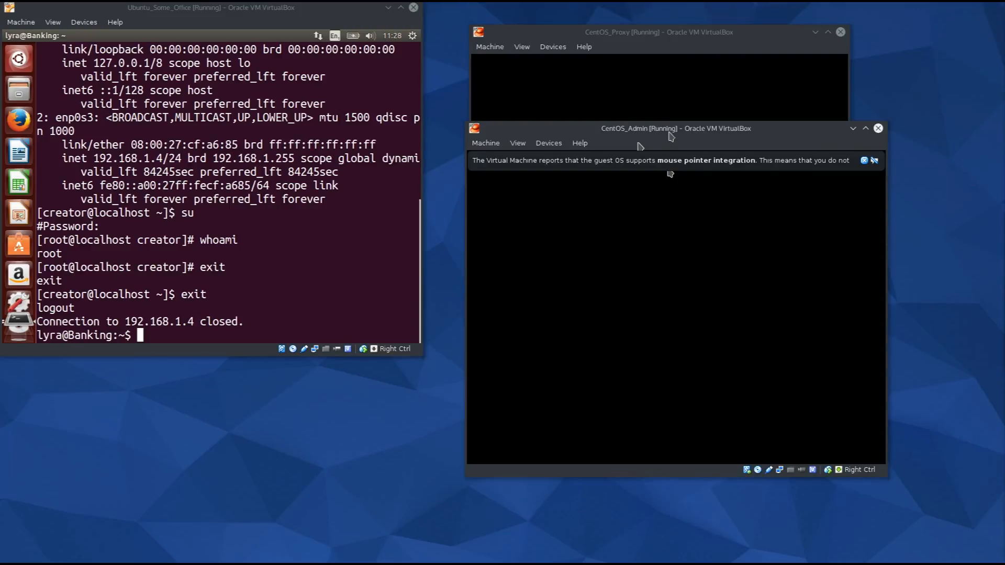
Step: Centre the CentOS_Admin window and sign back in to the Admin account
left_click_drag(674, 128, 490, 164)
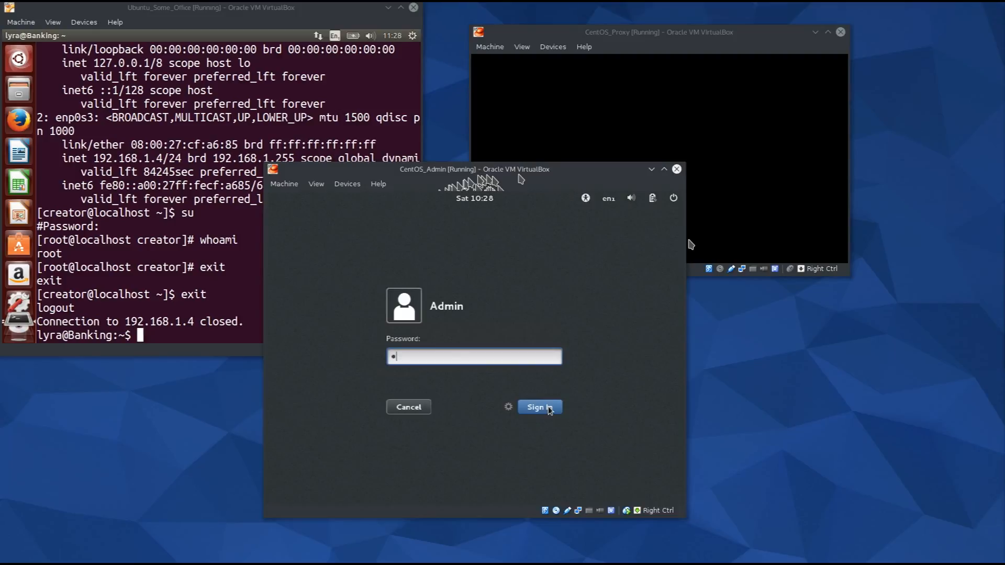
left_click(539, 407)
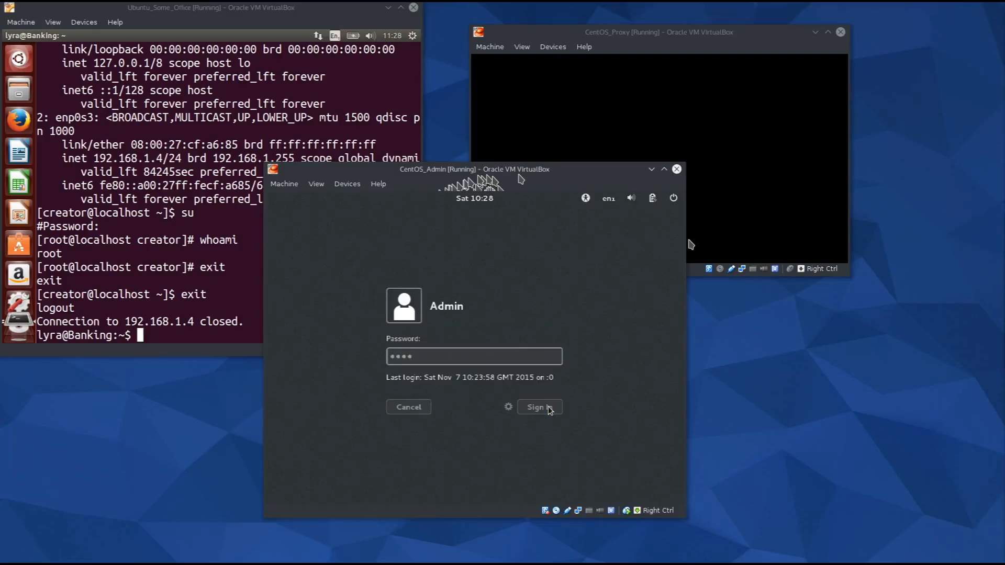
left_click(537, 407)
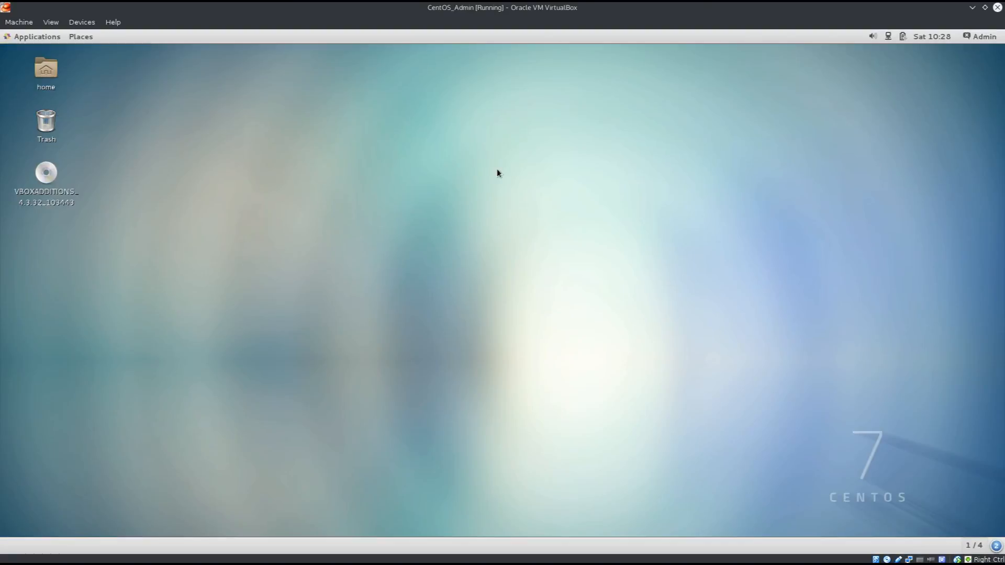
mouse_move(537, 242)
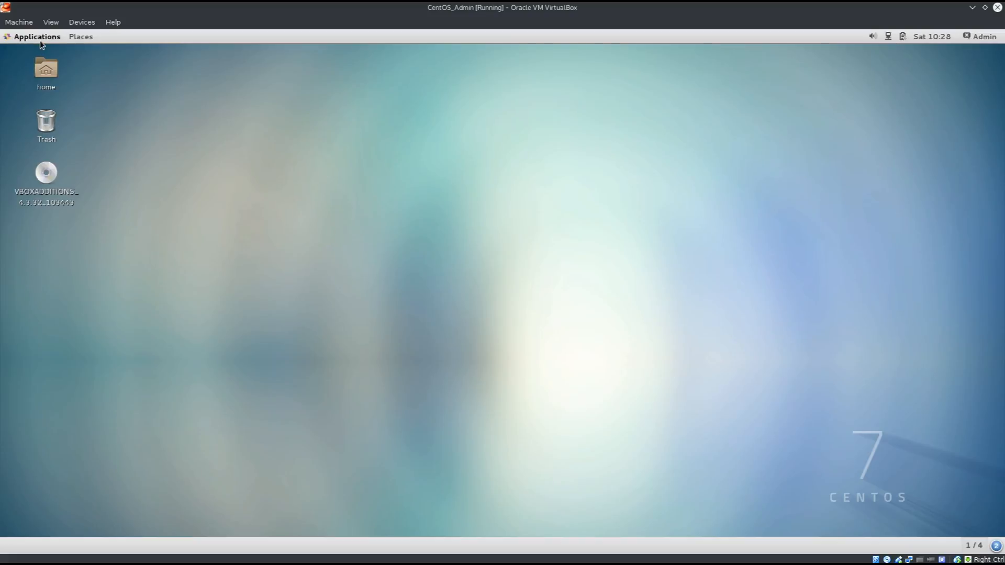
Step: Launch two Terminal windows from Applications > Favorites, placing the first at the upper right
left_click(36, 37)
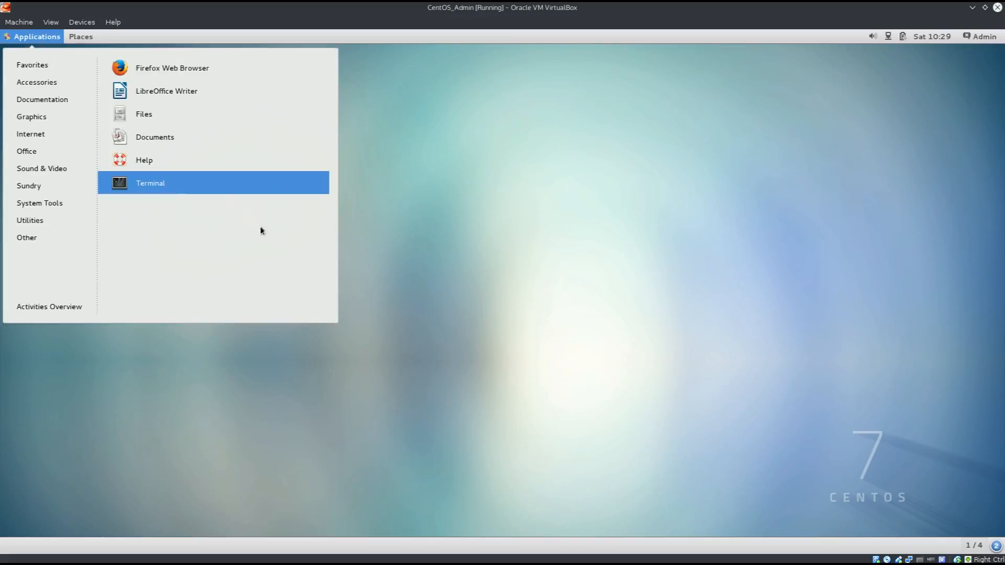
left_click(149, 182)
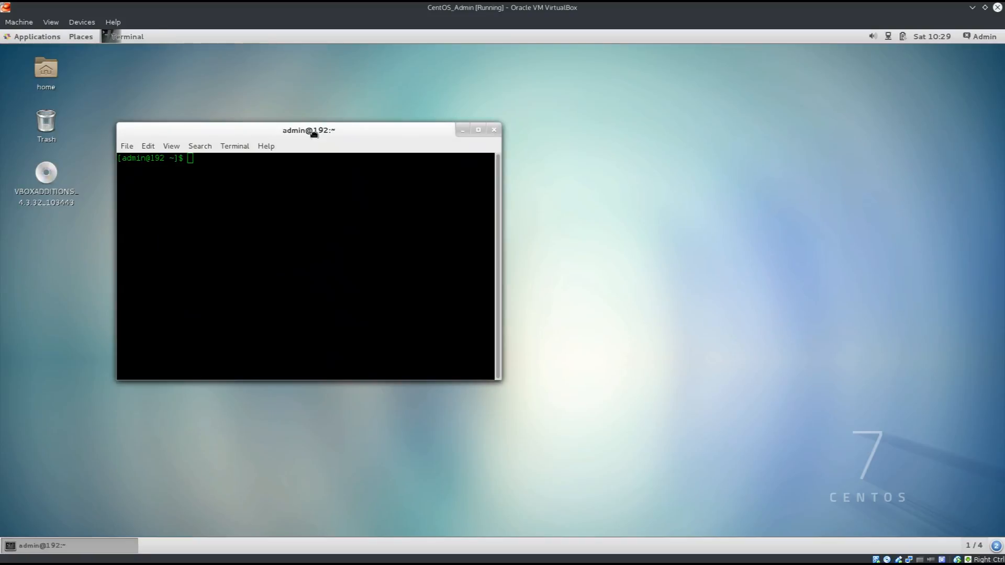
left_click_drag(307, 130, 830, 53)
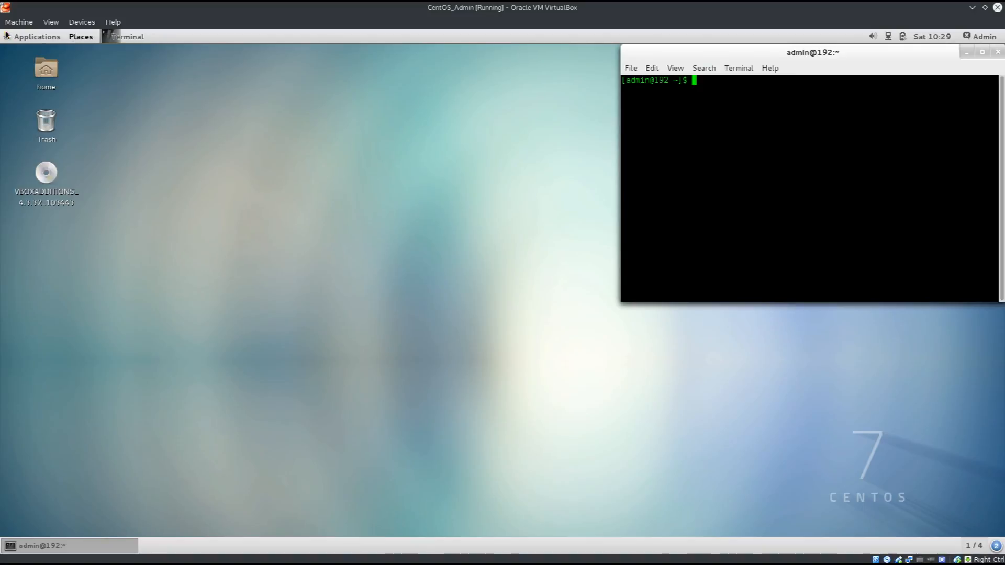
left_click(35, 36)
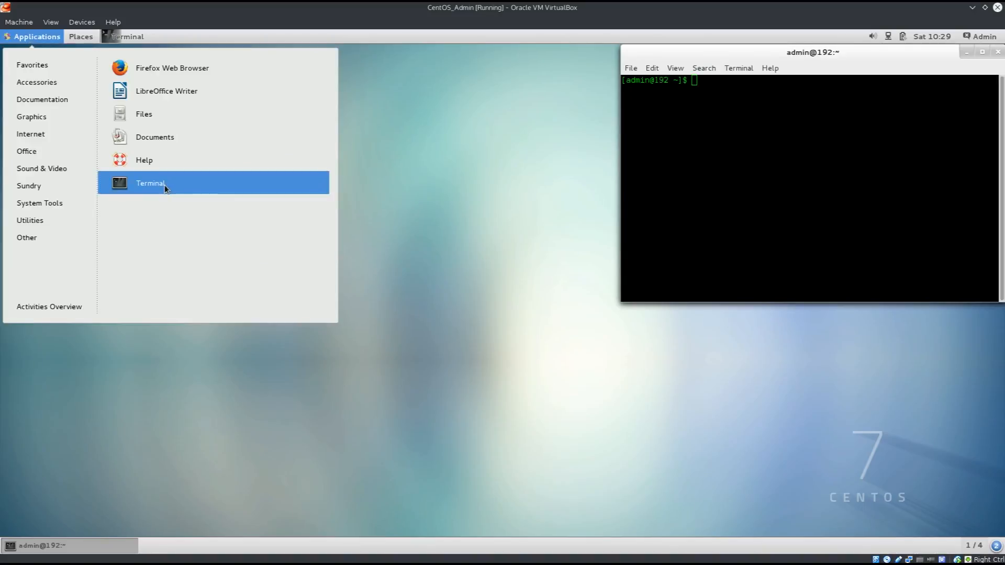
left_click(150, 183)
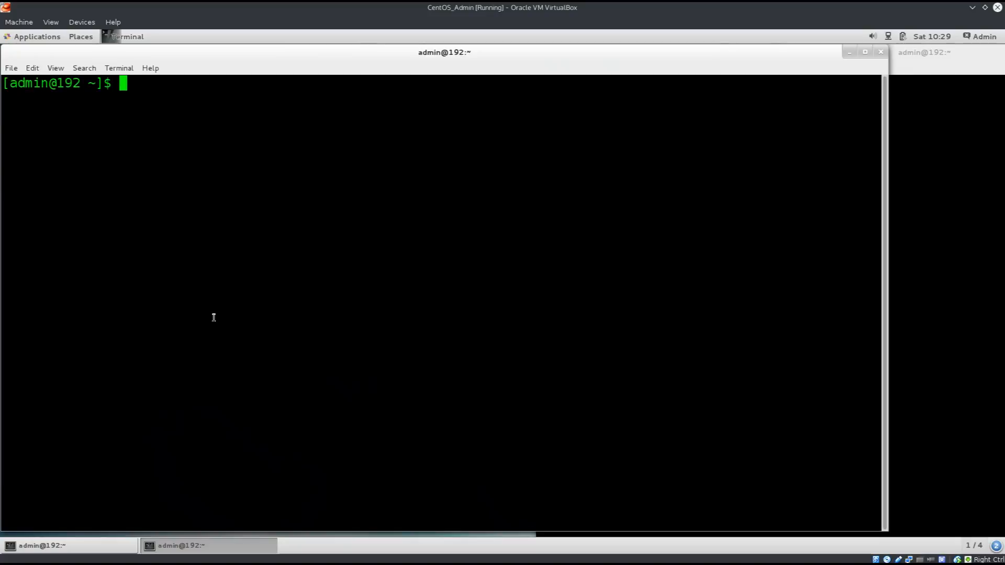
mouse_move(815, 478)
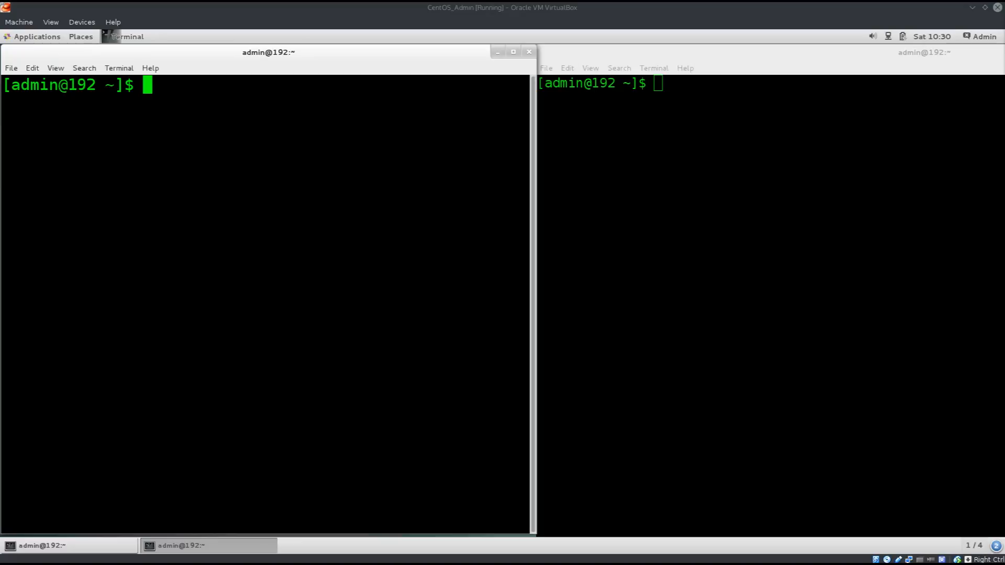
mouse_move(473, 126)
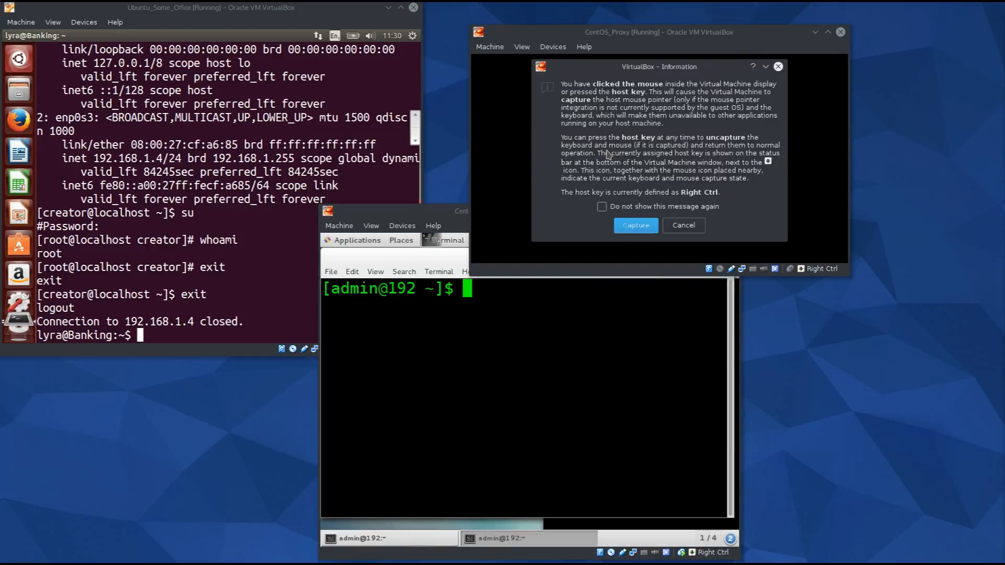
left_click(634, 225)
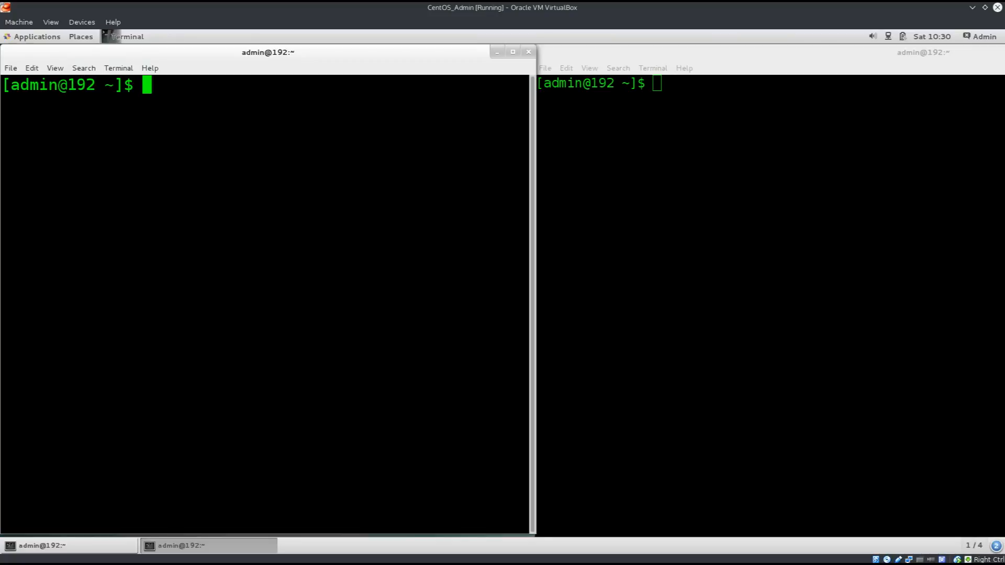
Step: SSH to 192.168.1.4 as creator, accepting the host key with yes
type("ssh")
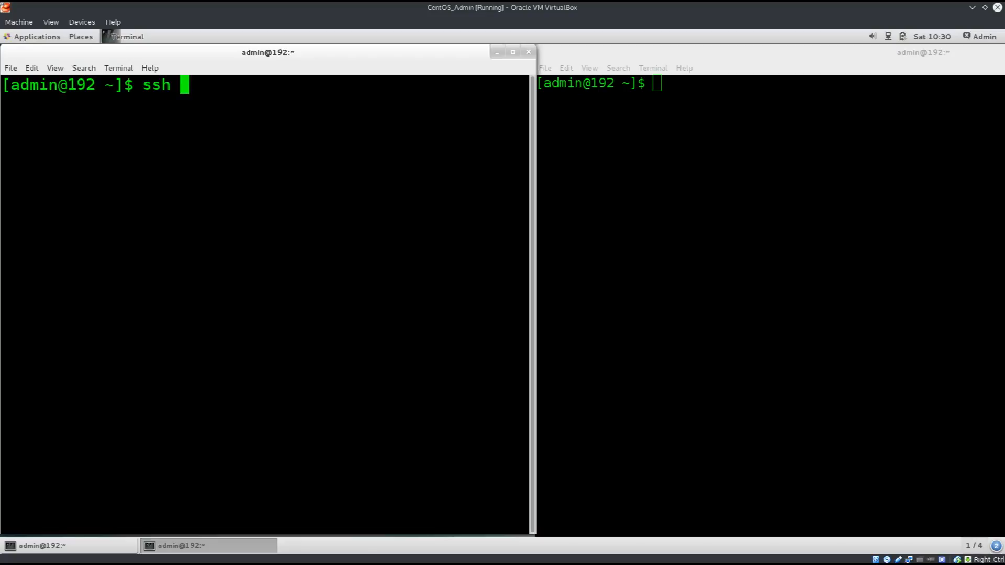
type("creator@")
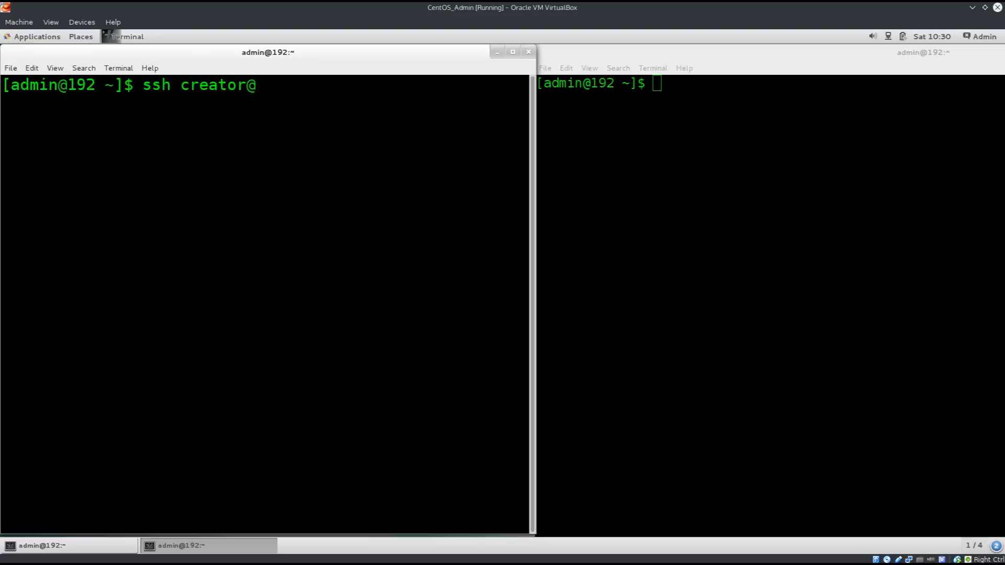
type("192.168")
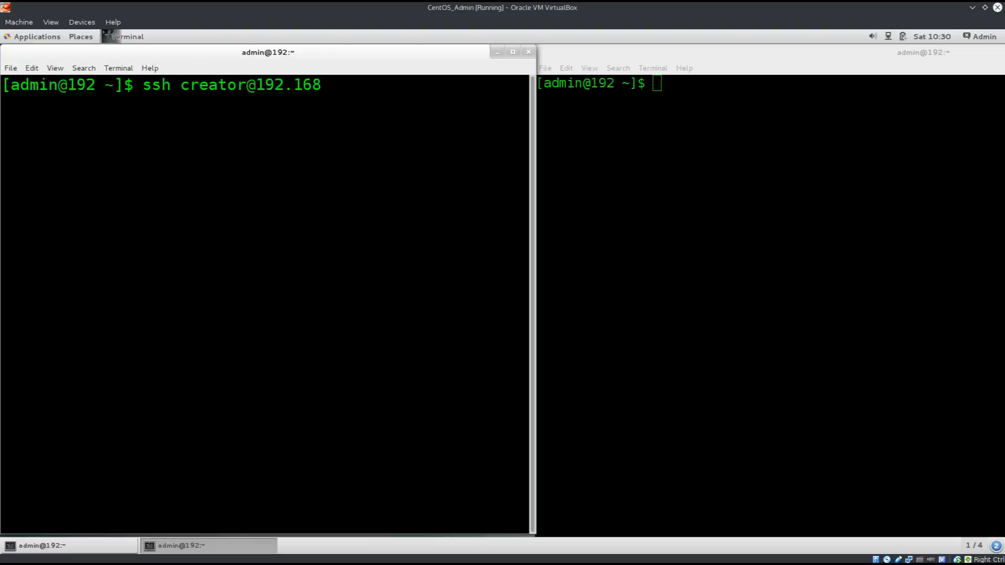
type(".1.4")
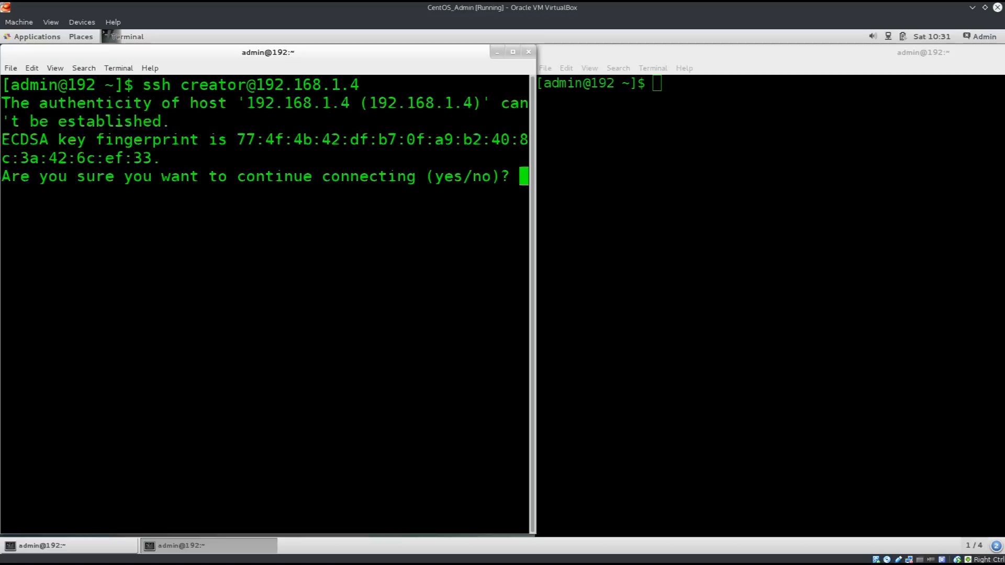
type("ye")
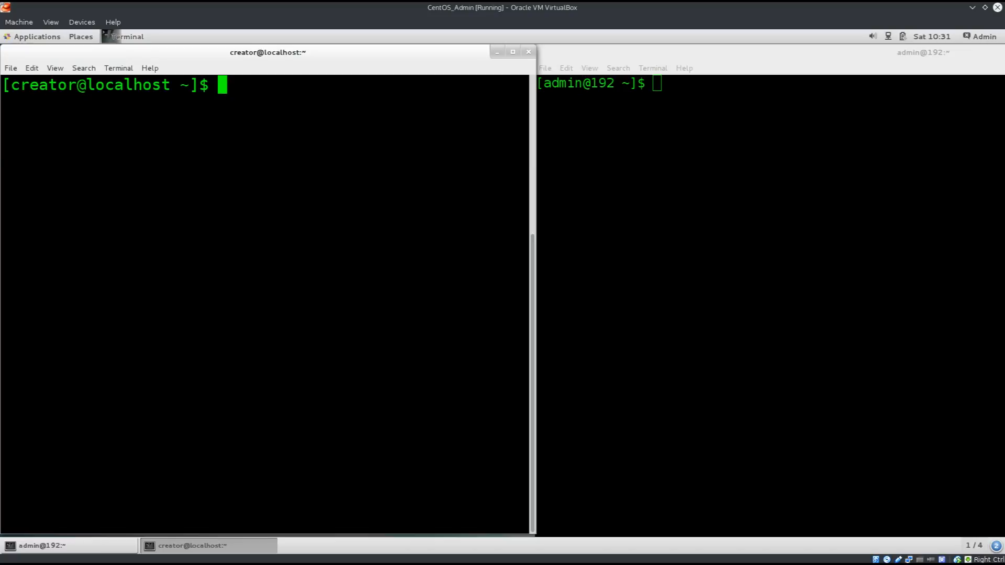
Step: Run su on the remote server to begin switching to root
type("su")
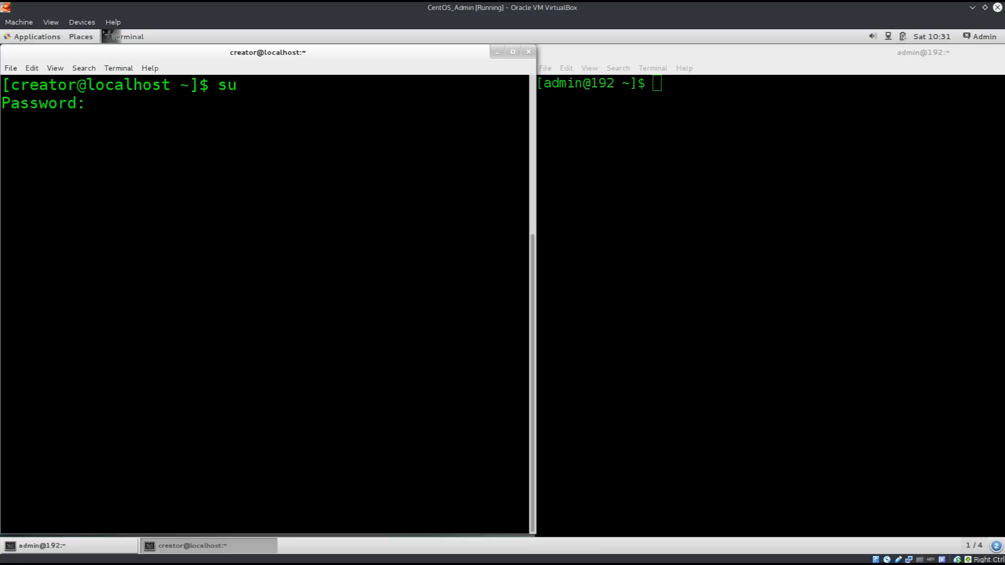
key("Return")
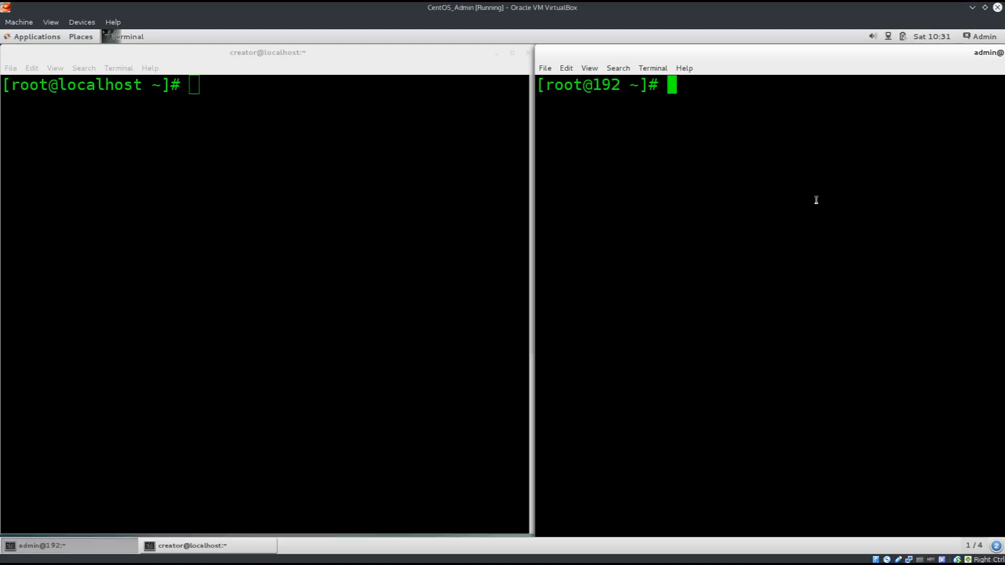
Step: Run yum install wireshark as root and answer yes to proceed
type("yum instal")
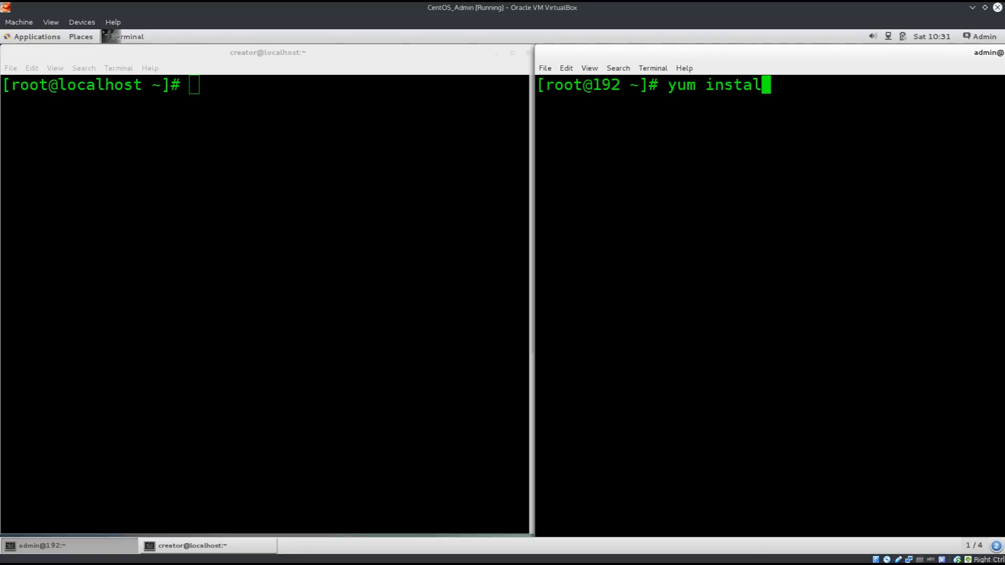
type("wireshark")
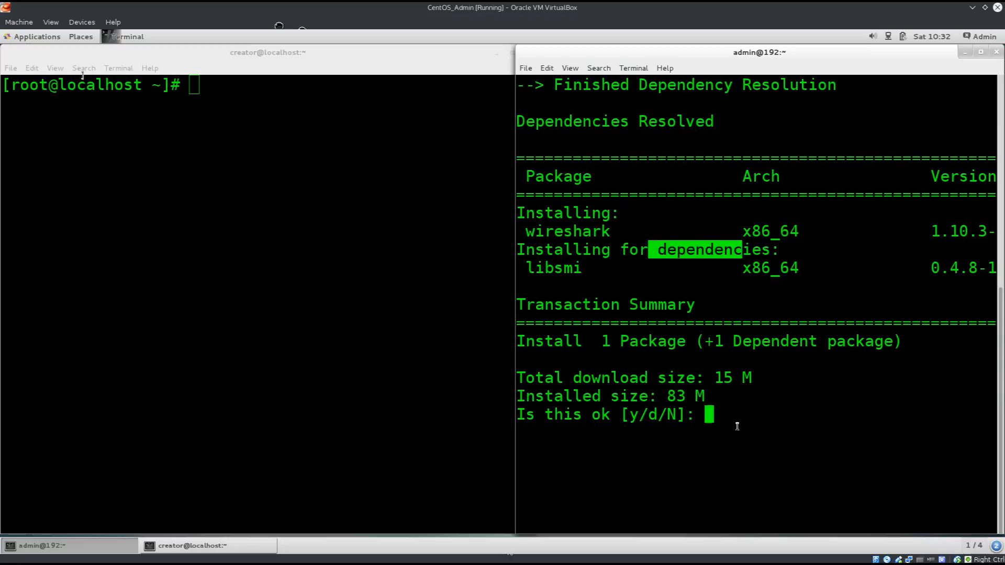
type("yes")
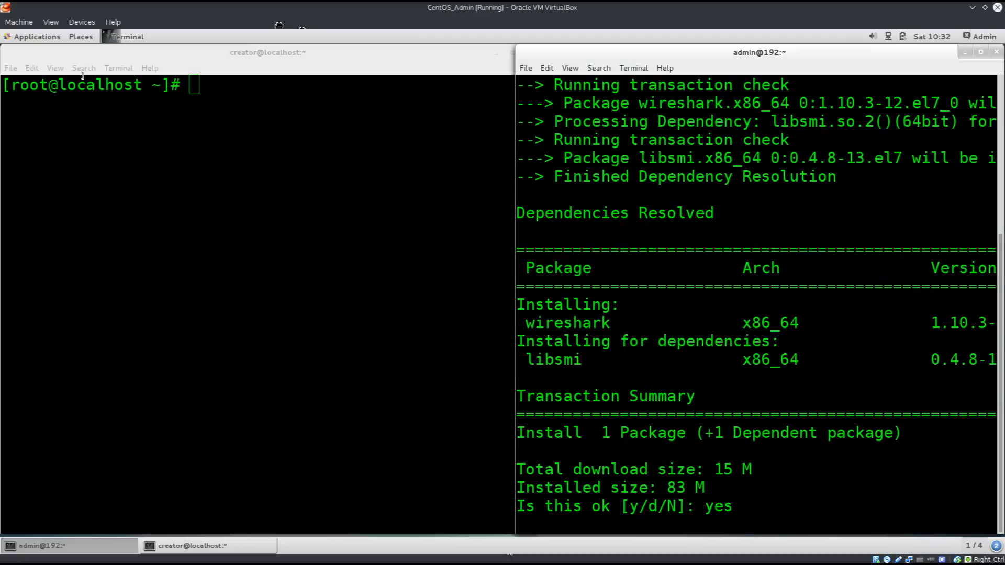
key("Return")
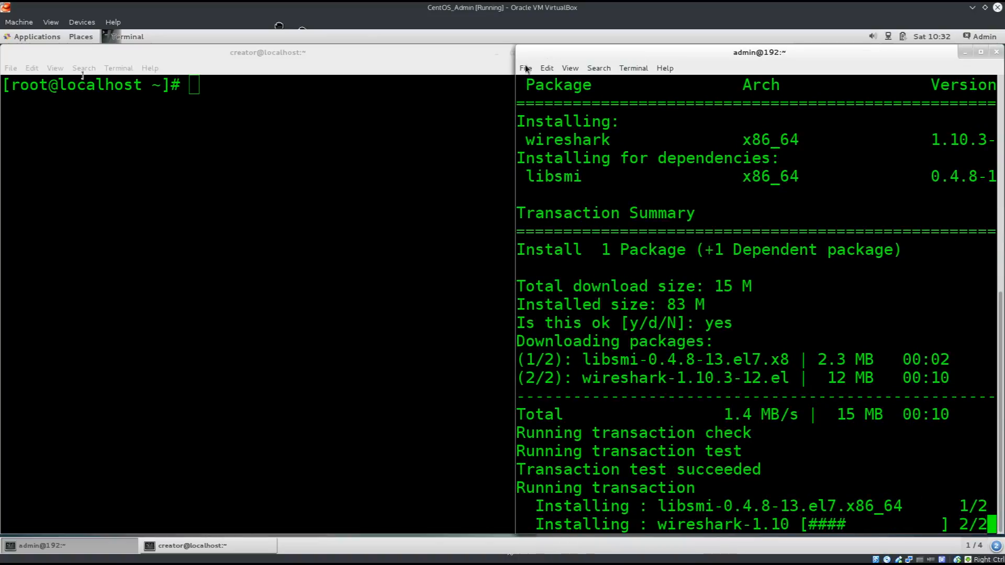
Step: Add a new tab in the admin terminal via File > Open Tab
left_click(524, 68)
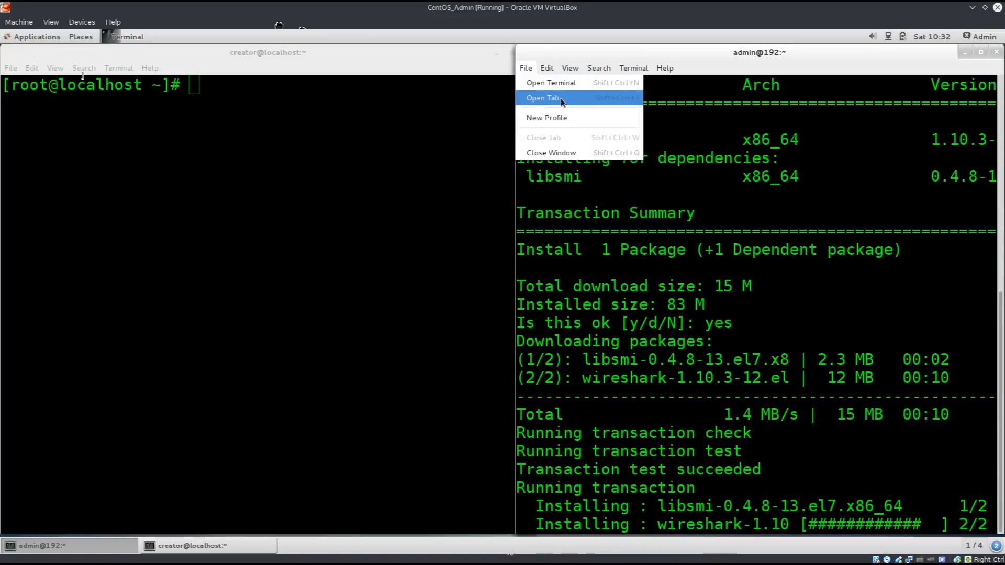
left_click(545, 98)
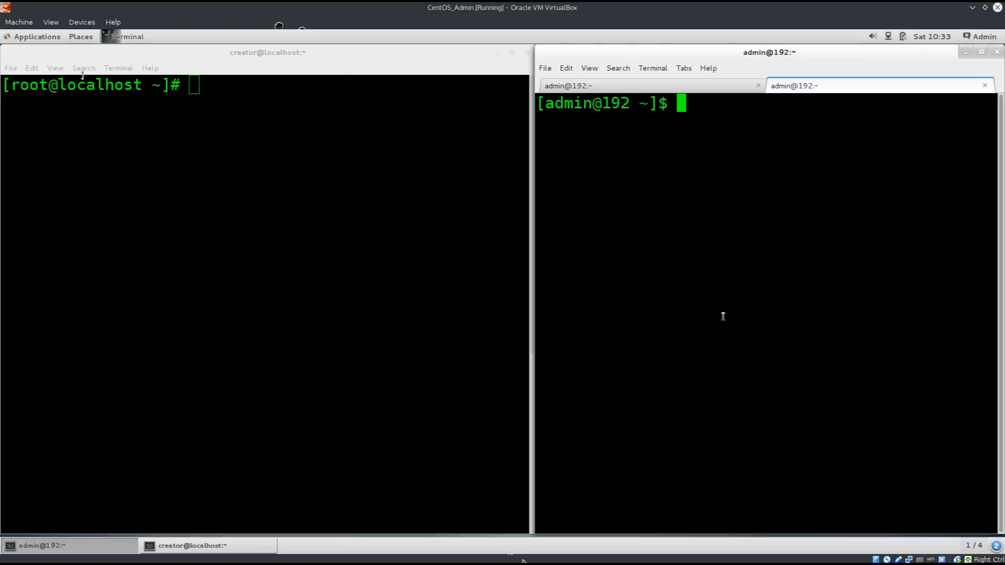
Step: Create the named pipe with mkfifo /tmp/packet_capture and start an ll listing
type("mk")
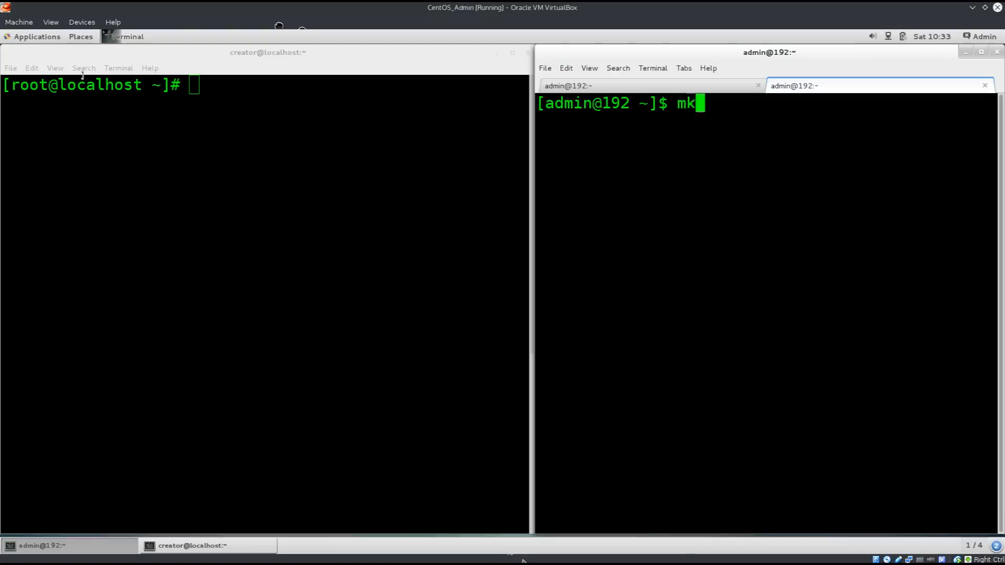
type("fifo /")
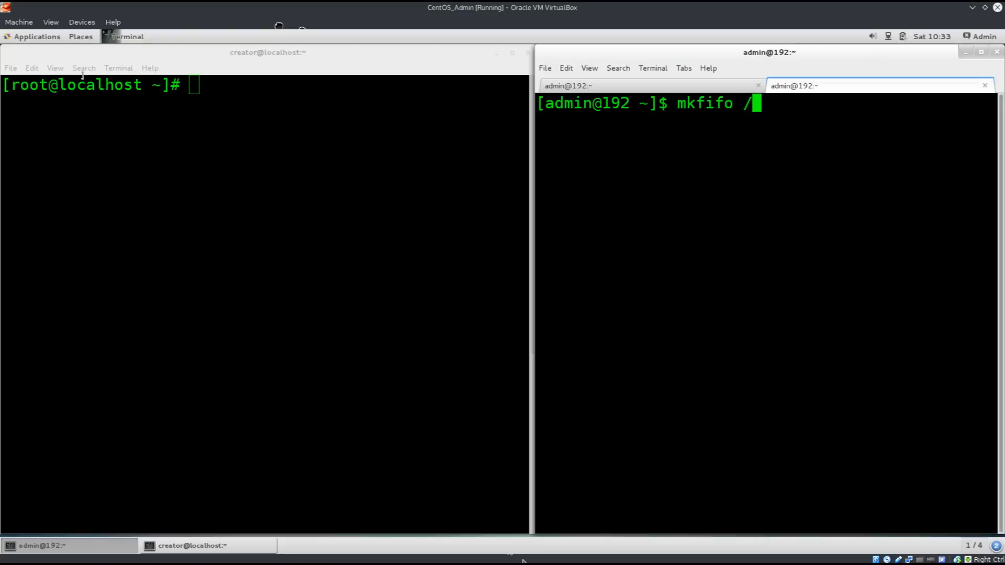
type("tmp/")
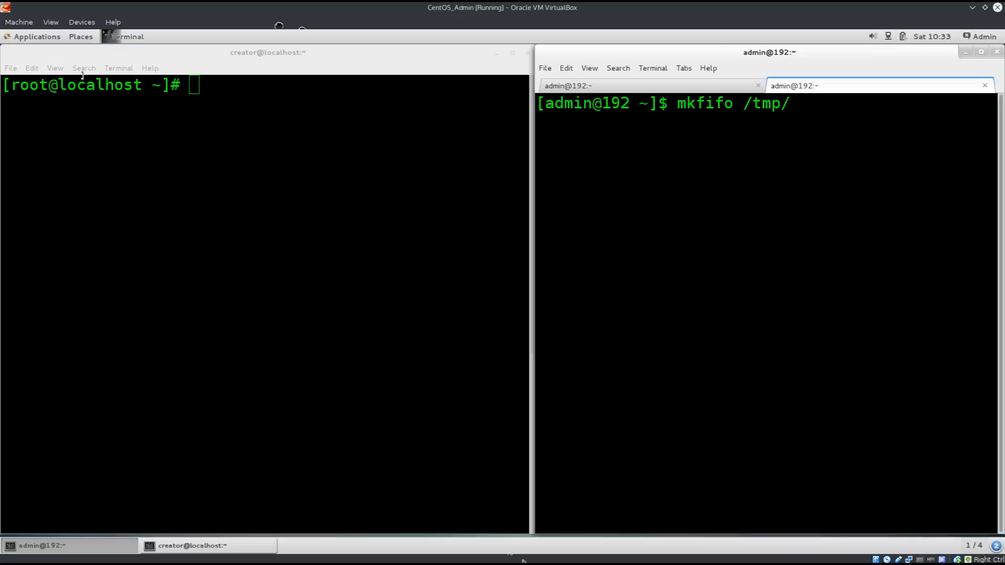
type("pac")
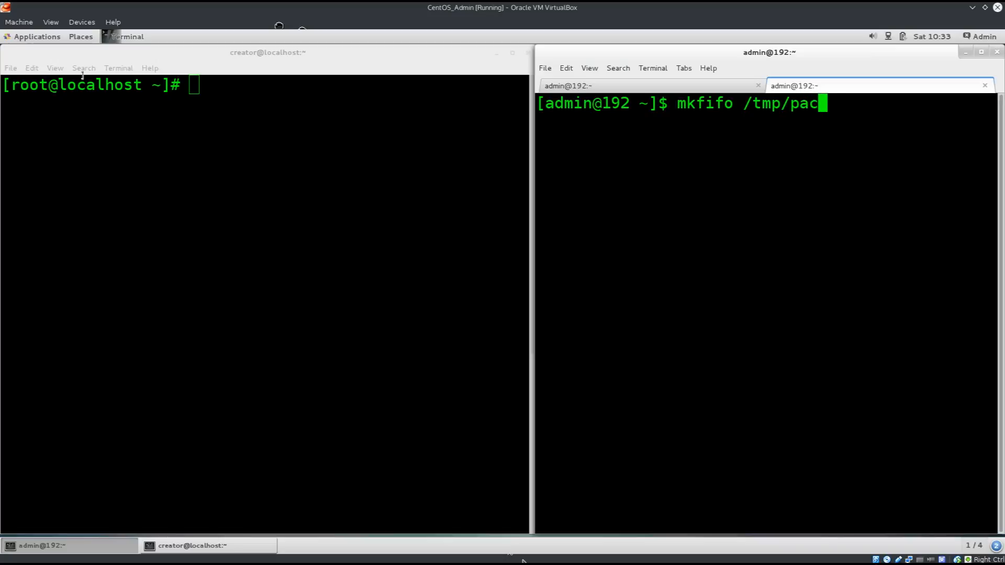
type("ket_c")
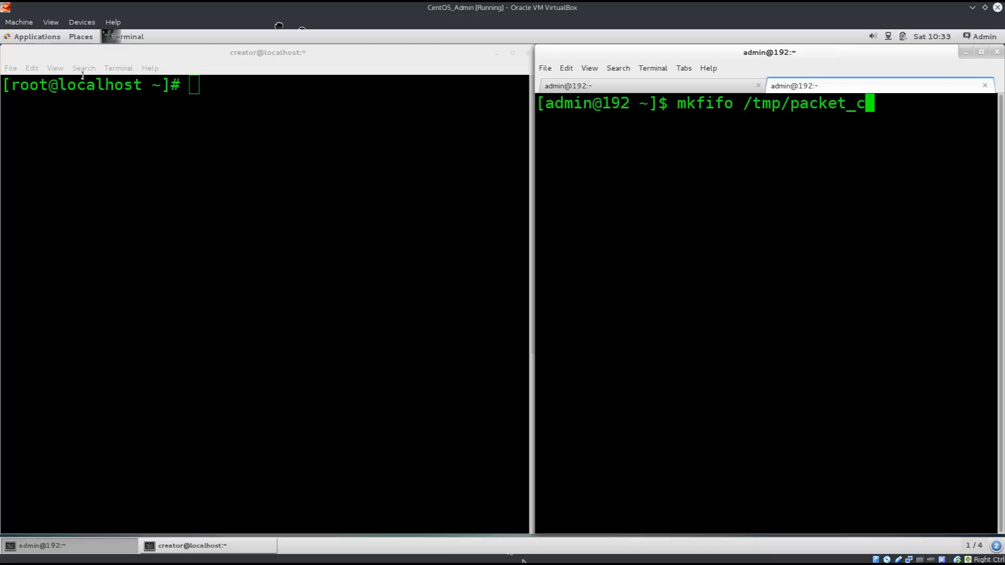
type("apture")
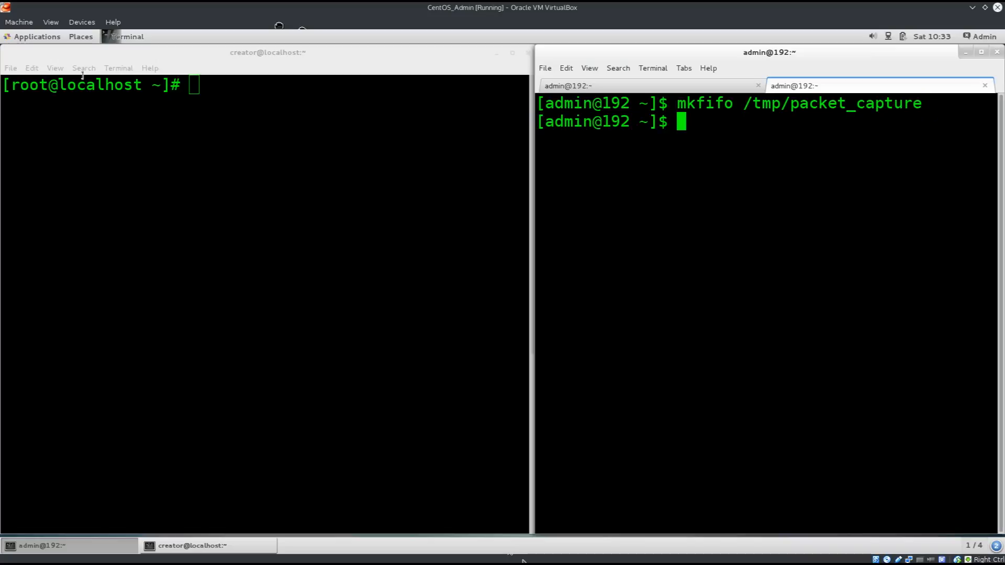
type("ll")
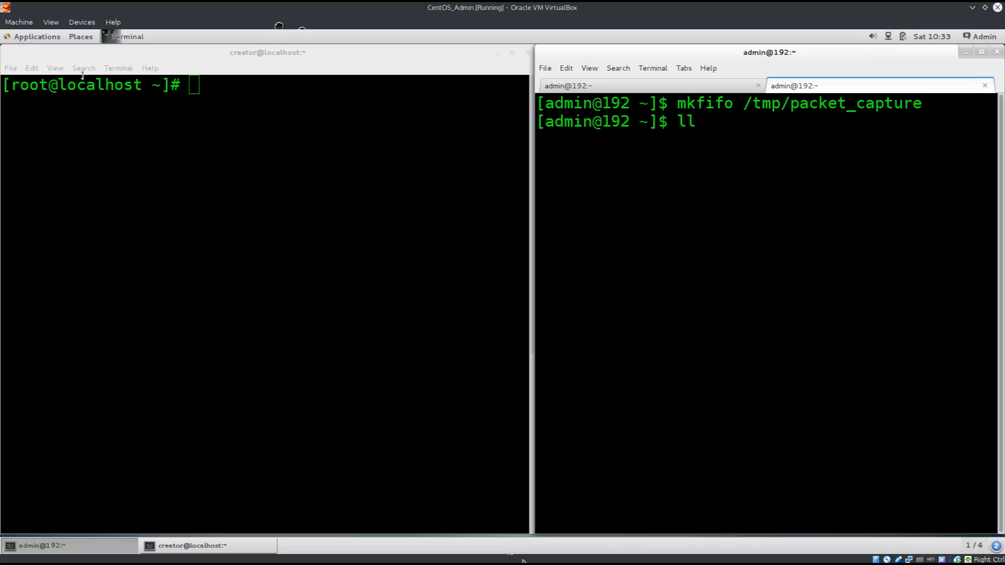
Step: List /tmp/packet_capture, then run chmod +w /tmp/packet_capture on it
type("/tmp/packet_capture")
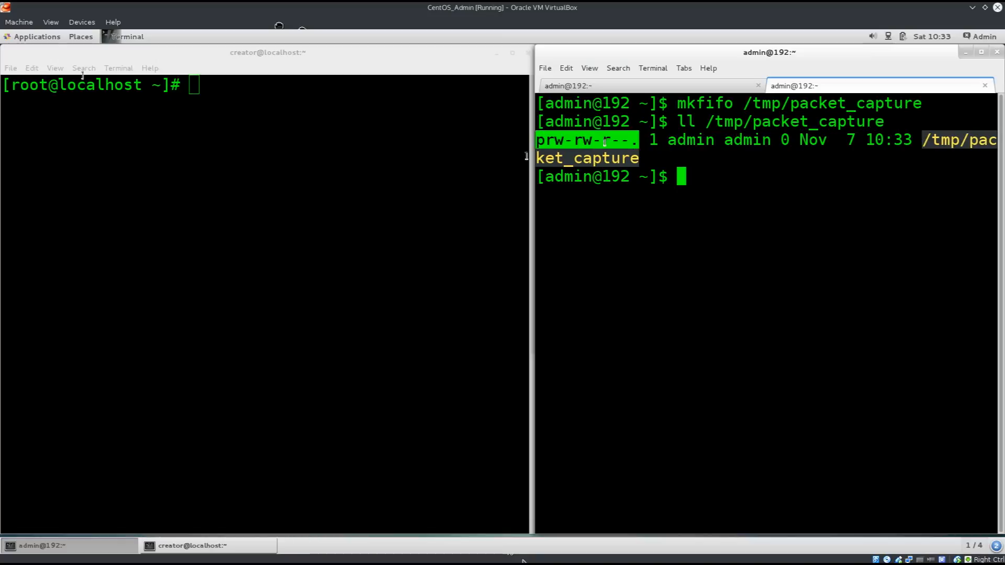
type("ch")
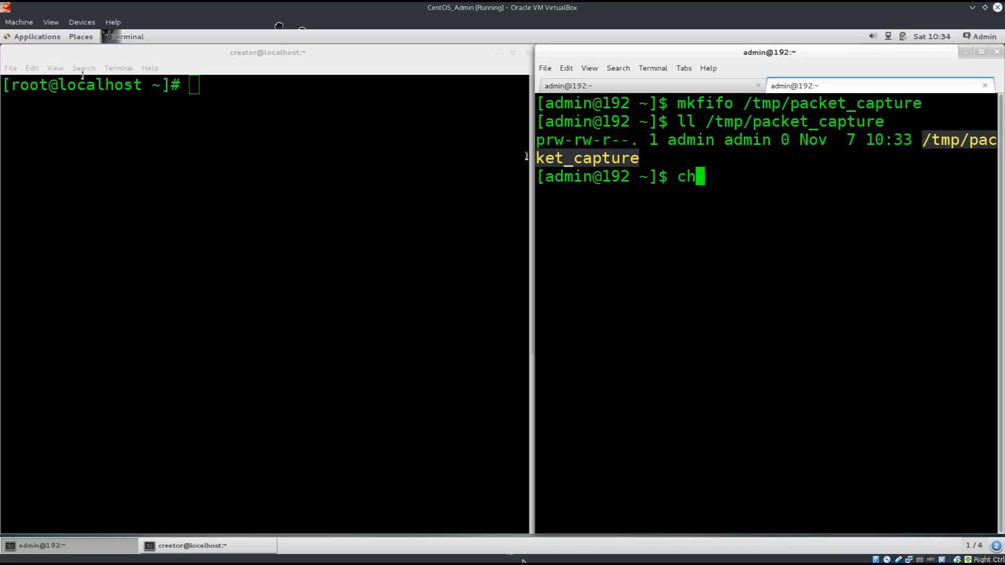
type("mod +w")
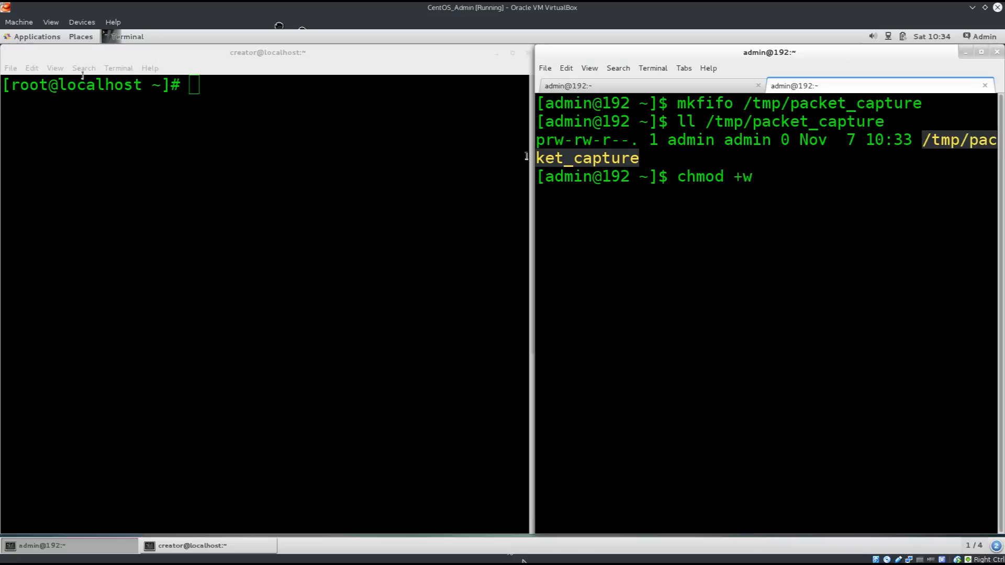
type("/")
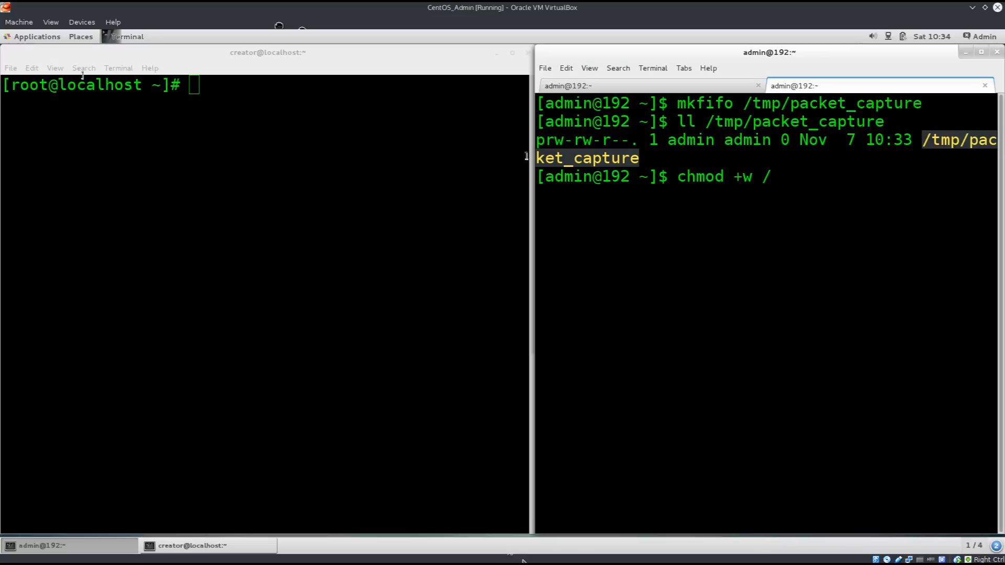
type("tmp/")
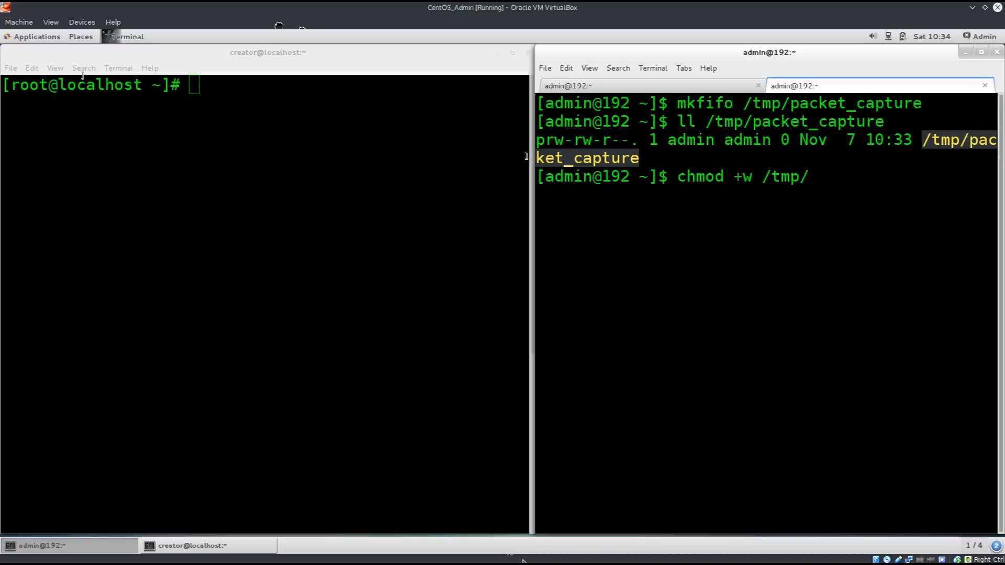
type("packet_capture")
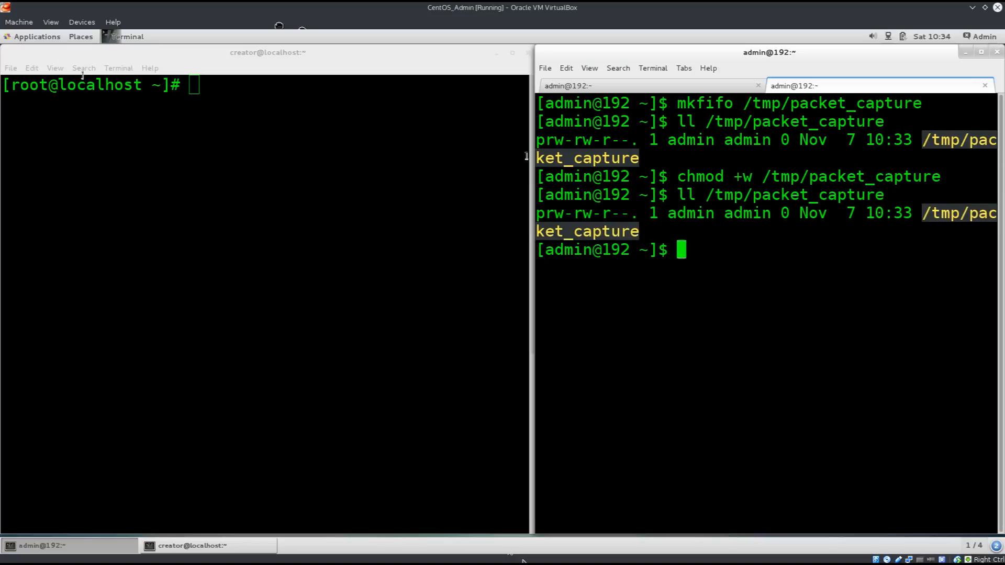
Step: Re-list /tmp/packet_capture to confirm prw-rw-rw- and clear the terminal
type("ll /tmp/packet_capture")
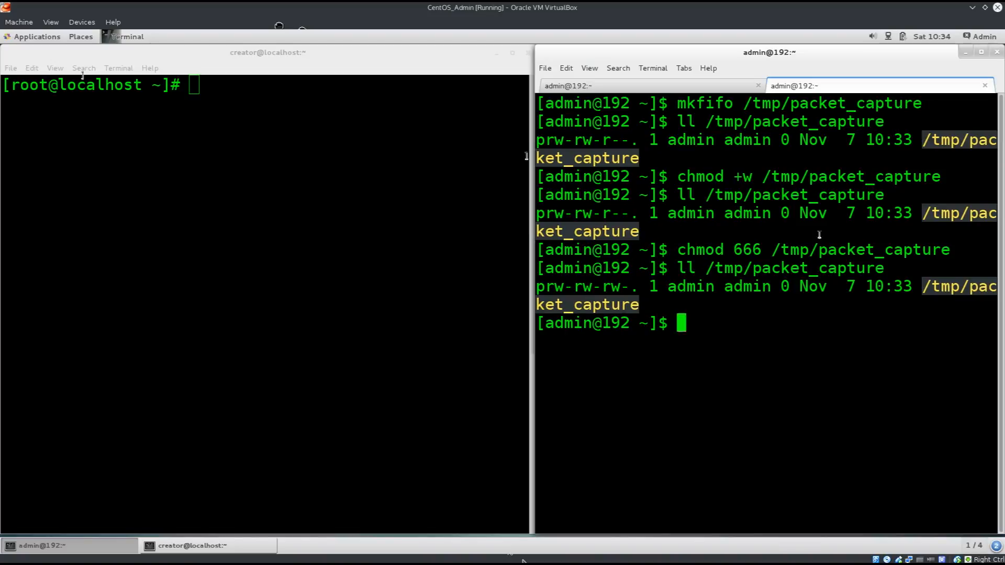
double_click(745, 249)
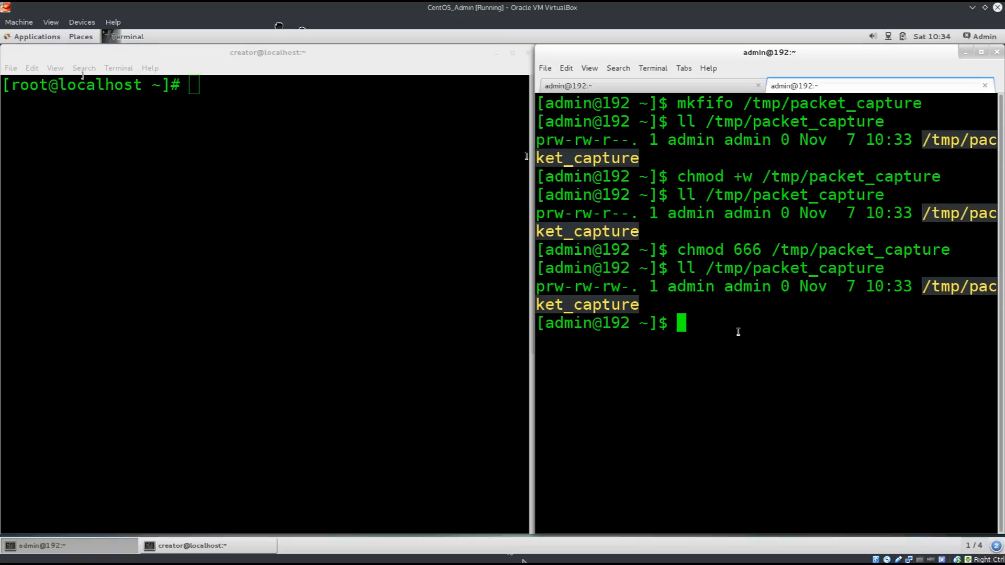
mouse_move(738, 332)
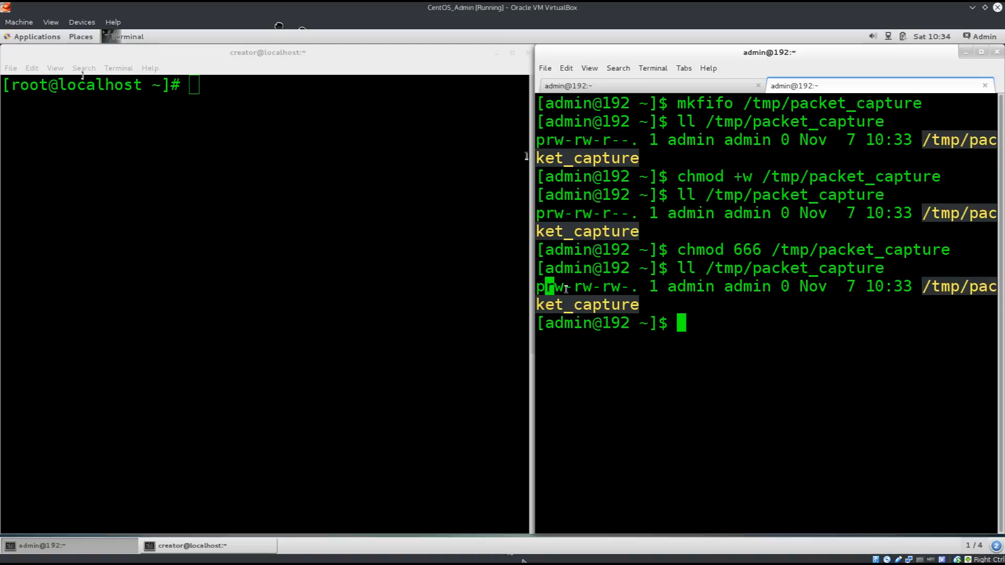
mouse_move(722, 328)
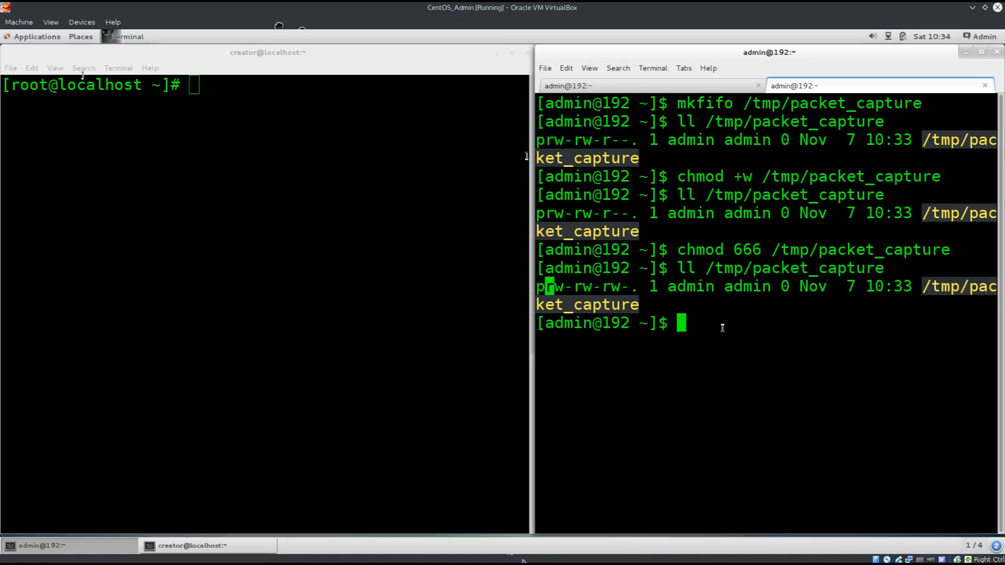
type("clear")
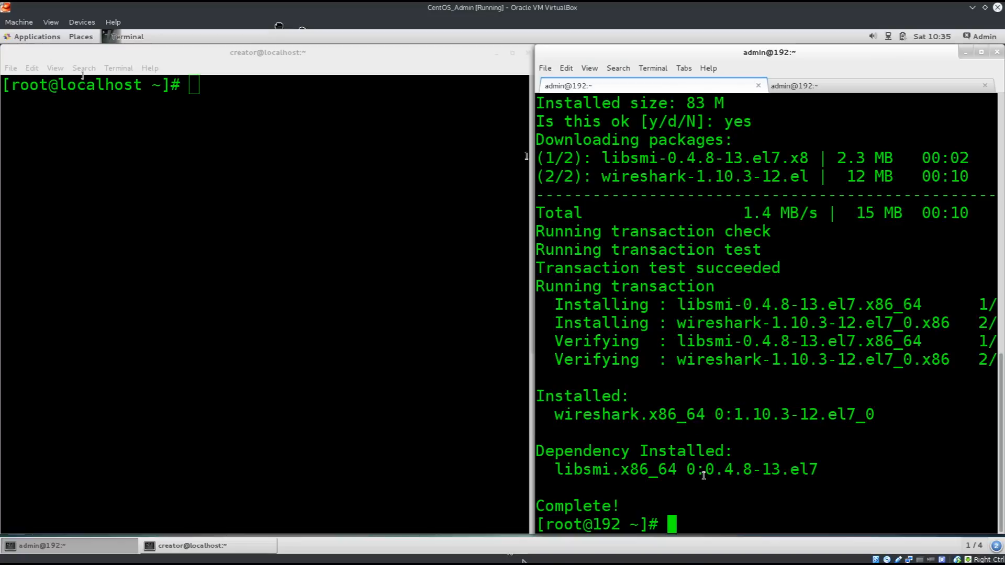
Step: Run wireshark in the root shell, which reports command not found
type("wireshark")
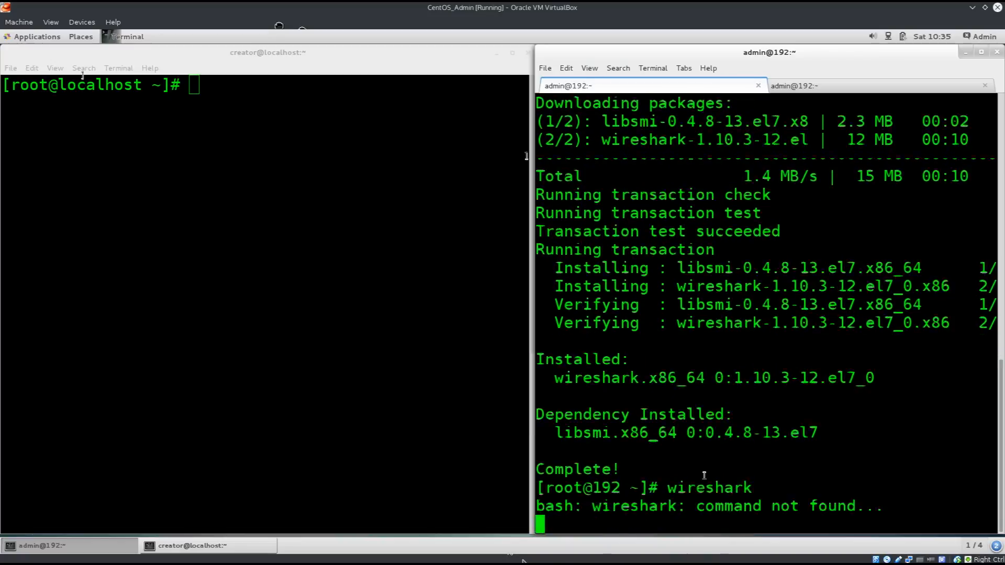
key("Return")
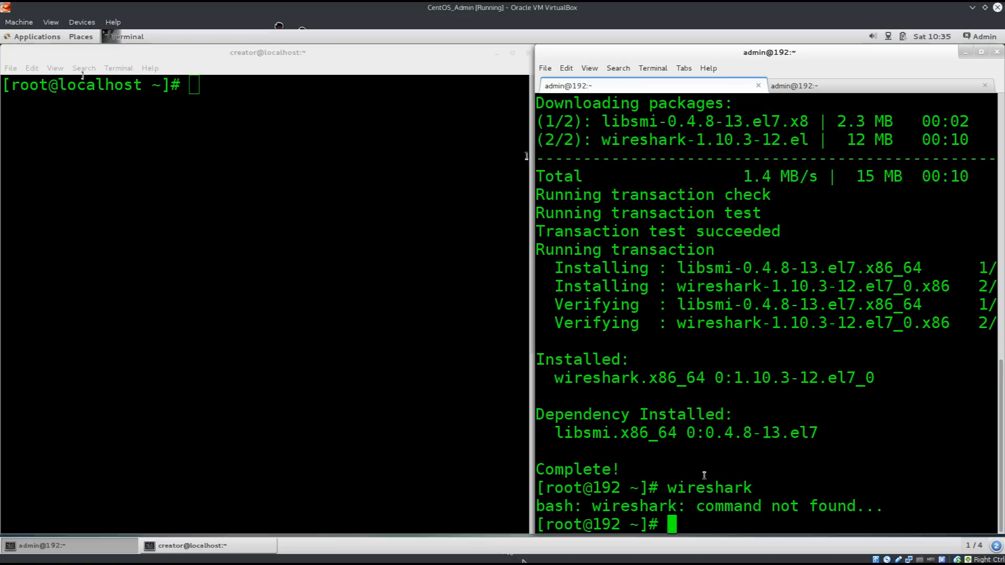
type("wire")
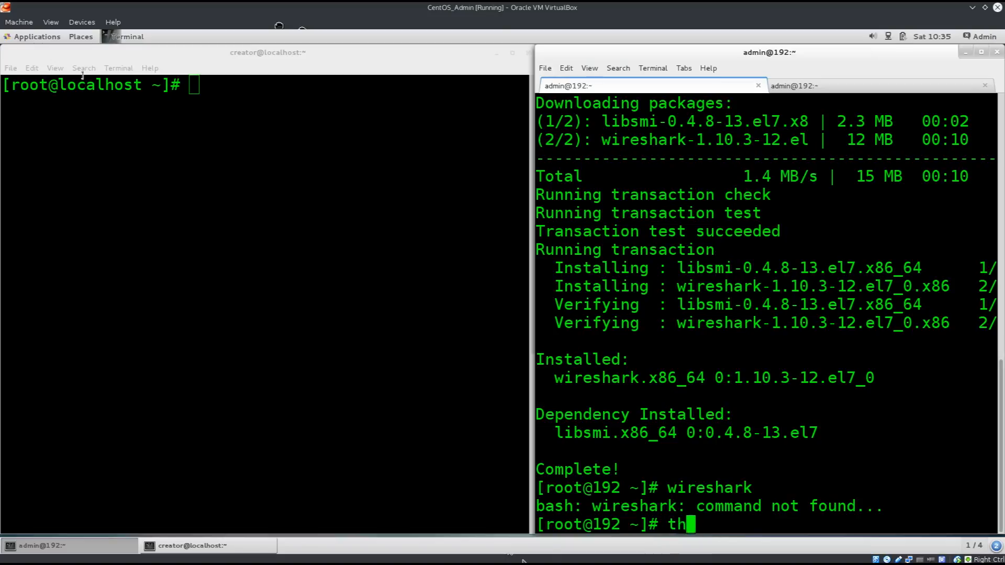
Step: Run ls /bin/ | grep -i wireshark, which returns no matches
type("s")
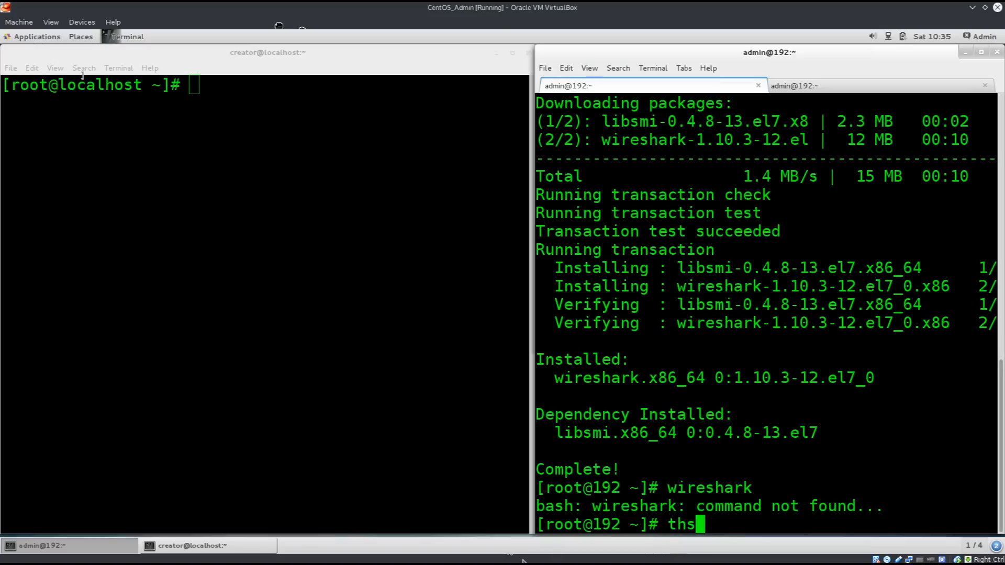
type("shark")
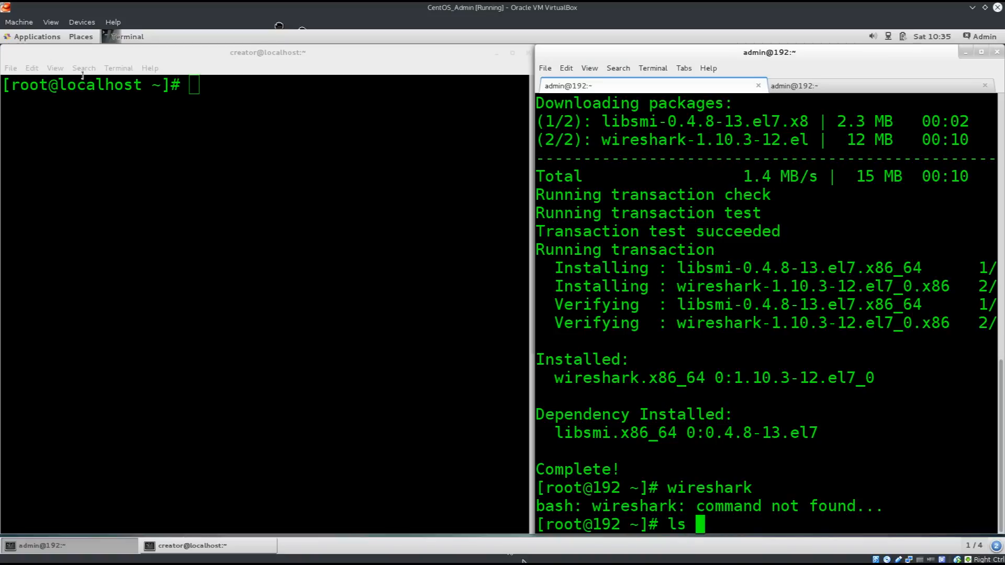
type("/bin/ | g")
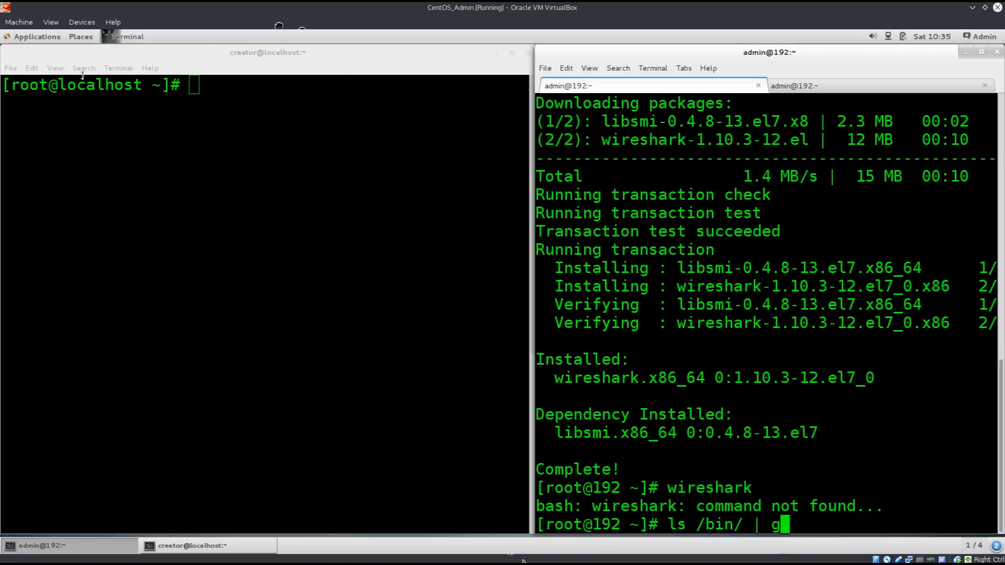
type("rep wiresh")
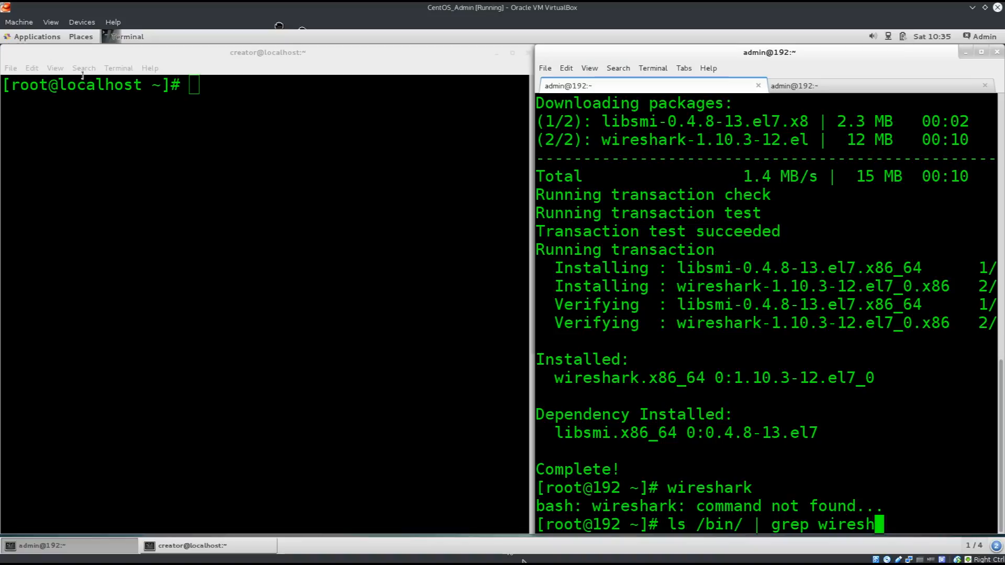
key("BackSpace")
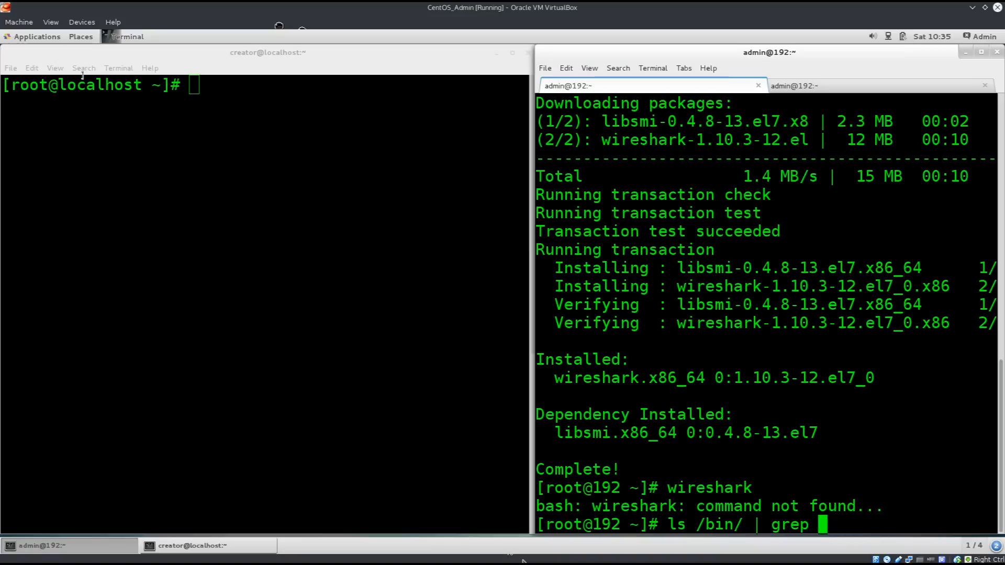
type("-i wireshark")
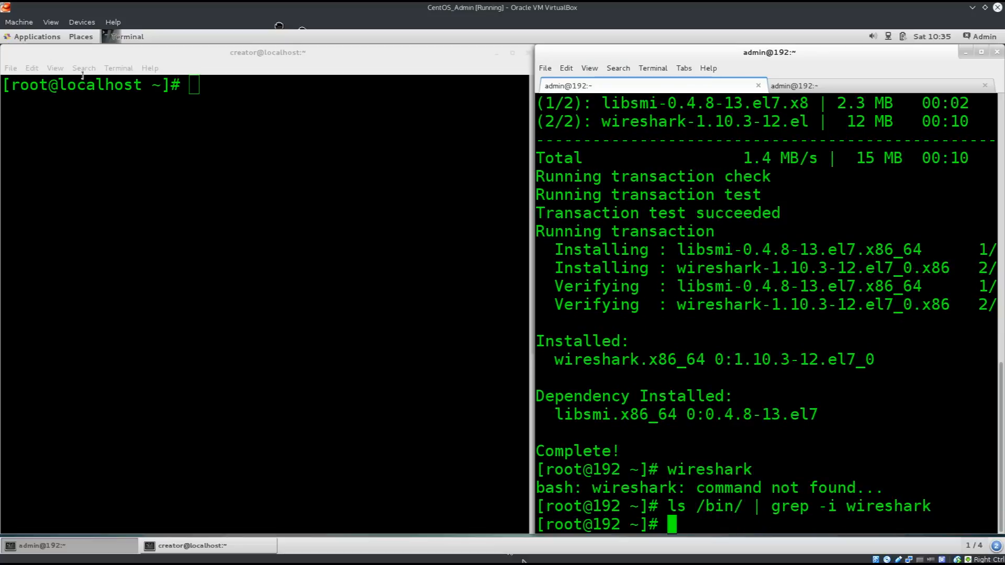
Step: Begin a yum search command for Wireshark packages
type("yum")
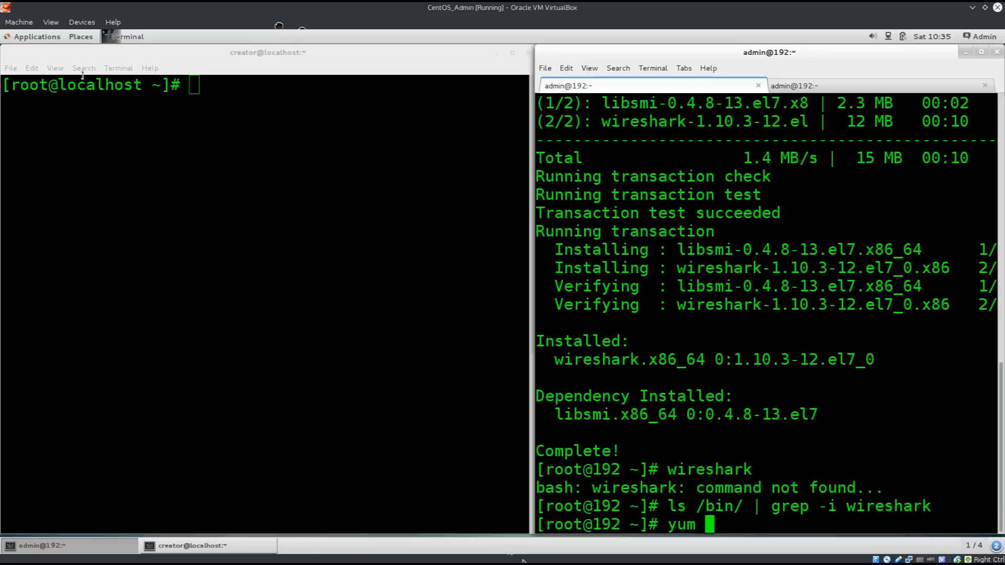
type("search")
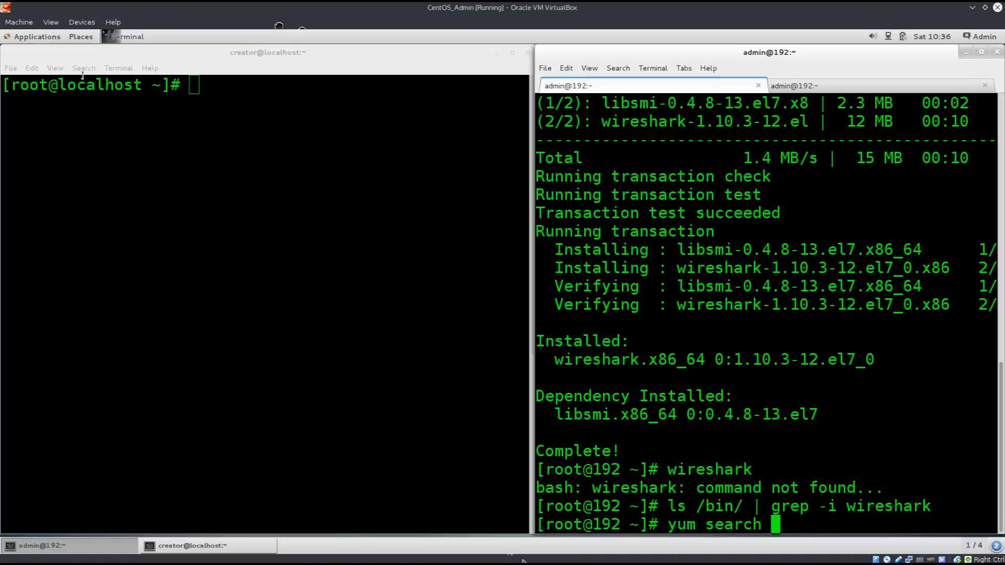
Step: Search yum for wireshark and install wireshark-gnome.x86_64, answering y
type("wireshark")
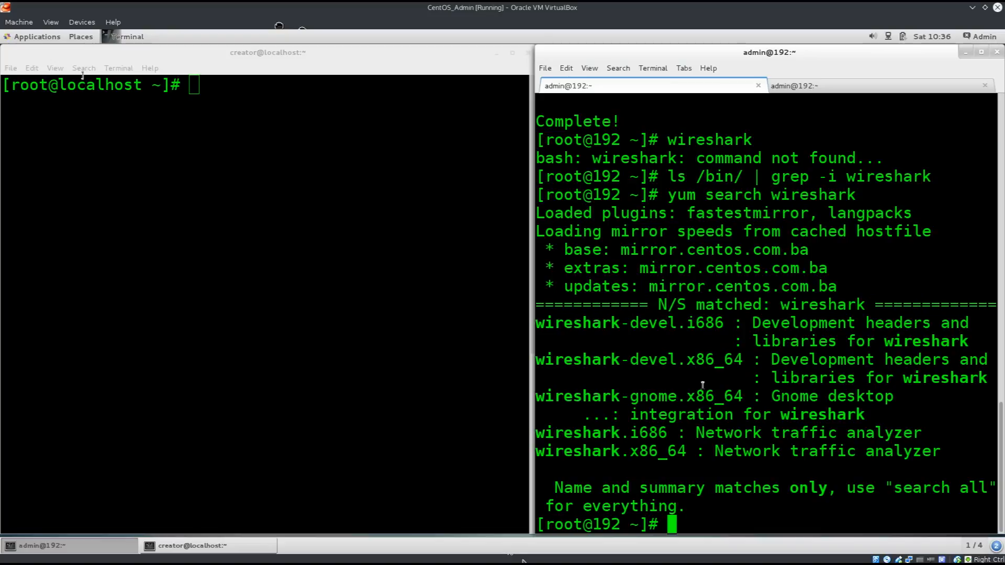
double_click(727, 396)
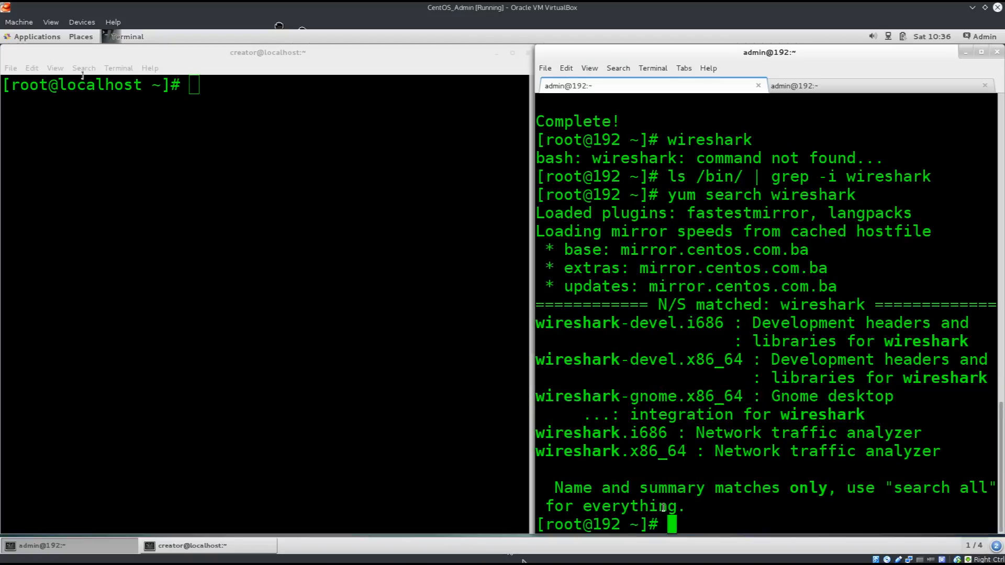
type("yum install")
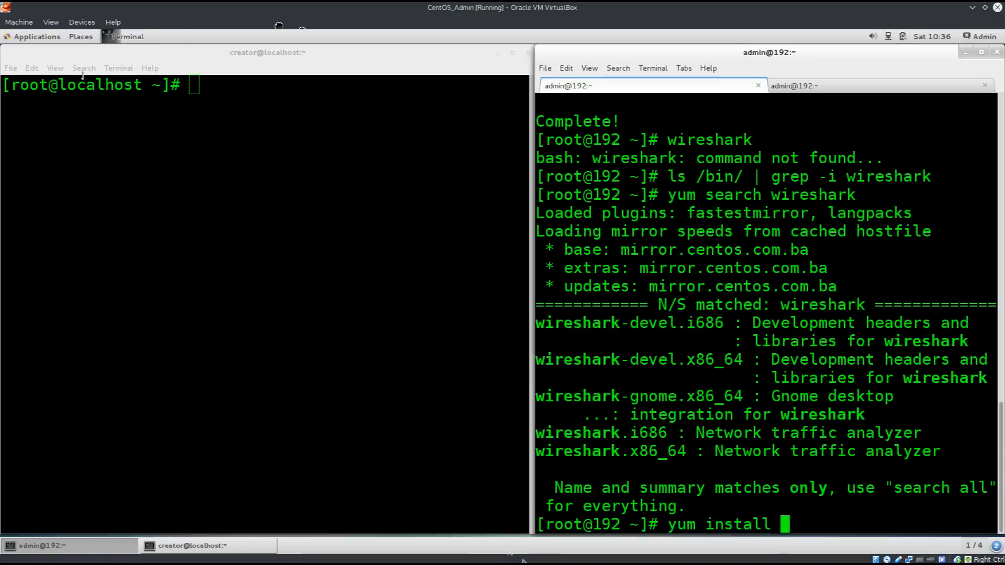
type("wireshark-gnome.x86_64")
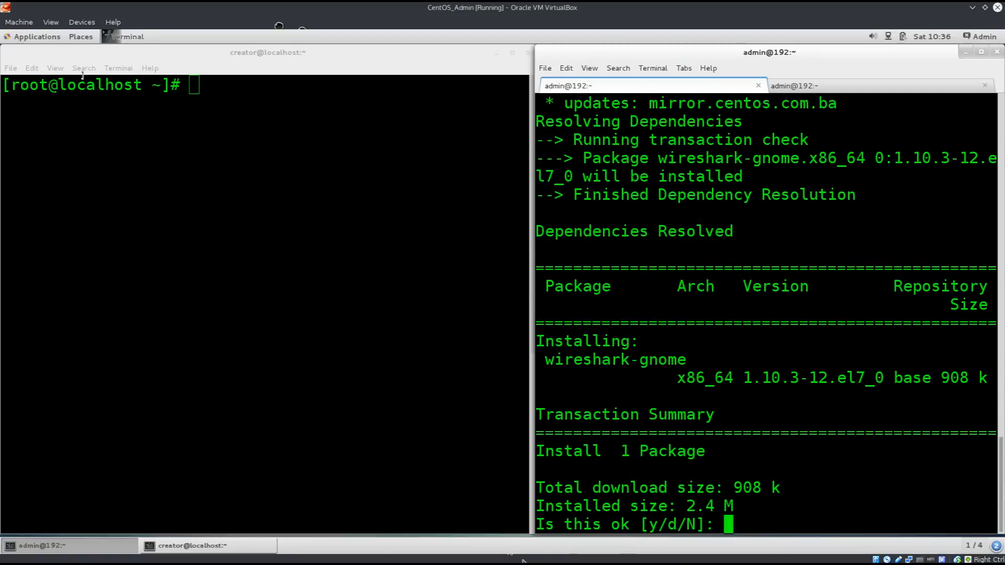
type("y")
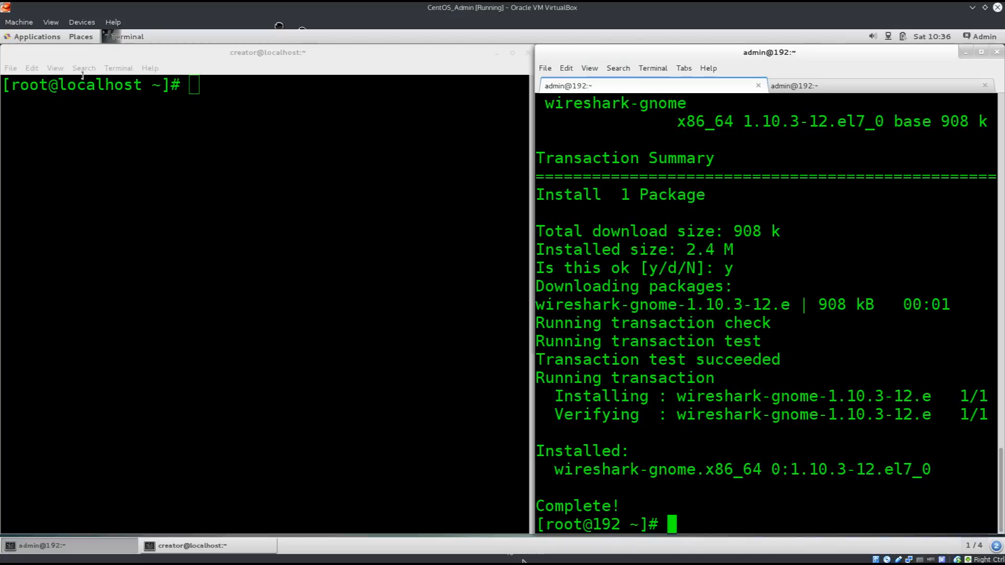
Step: Type the wireshark command again to launch it
type("w")
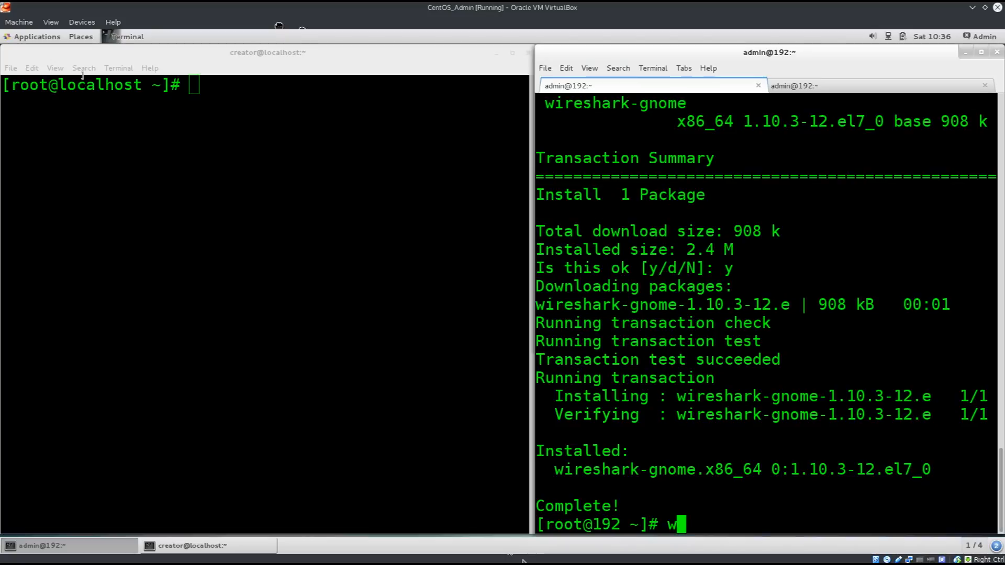
type("ireshark")
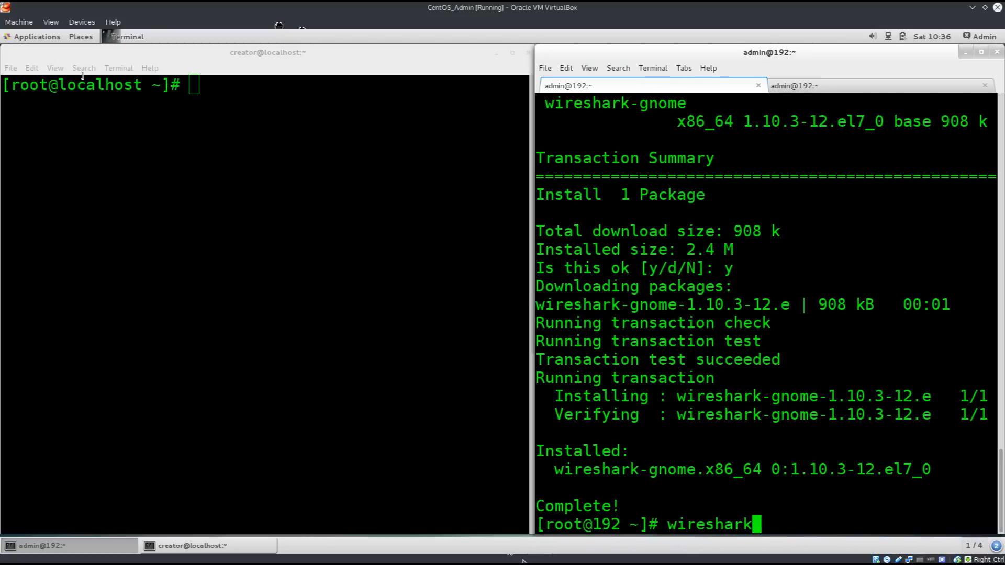
Step: Launch the Wireshark Network Analyzer GUI from the root terminal
key("Return")
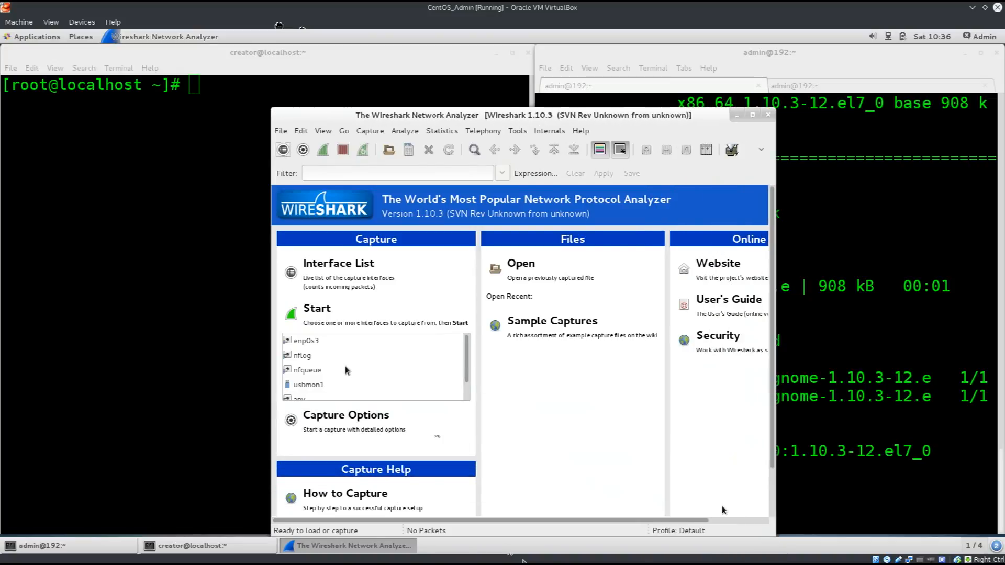
left_click(307, 384)
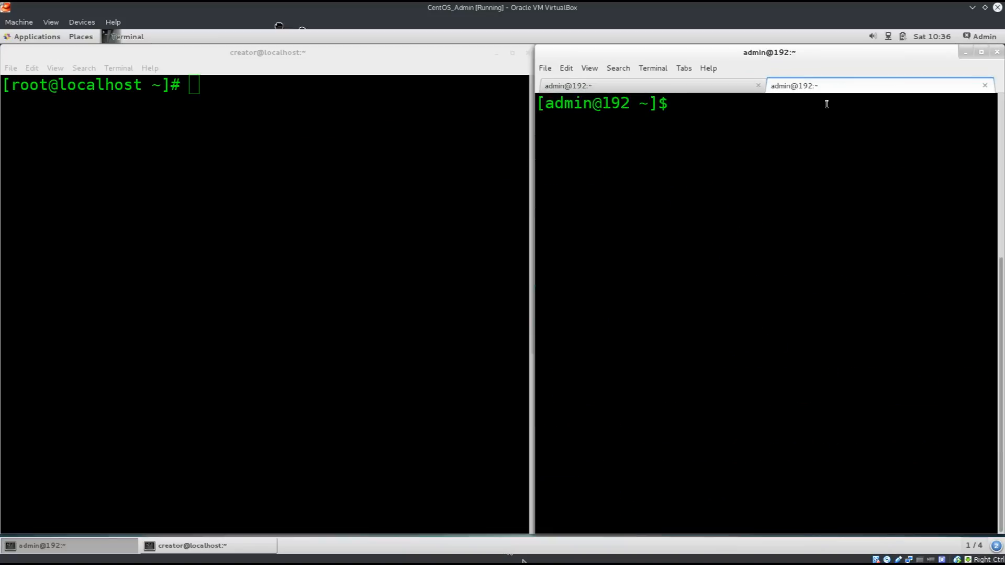
Step: Recall mkfifo /tmp/packet_capture from shell history in the admin terminal and select the packet_capture path
type("chmod 666 /tmp/packet_capture")
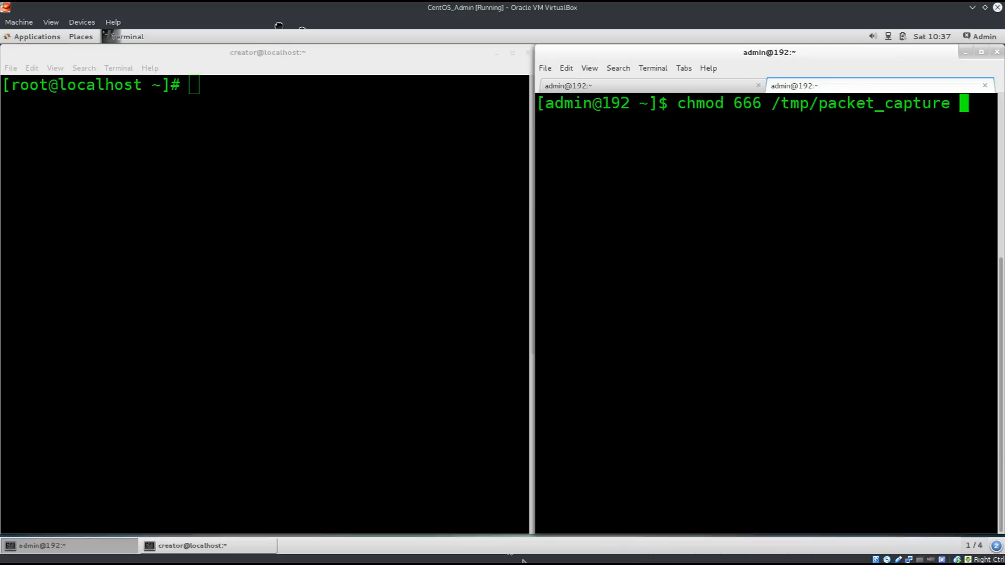
type("ll /tmp/packet_capture")
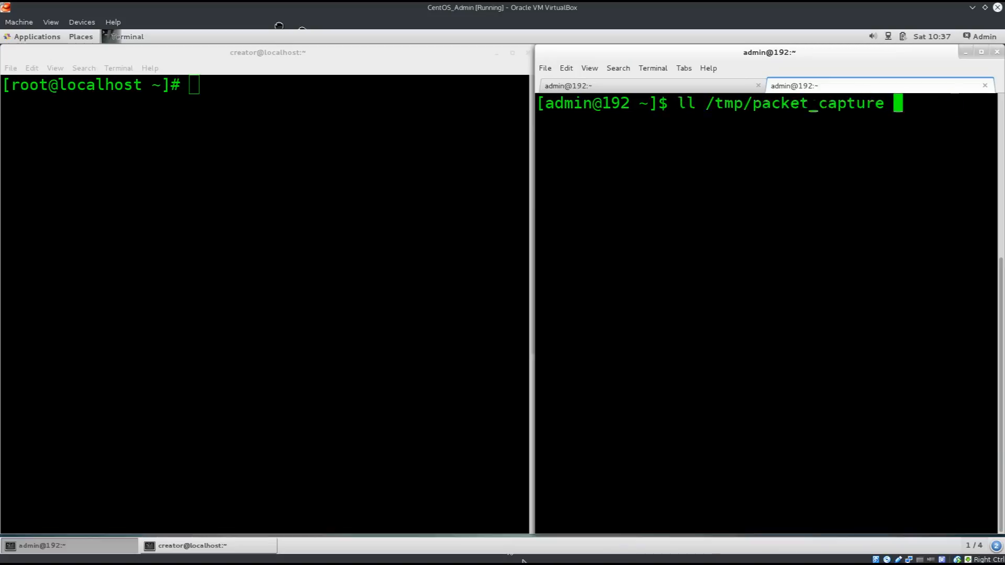
type("yum install dkms")
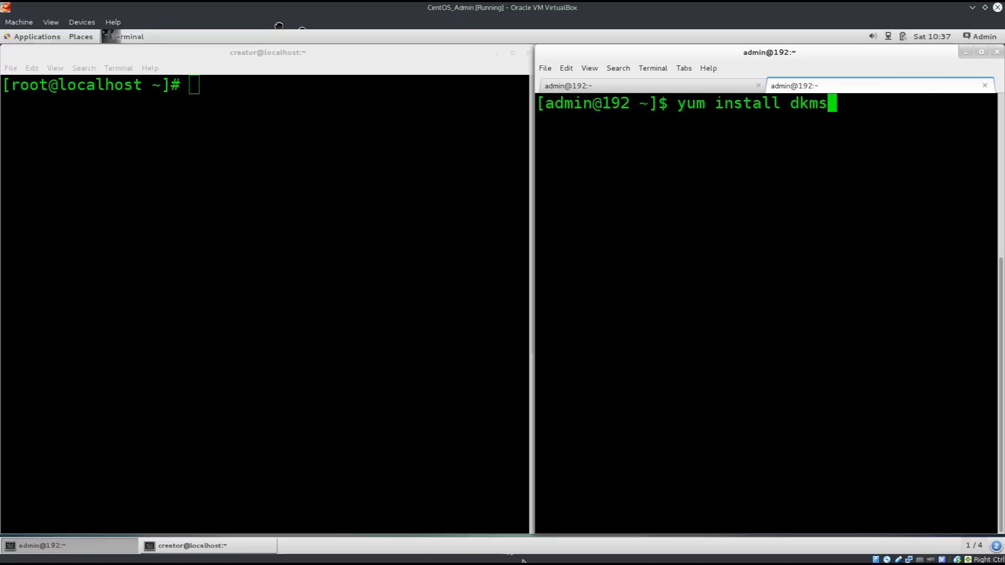
type("mkfifo /tmp/packet_capture")
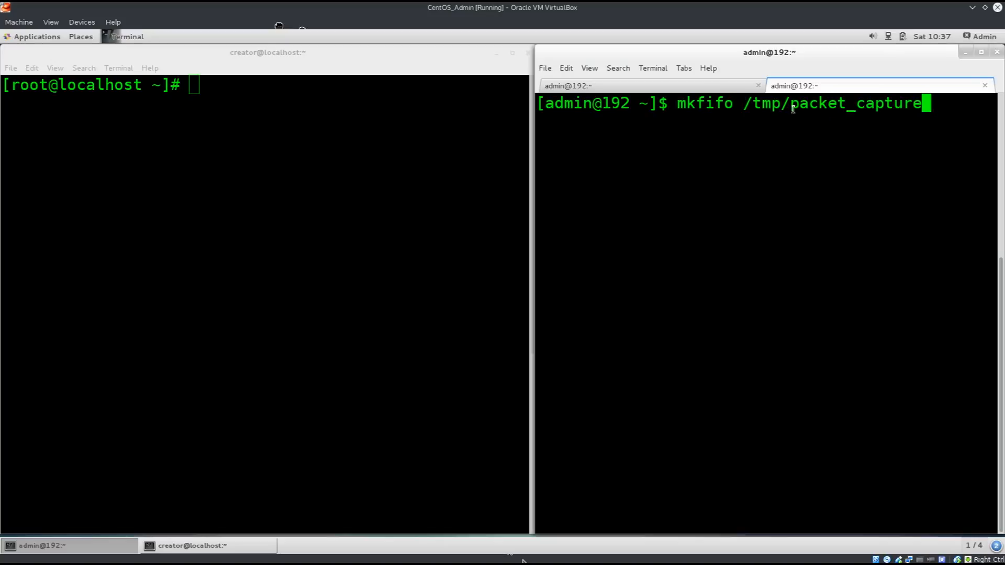
double_click(855, 103)
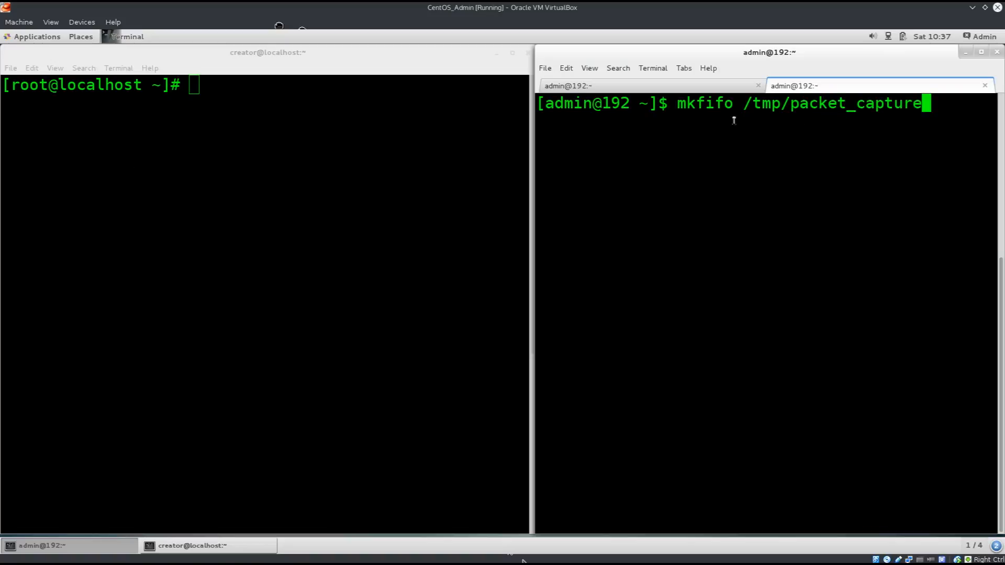
mouse_move(791, 103)
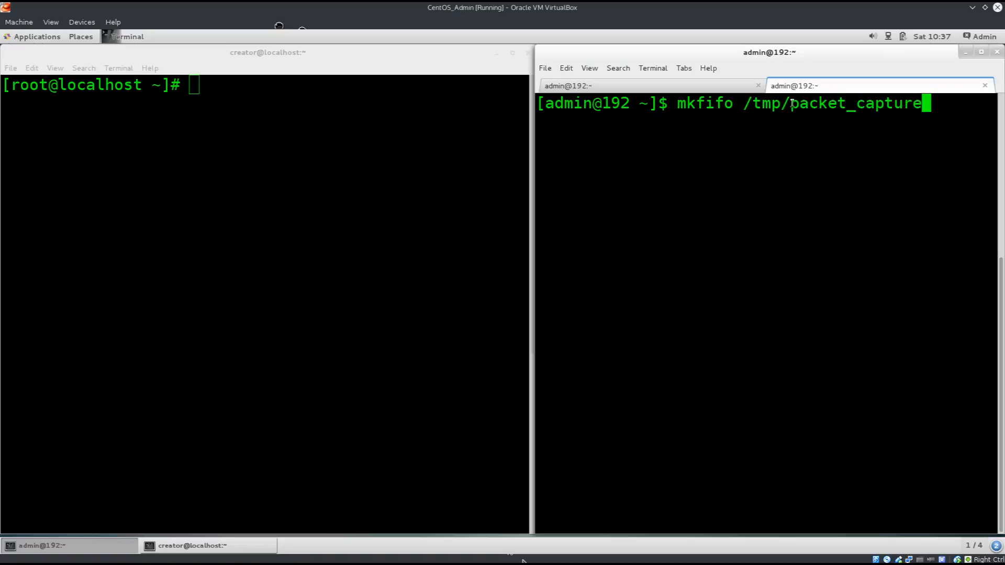
double_click(855, 103)
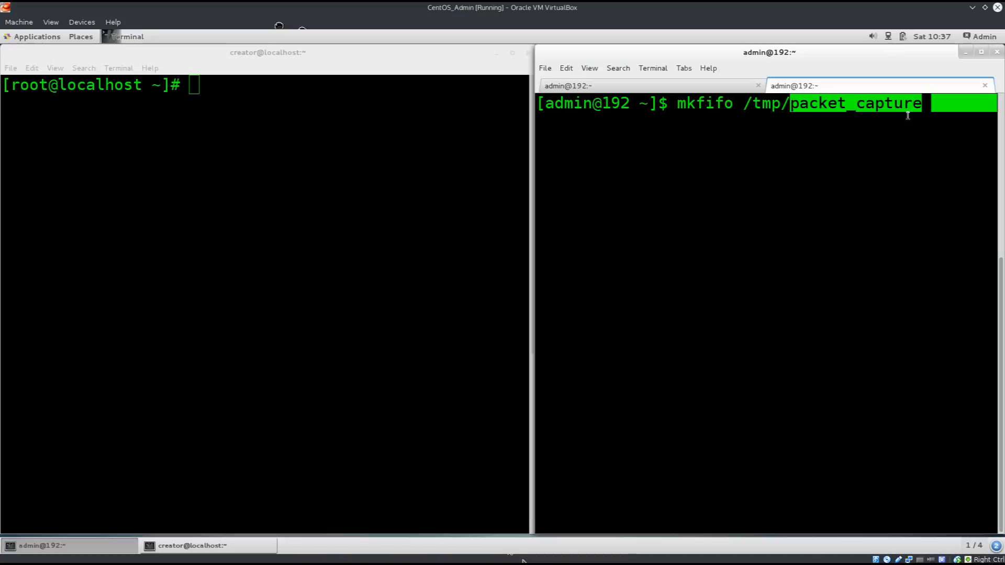
mouse_move(890, 124)
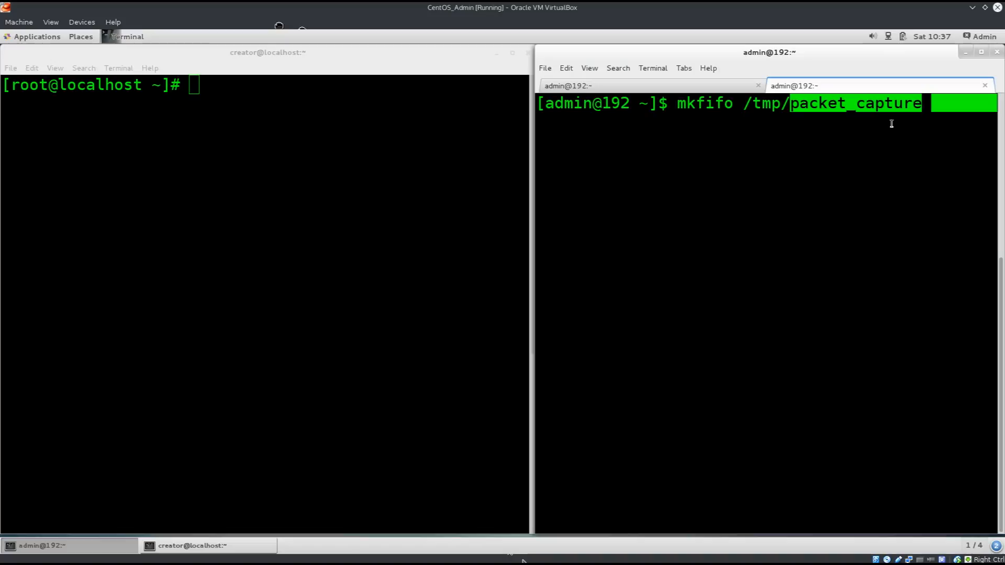
mouse_move(861, 110)
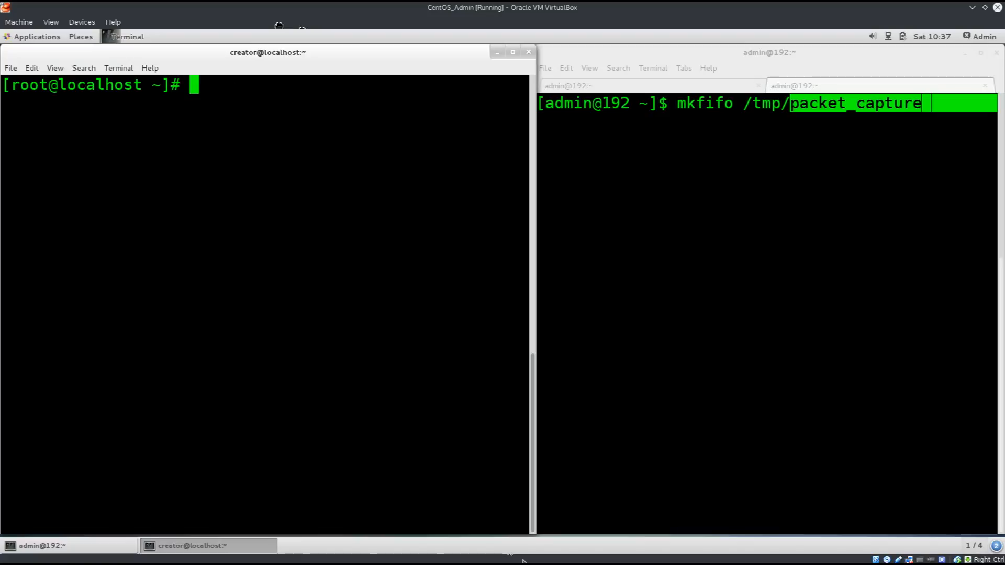
Step: Install tcpdump with yum in the root terminal, answering y, then discard the admin prompt's recalled line
type("y")
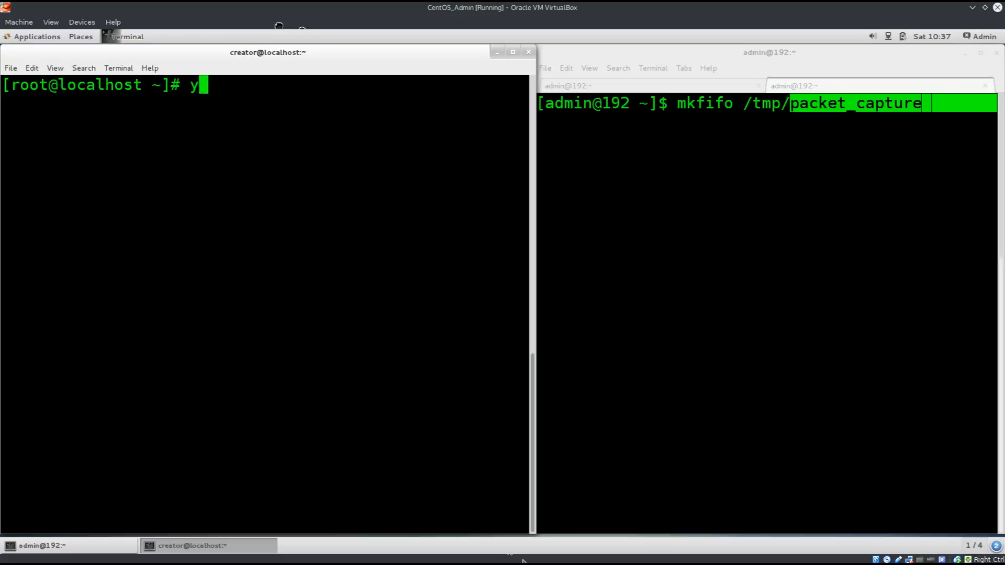
type("um install")
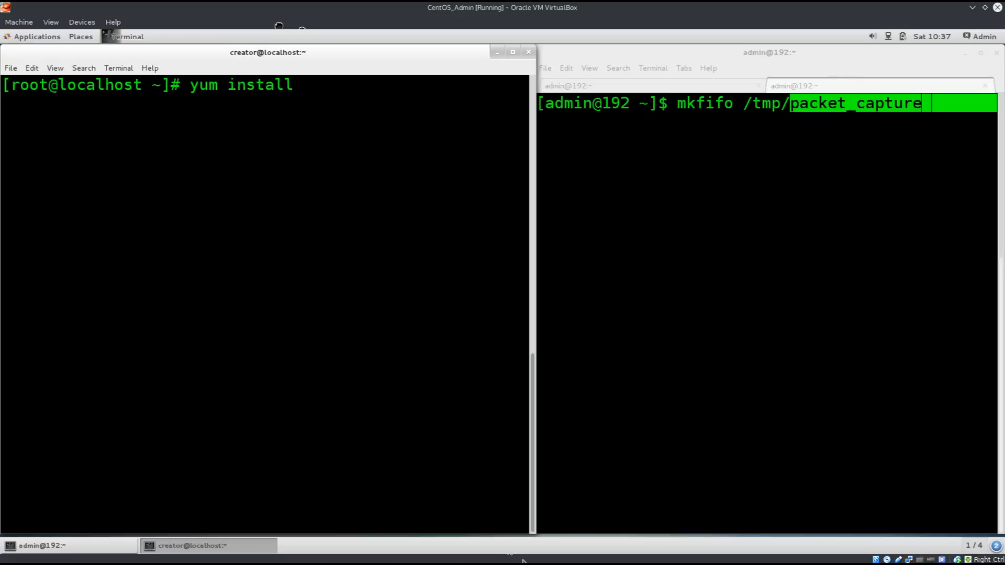
type("t")
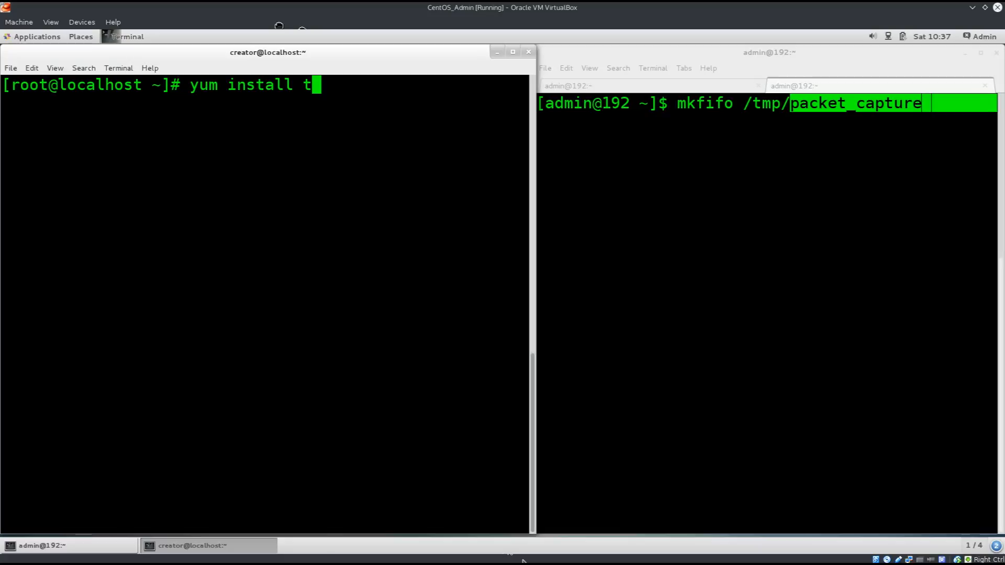
type("cpdum")
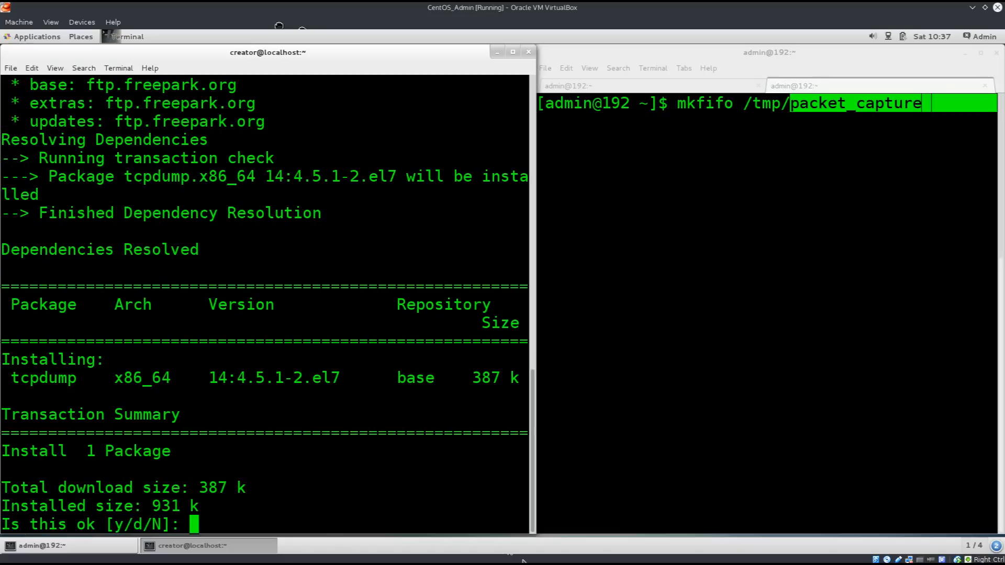
type("y")
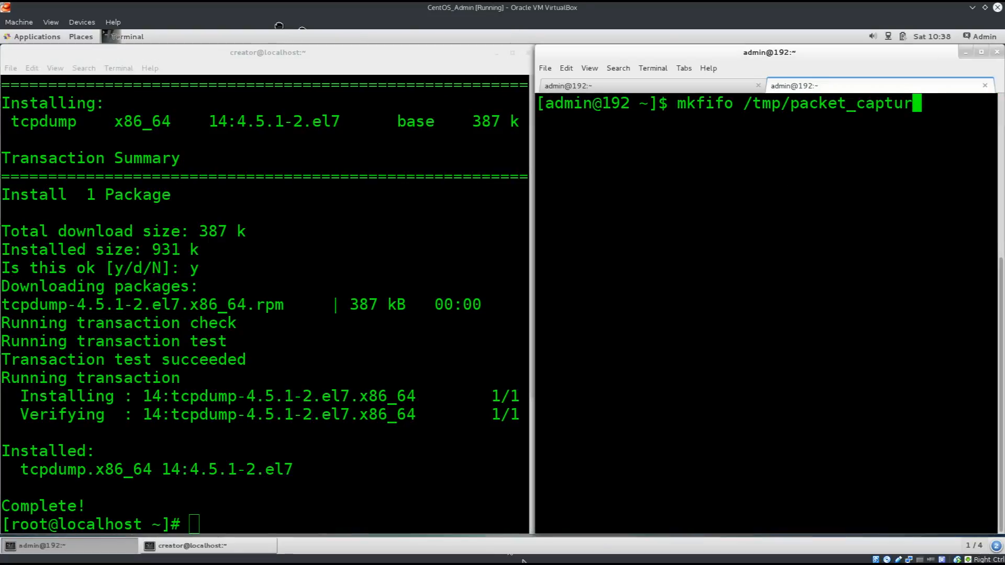
key("Return")
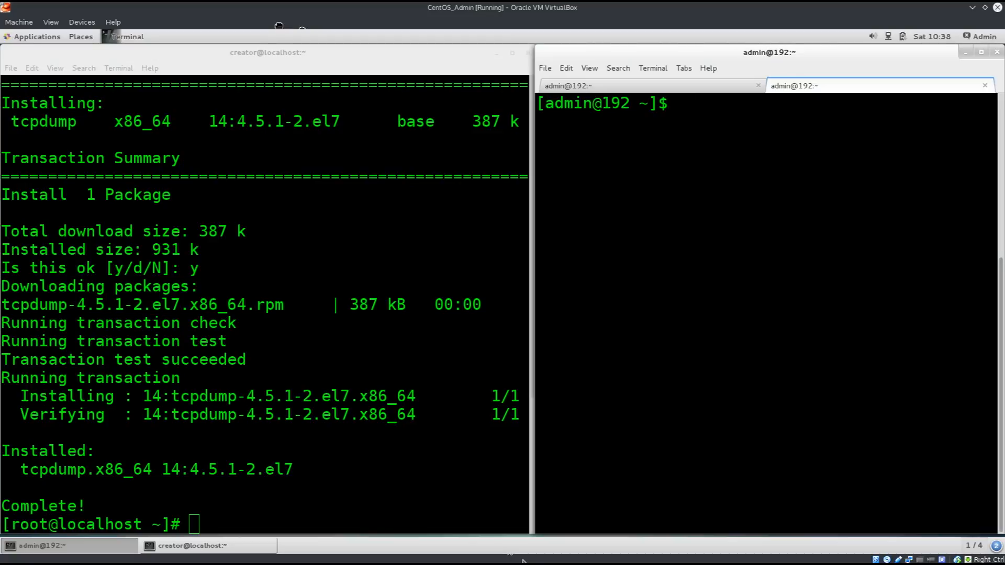
Step: Run ip addr in the admin terminal and select enp0s3's address 192.168.1.3
type("i[")
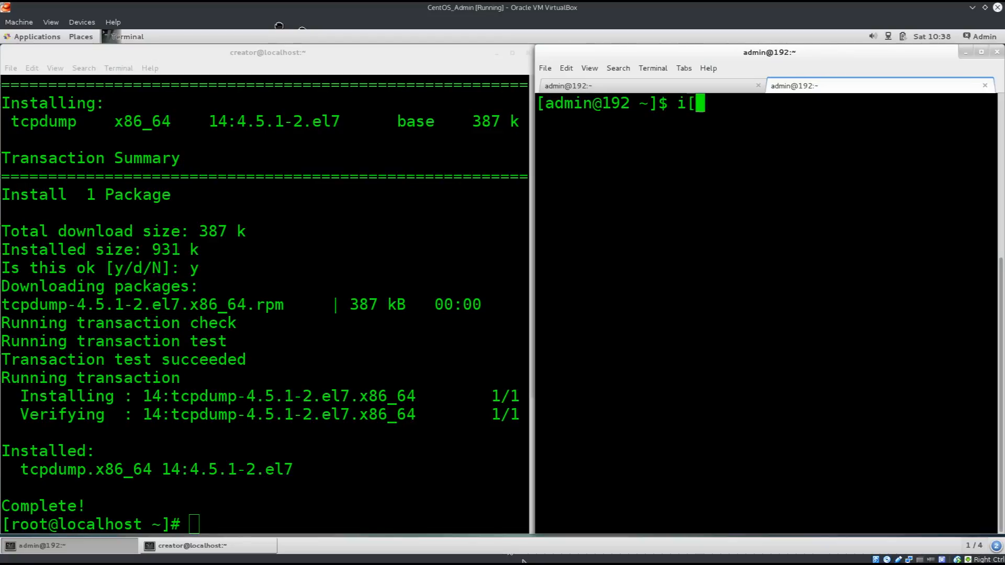
type("p addr")
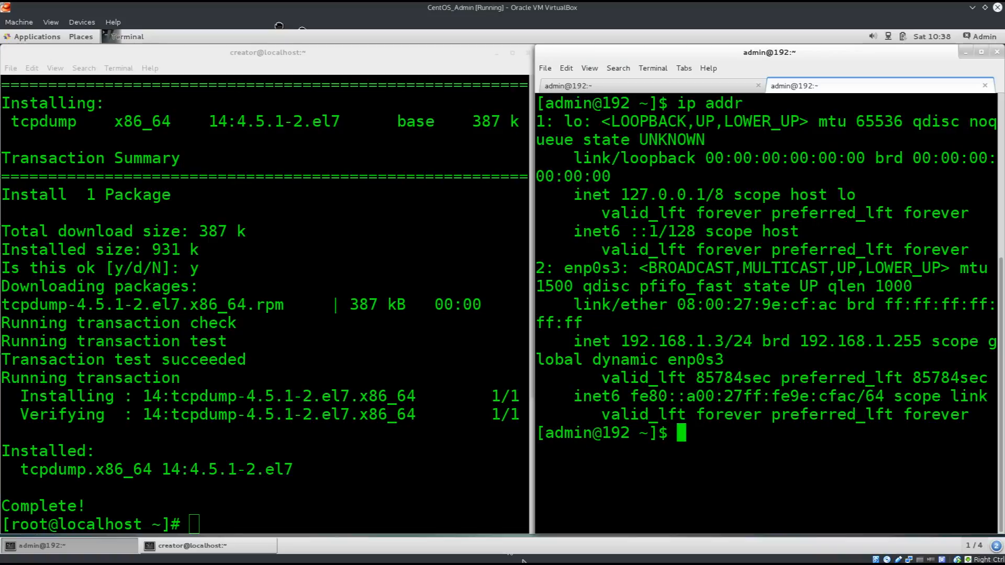
type("c")
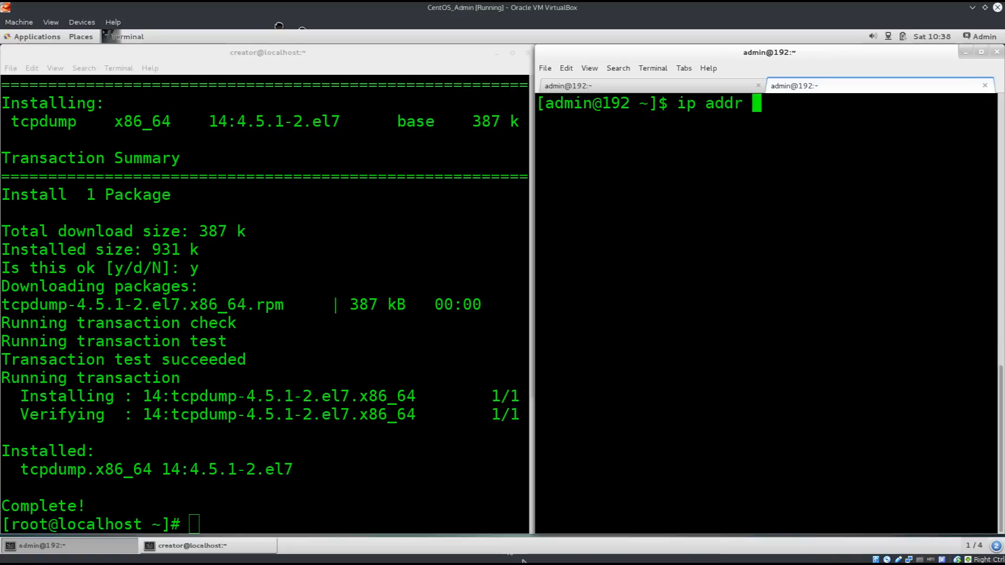
type("enp0s3")
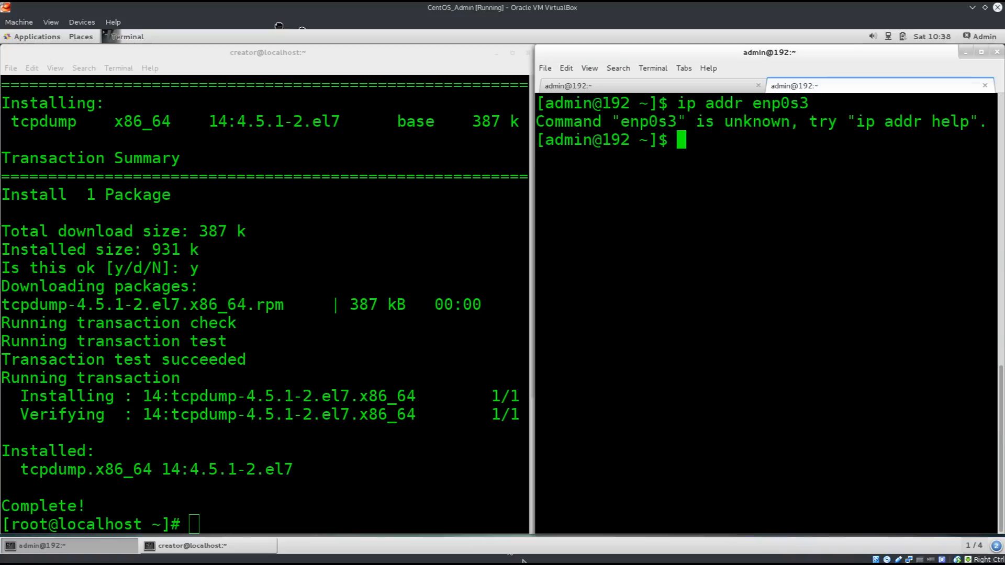
type("ip addr enp")
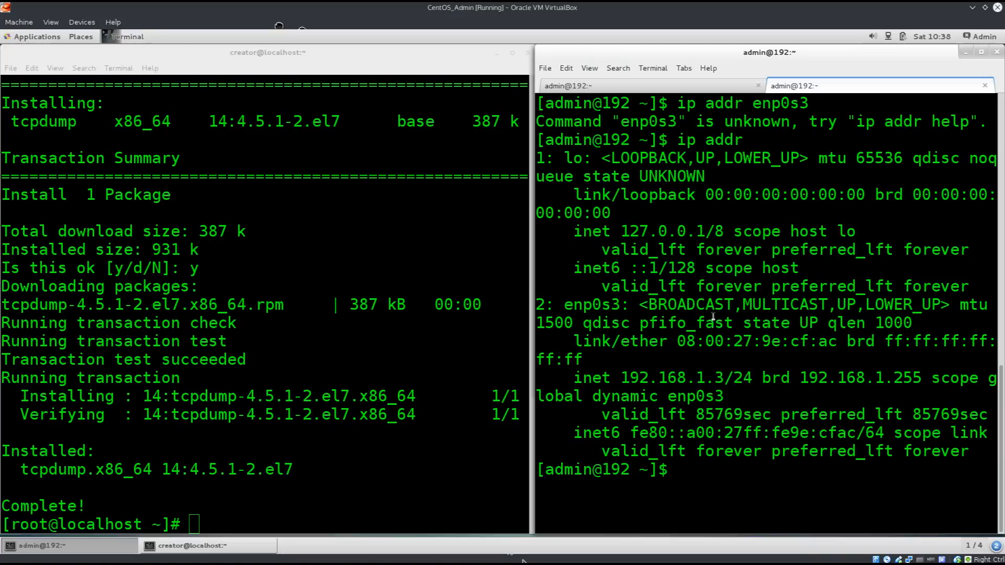
mouse_move(698, 348)
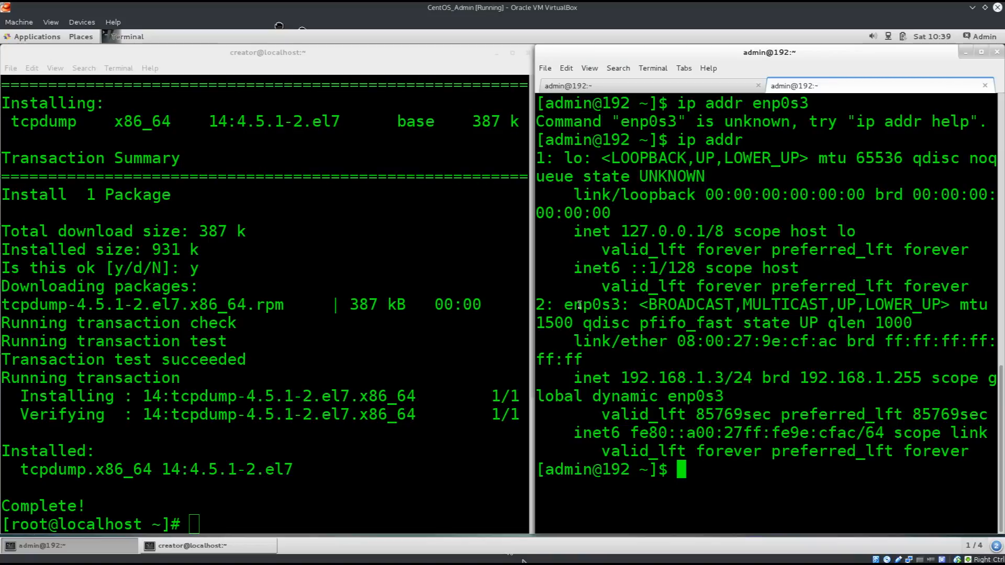
mouse_move(618, 375)
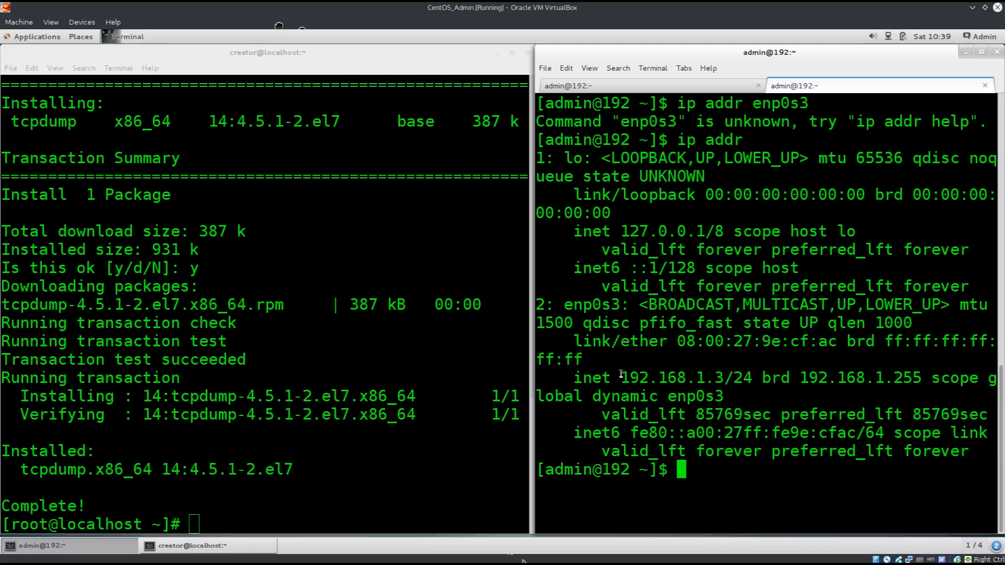
double_click(667, 378)
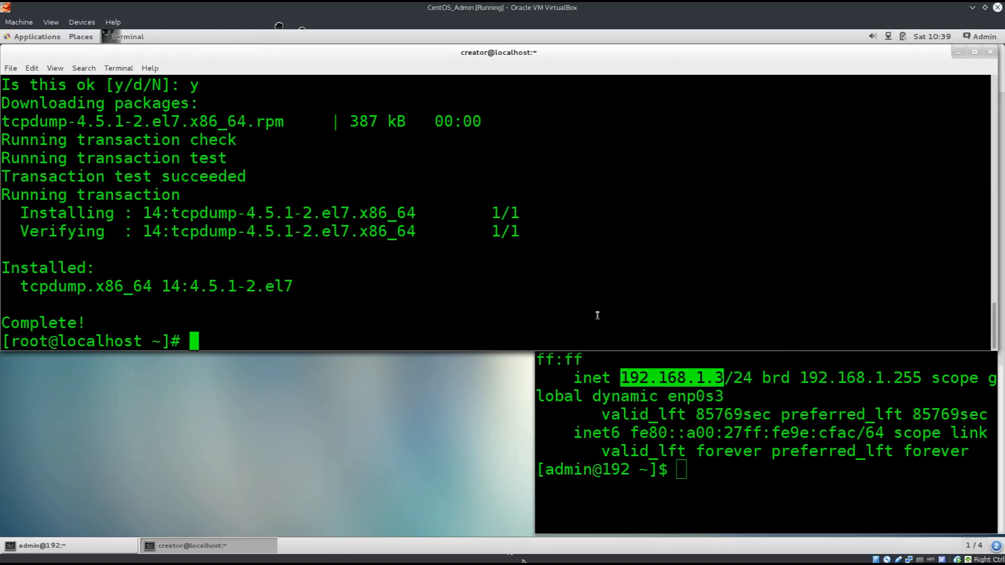
Step: Clear the root terminal and begin typing a tcpdump command at the prompt
type("clea")
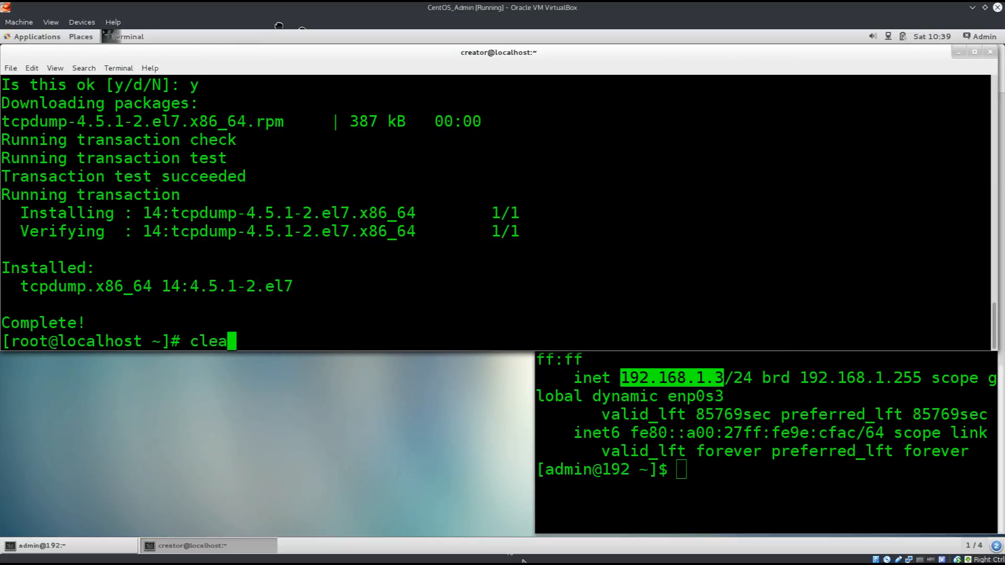
key("Return")
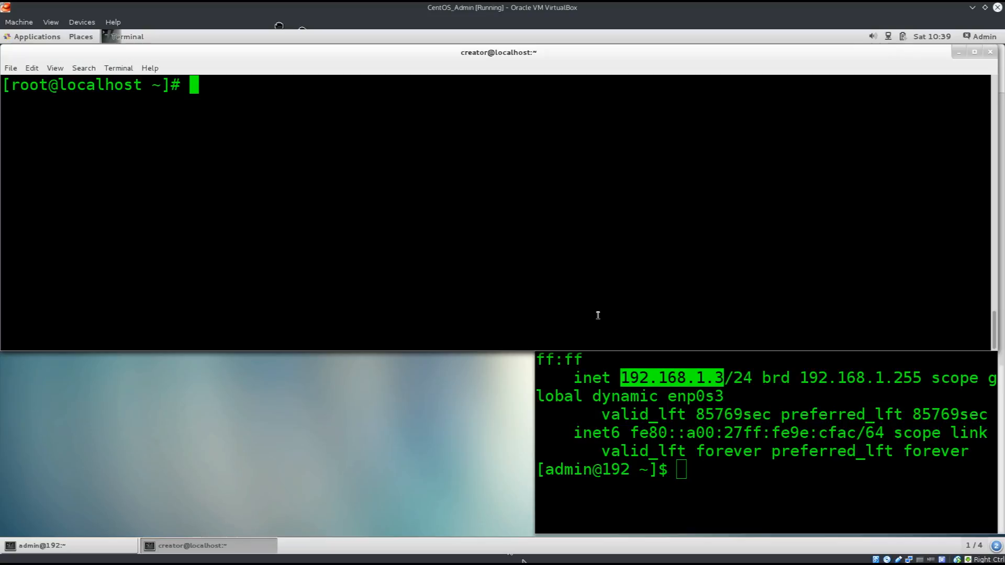
type("tcpd")
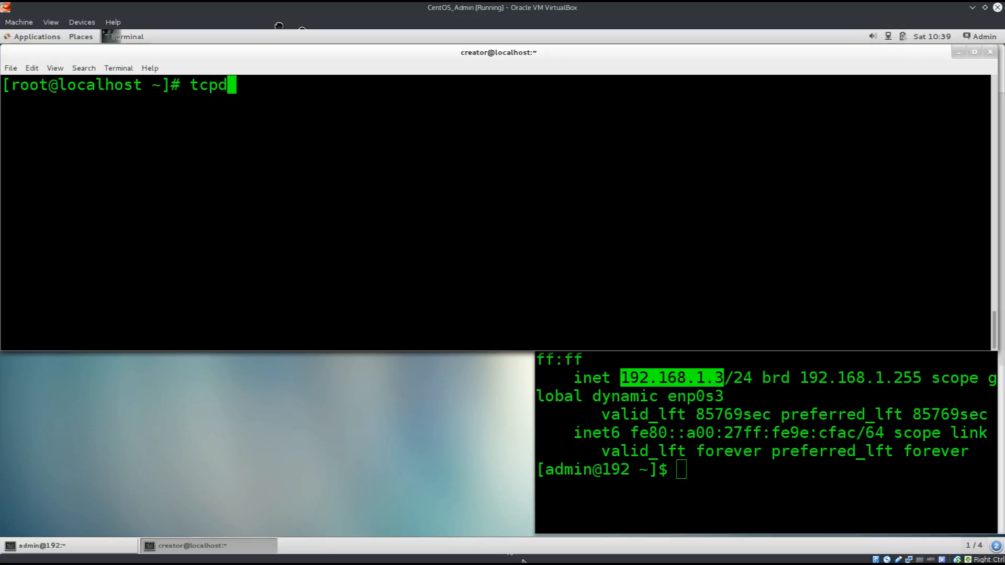